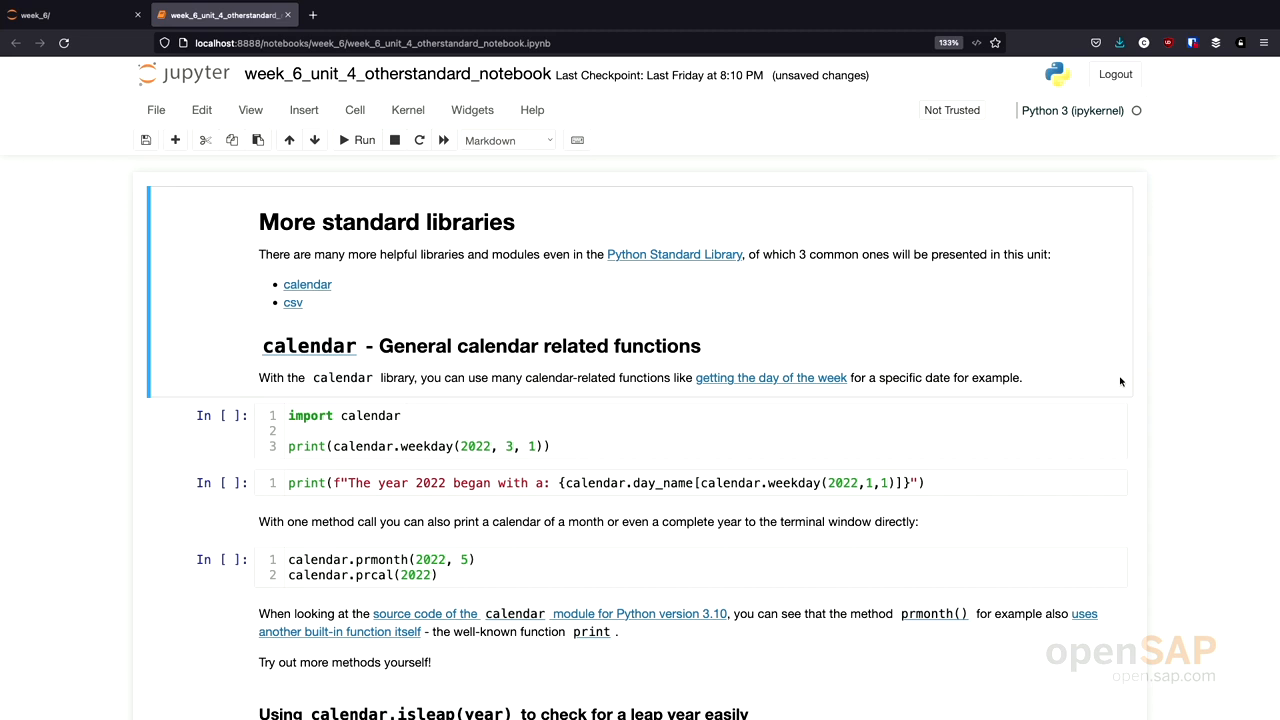
pyautogui.moveTo(740, 350)
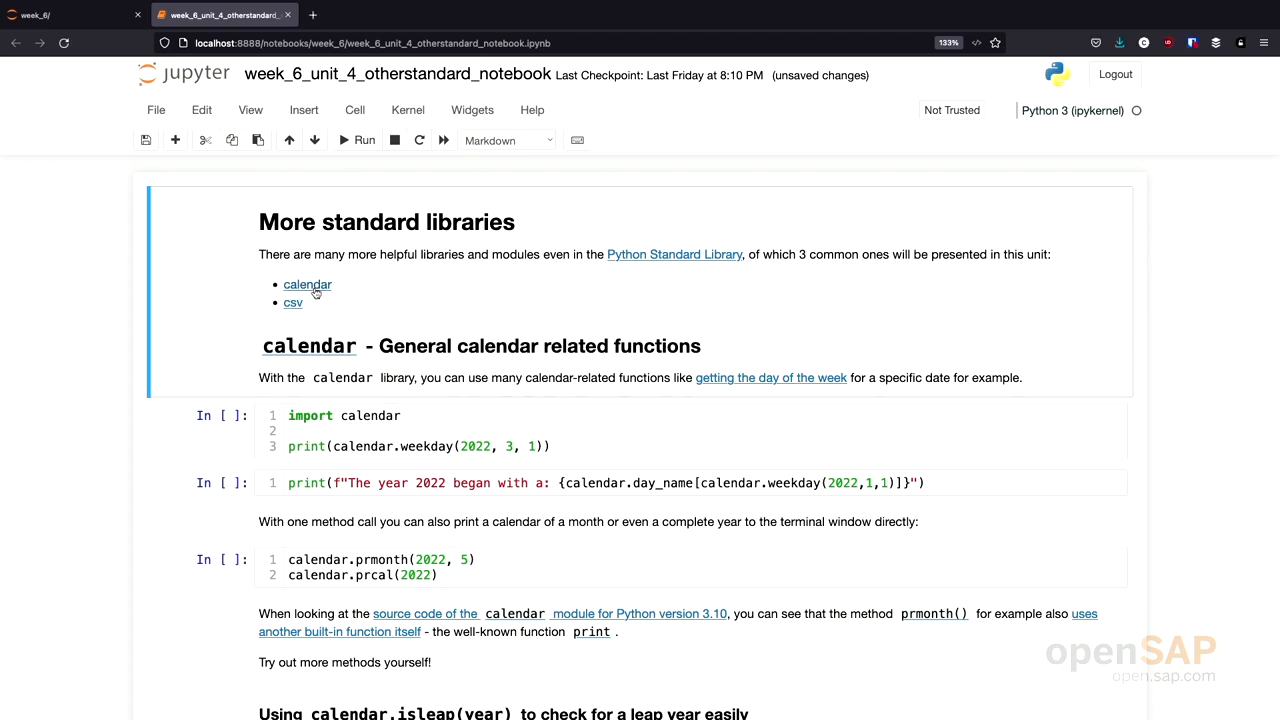
# - View the calendar module page on docs.python.org in a new tab, then switch back to the notebook
pyautogui.click(307, 284)
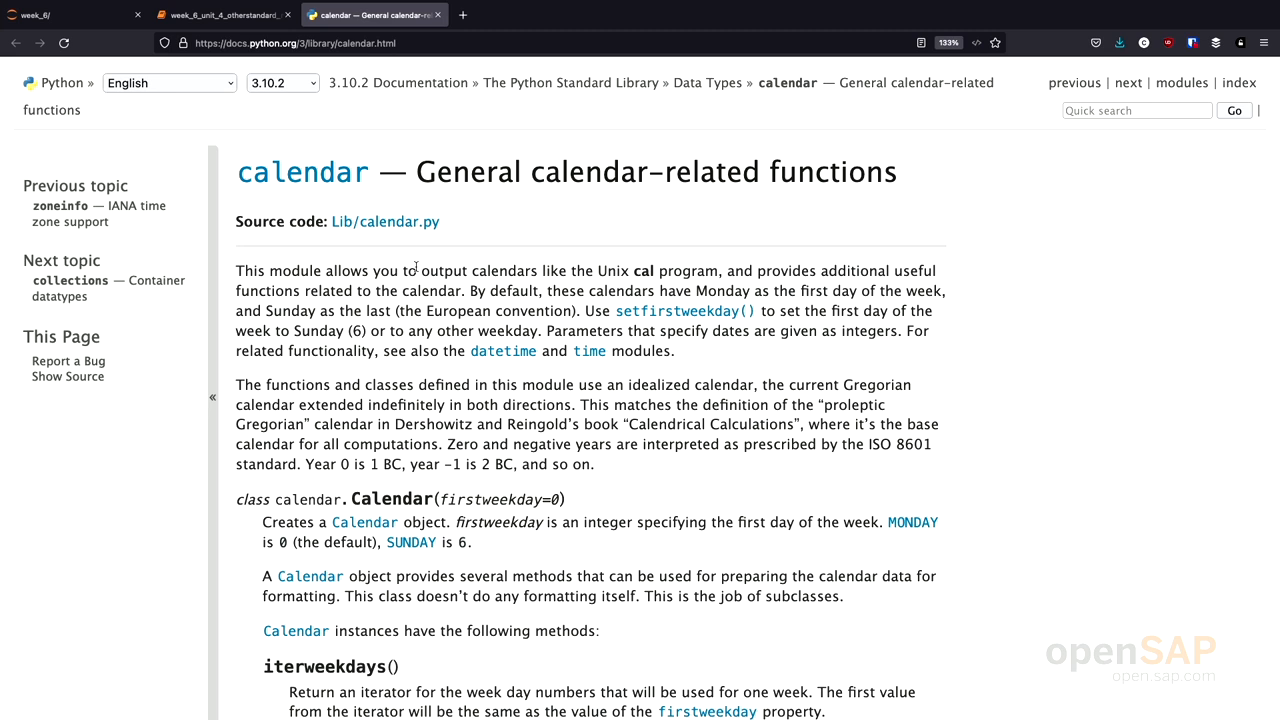
pyautogui.click(222, 14)
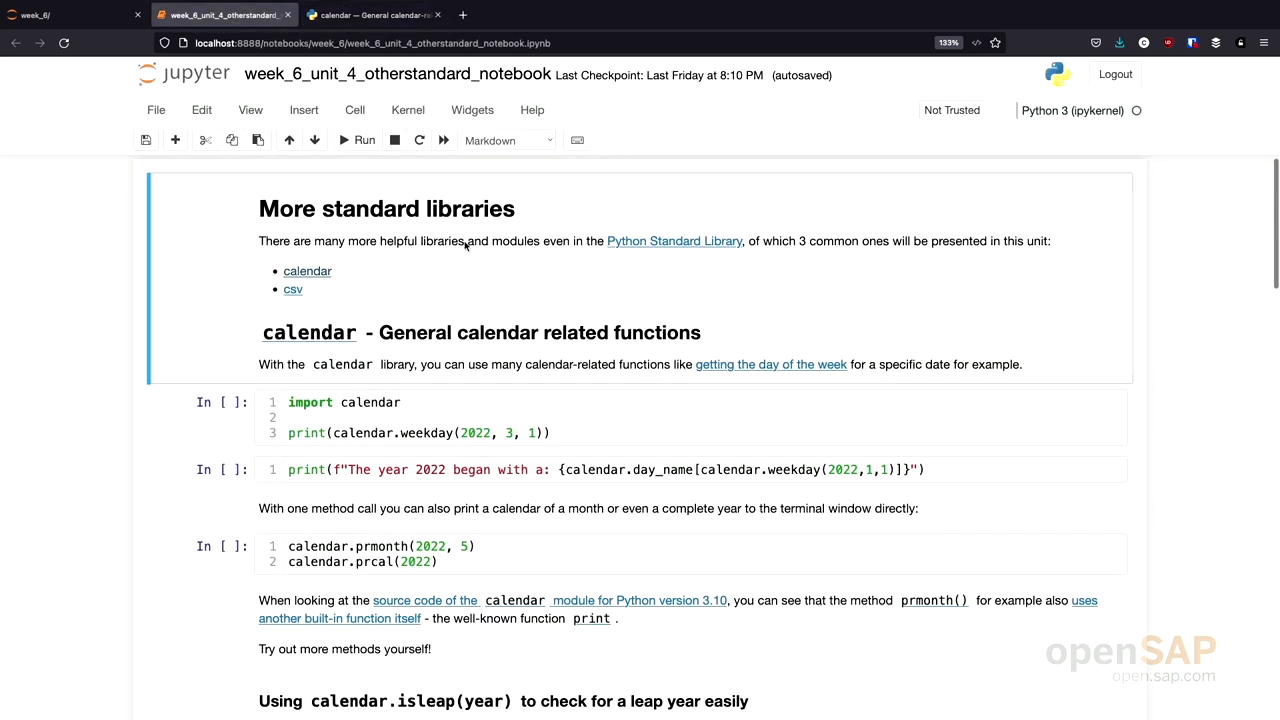
# - Run the calendar.weekday cell for March 1, 2022, printing 1
pyautogui.scroll(-3)
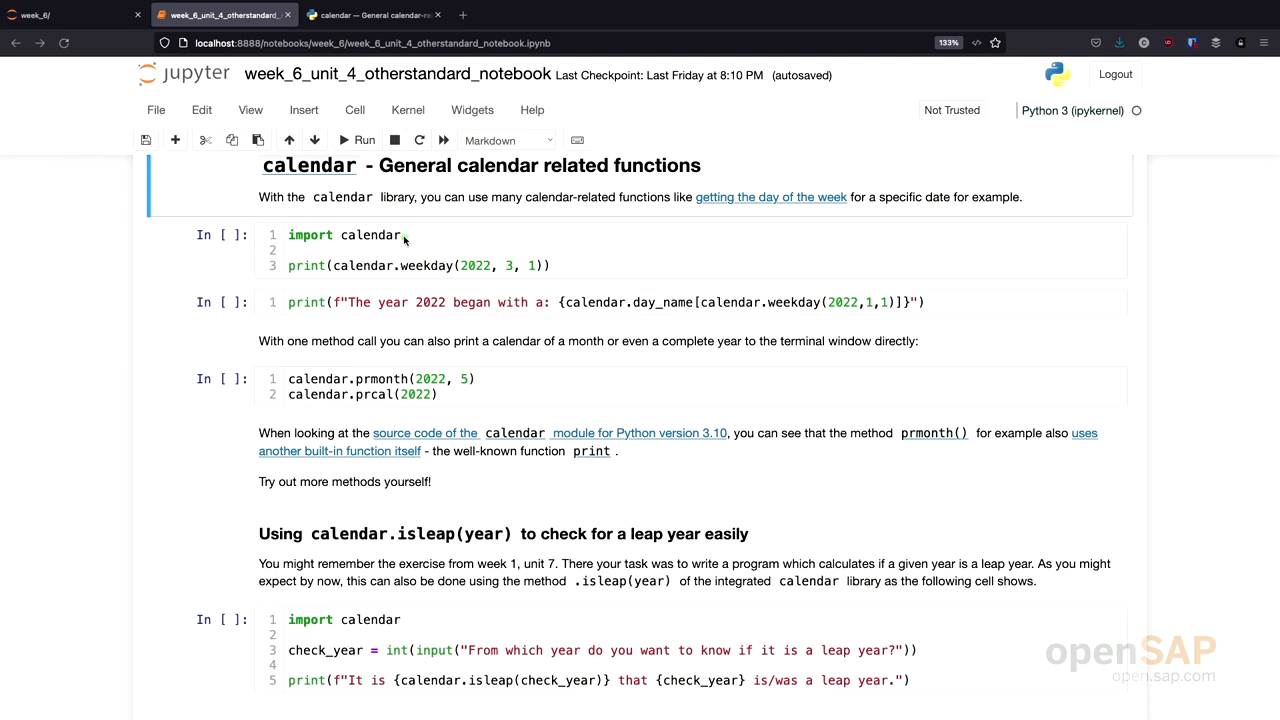
pyautogui.moveTo(558, 279)
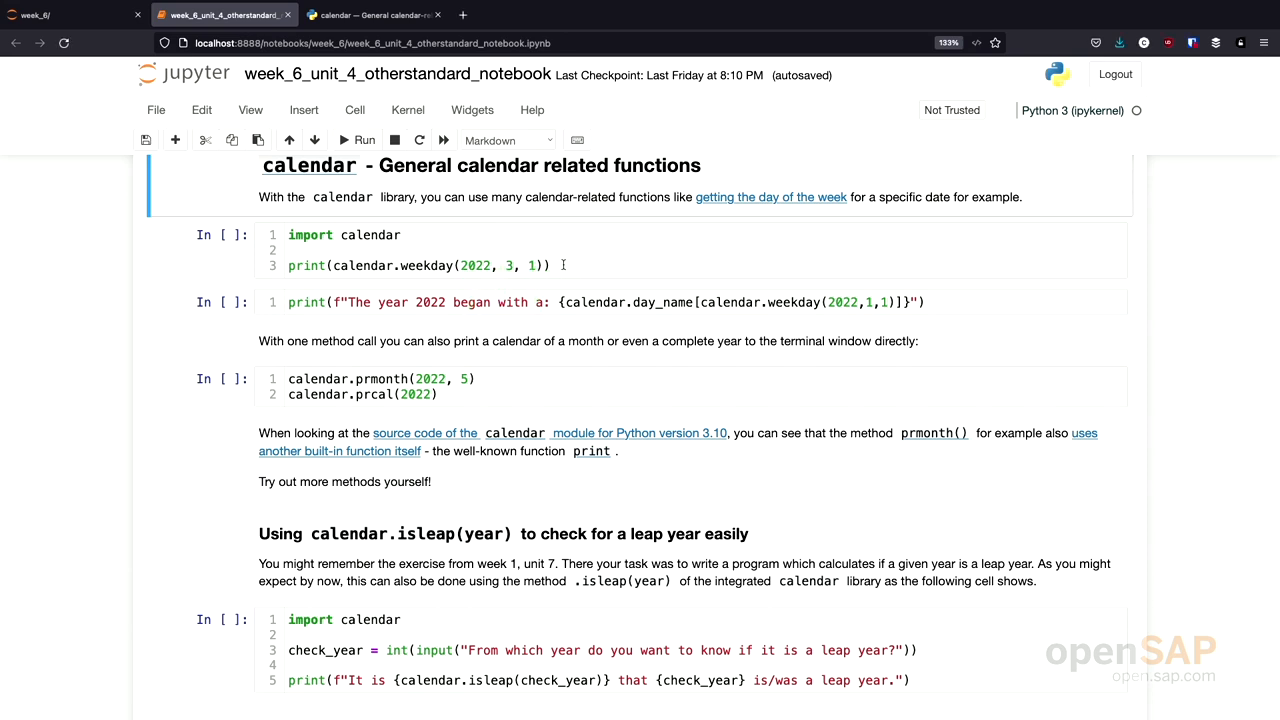
pyautogui.click(364, 140)
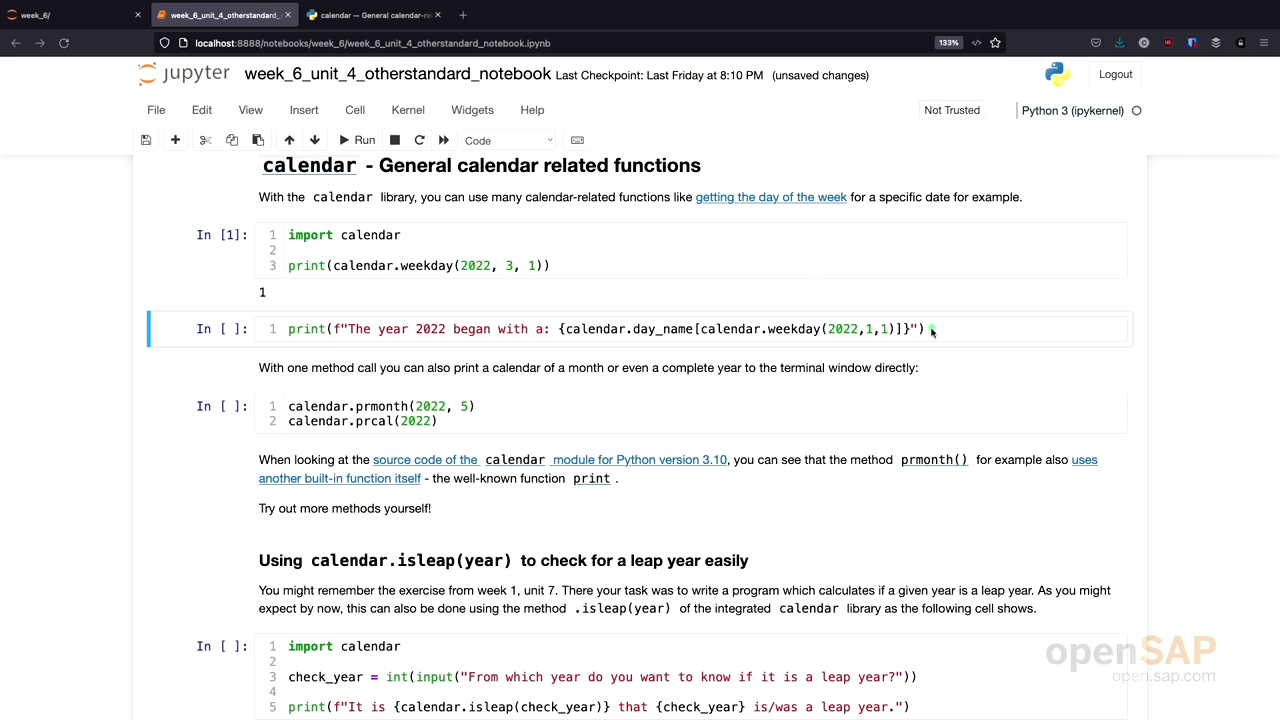
# - Run the day_name cell, then edit it to weekday(2022,3,1) and rerun, printing Tuesday
pyautogui.click(358, 140)
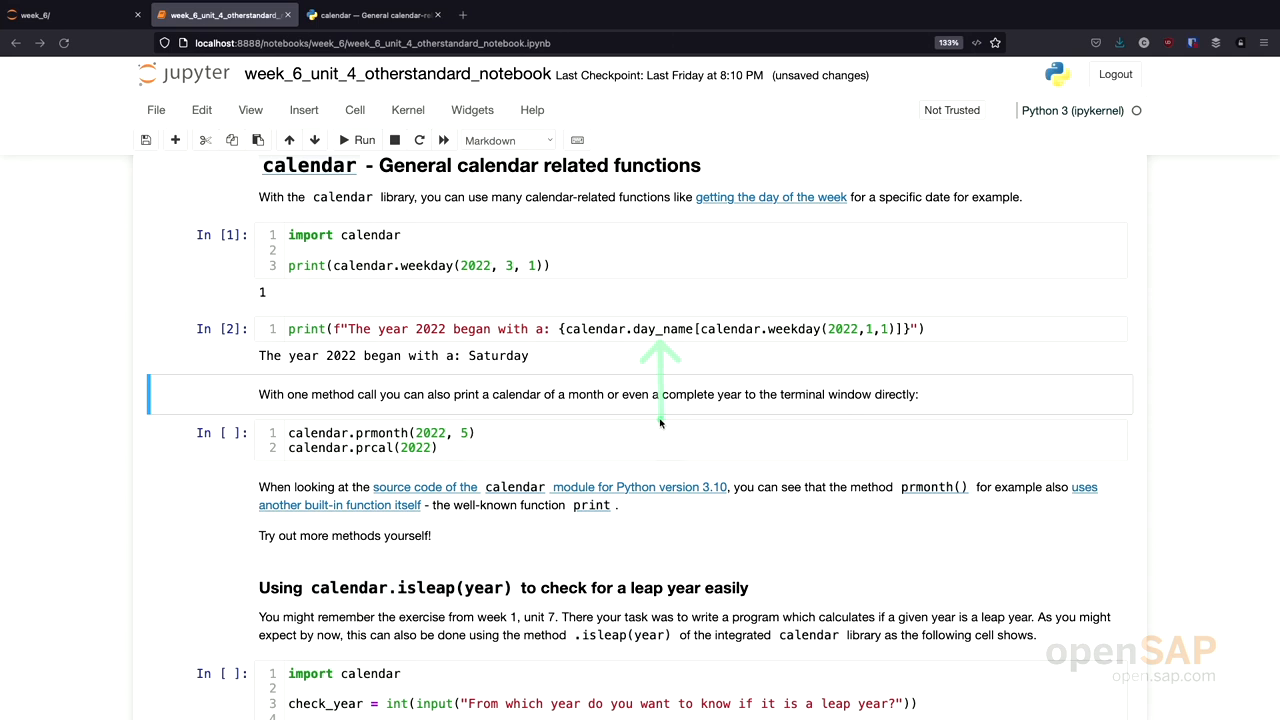
pyautogui.moveTo(550, 288)
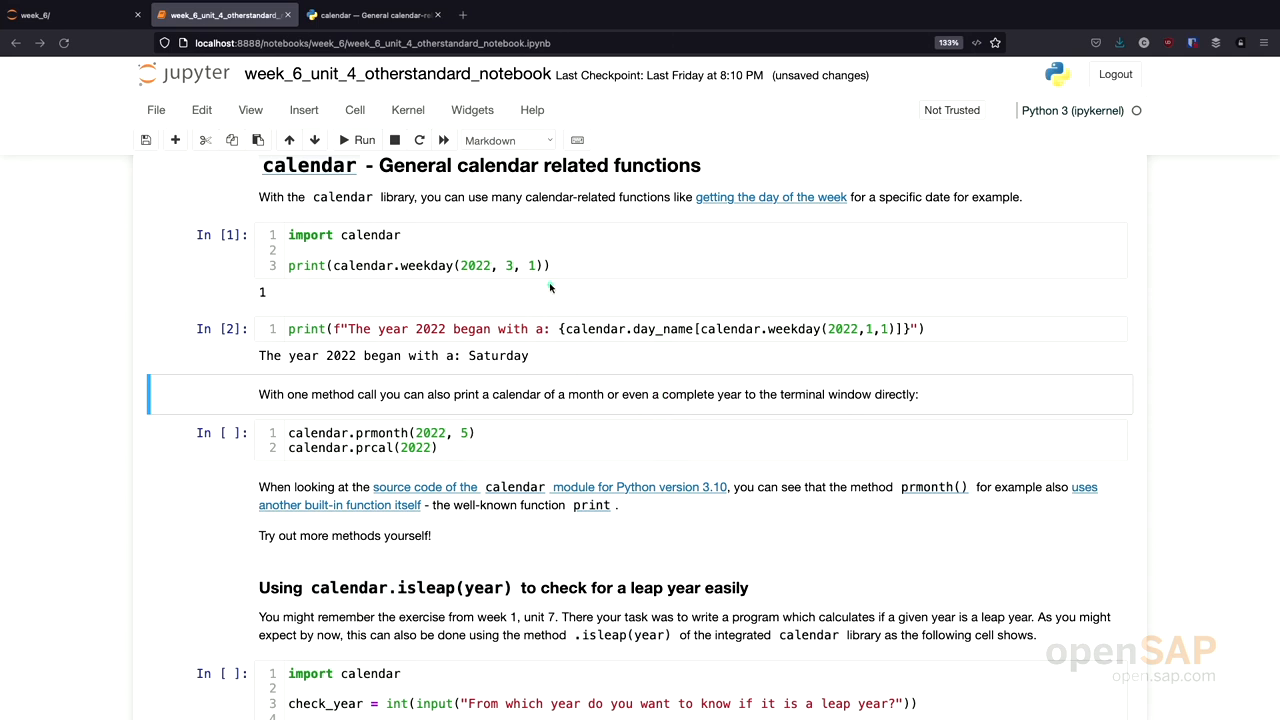
pyautogui.moveTo(727, 334)
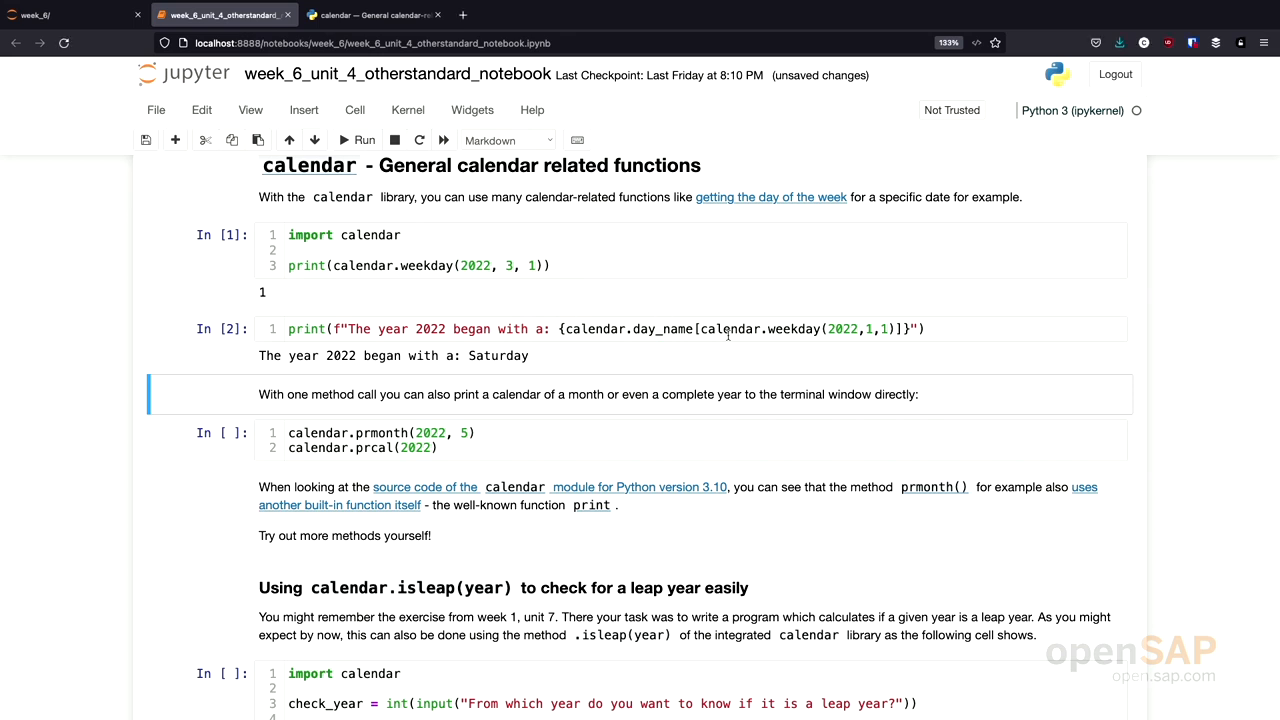
pyautogui.click(728, 329)
pyautogui.write('3')
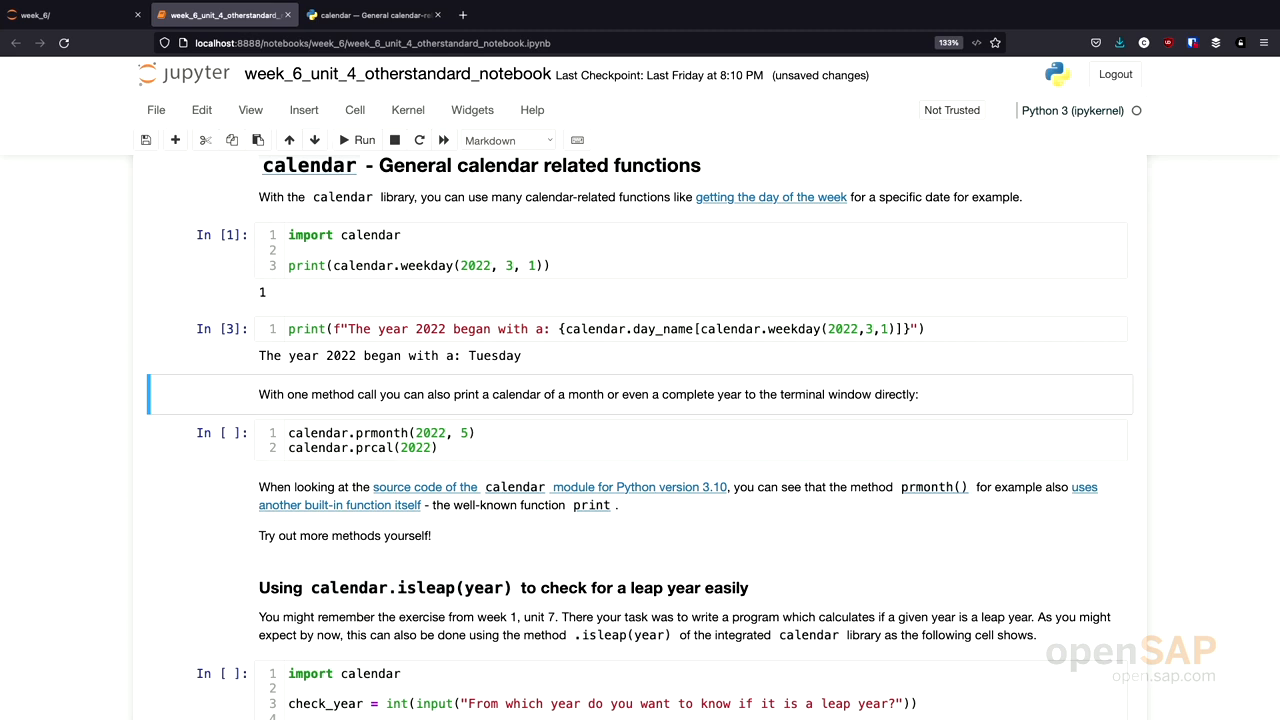
pyautogui.moveTo(797, 367)
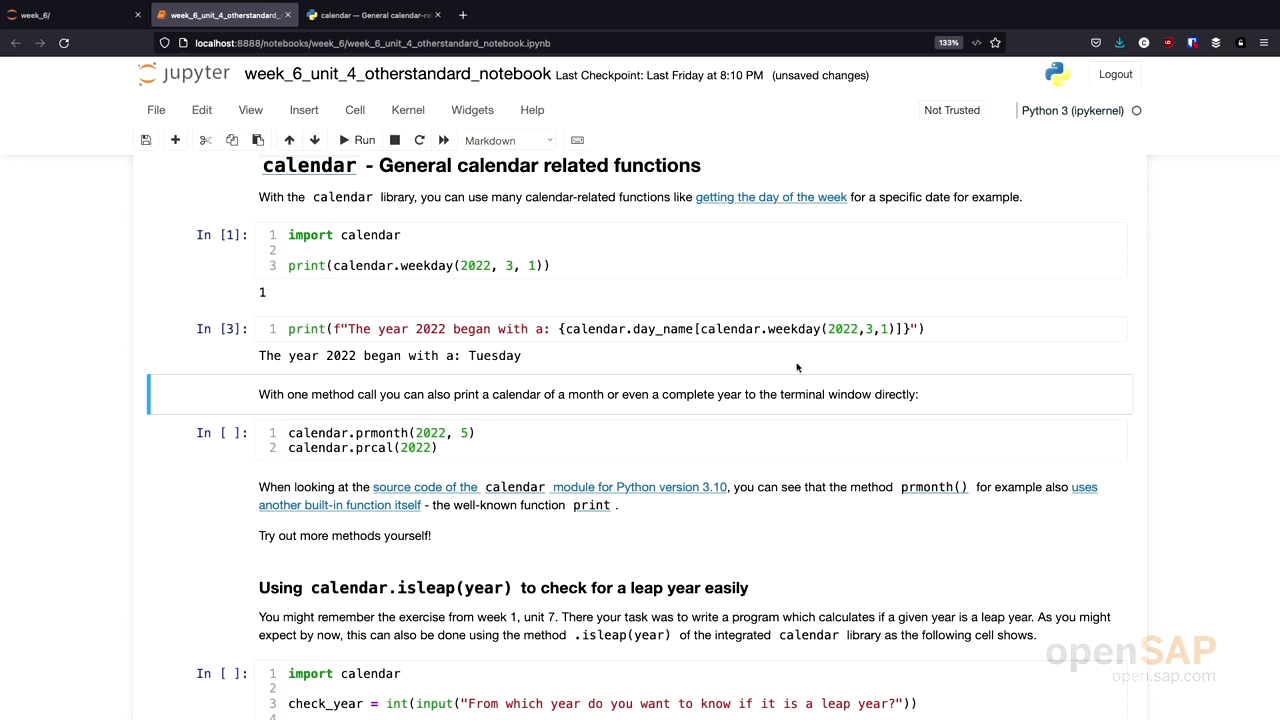
# - Run the prmonth/prcal cell and scroll through the May 2022 and full 2022 calendars
pyautogui.click(640, 432)
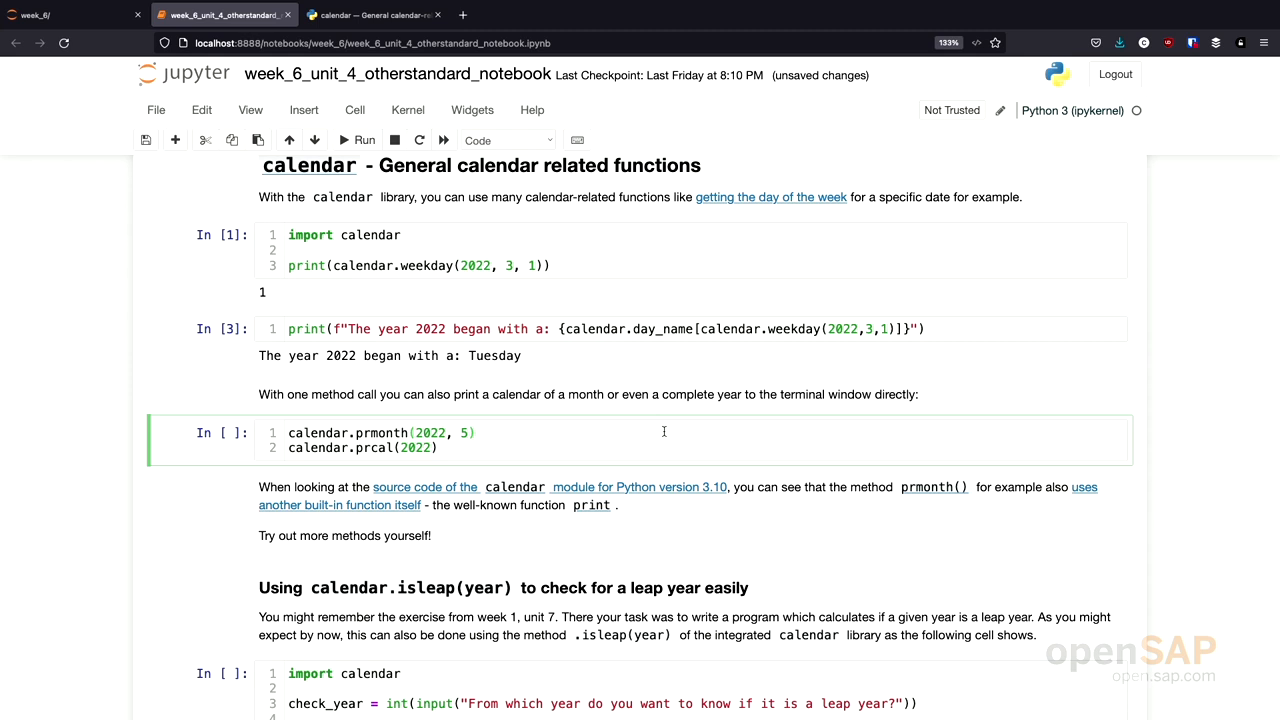
pyautogui.click(364, 140)
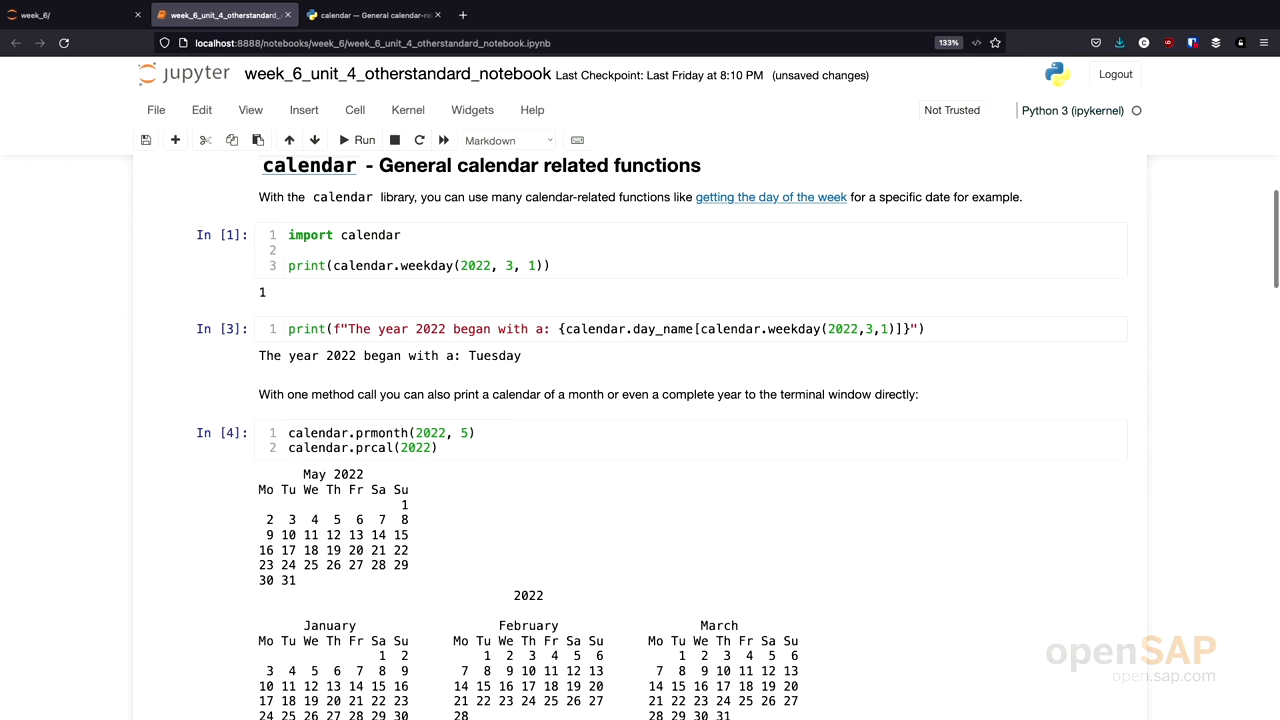
pyautogui.moveTo(449, 494)
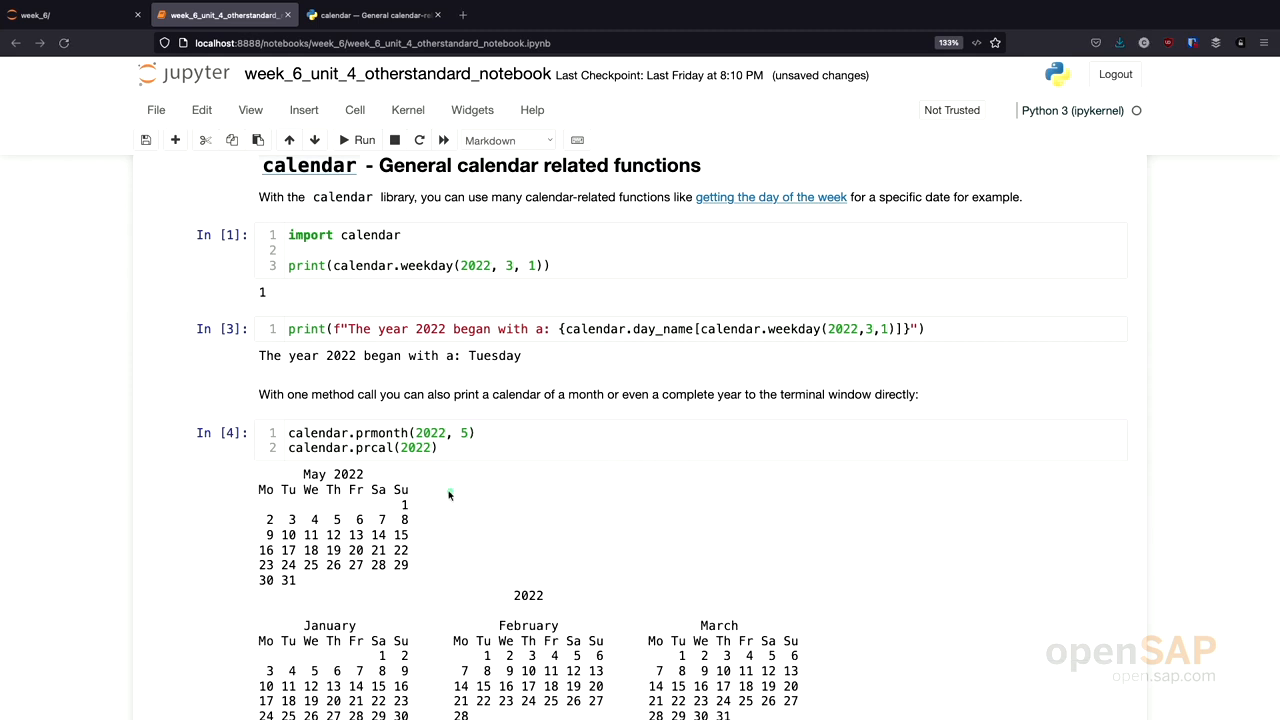
pyautogui.moveTo(248, 492)
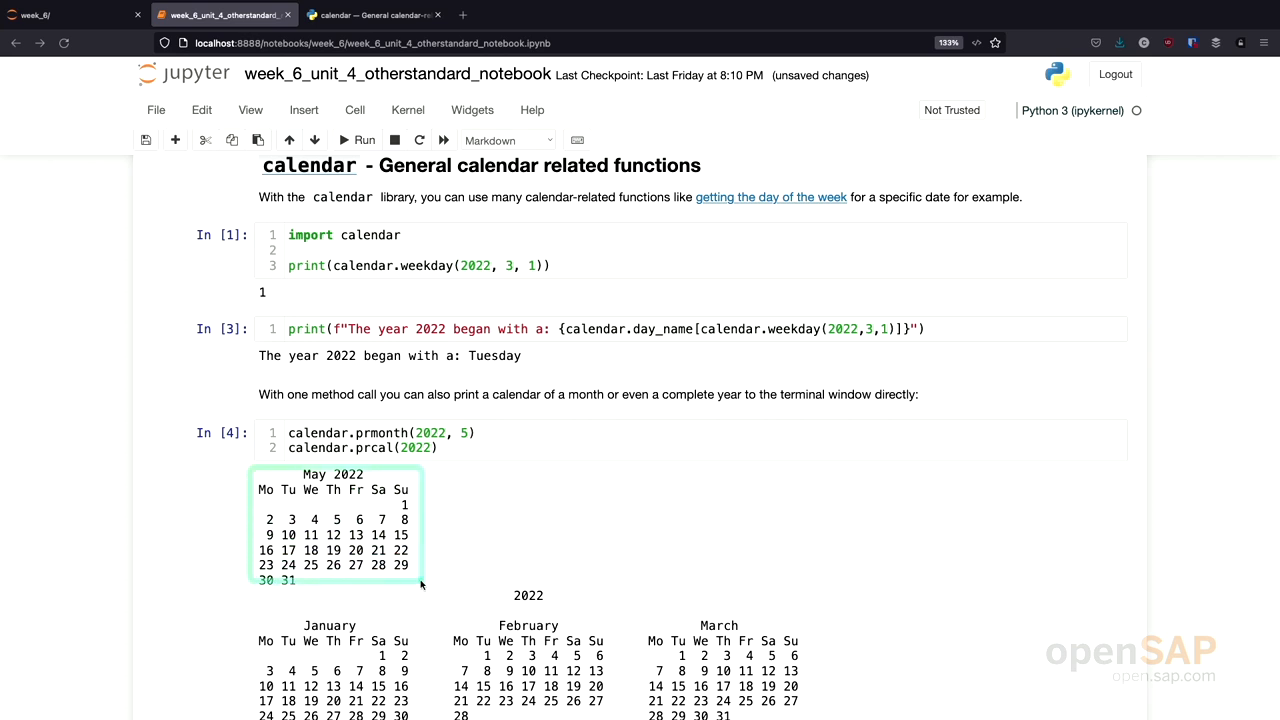
pyautogui.scroll(-3)
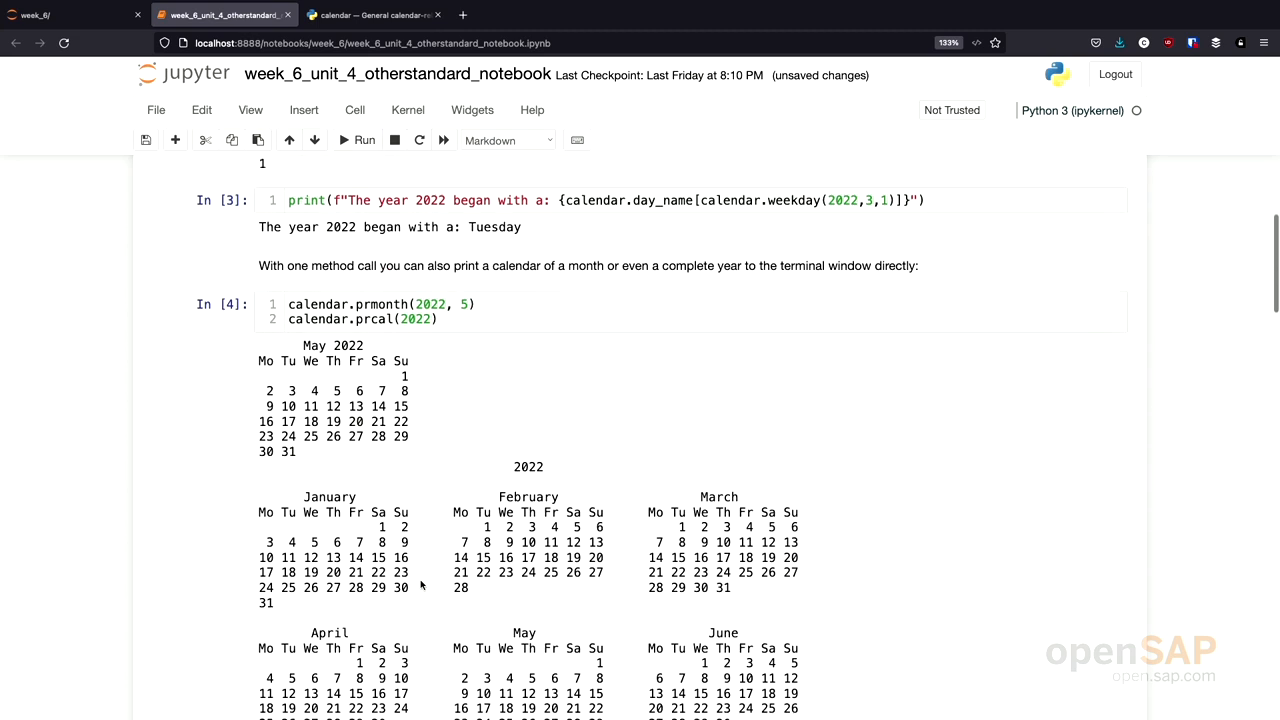
pyautogui.scroll(-3)
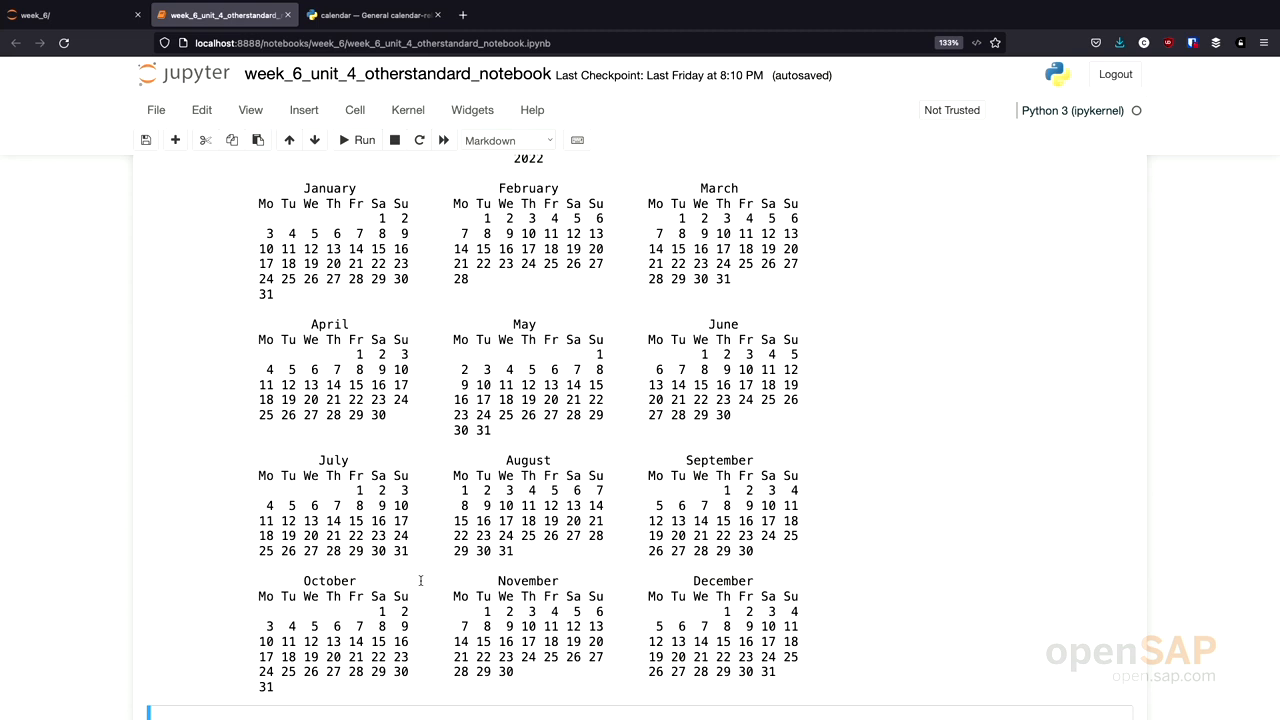
pyautogui.scroll(-3)
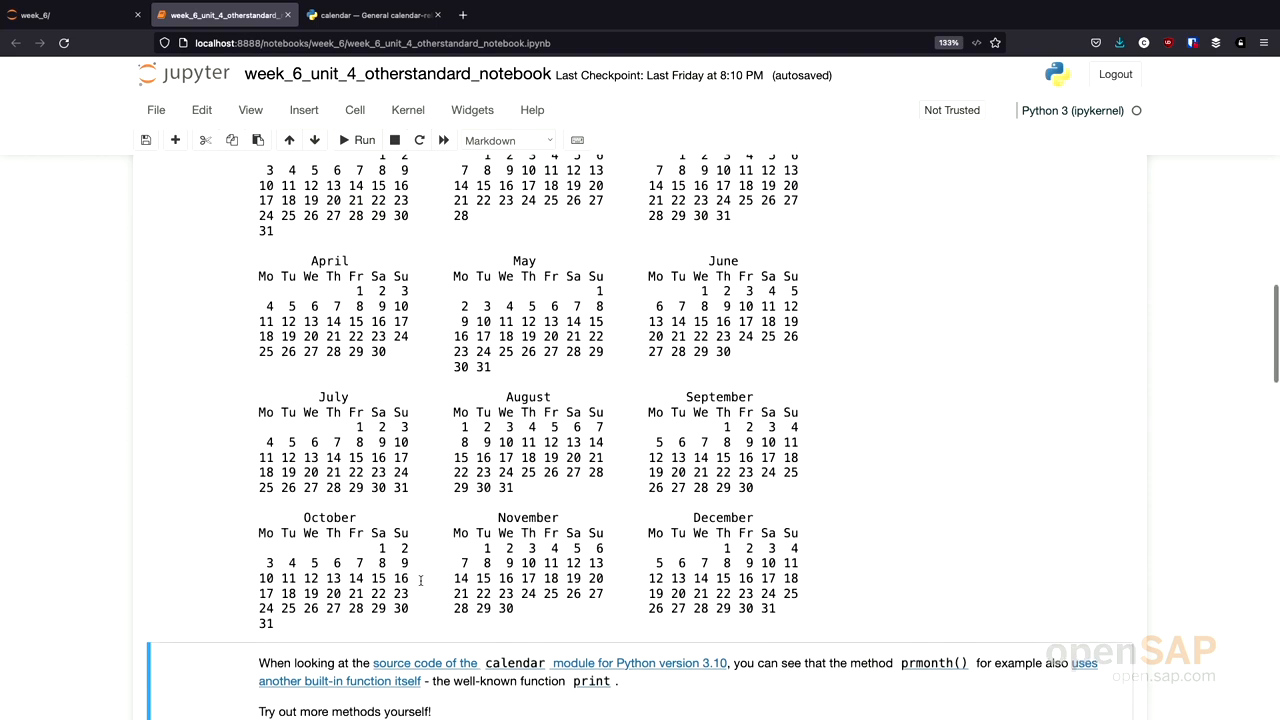
pyautogui.scroll(-3)
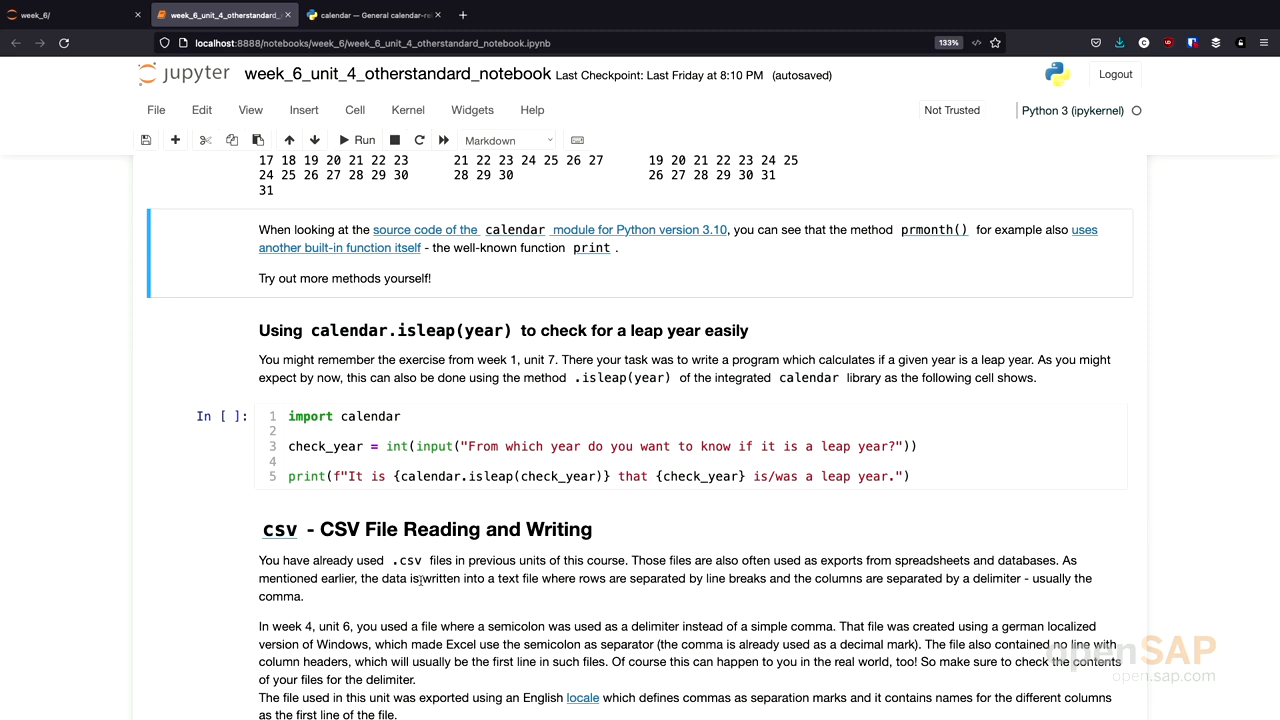
pyautogui.moveTo(438, 305)
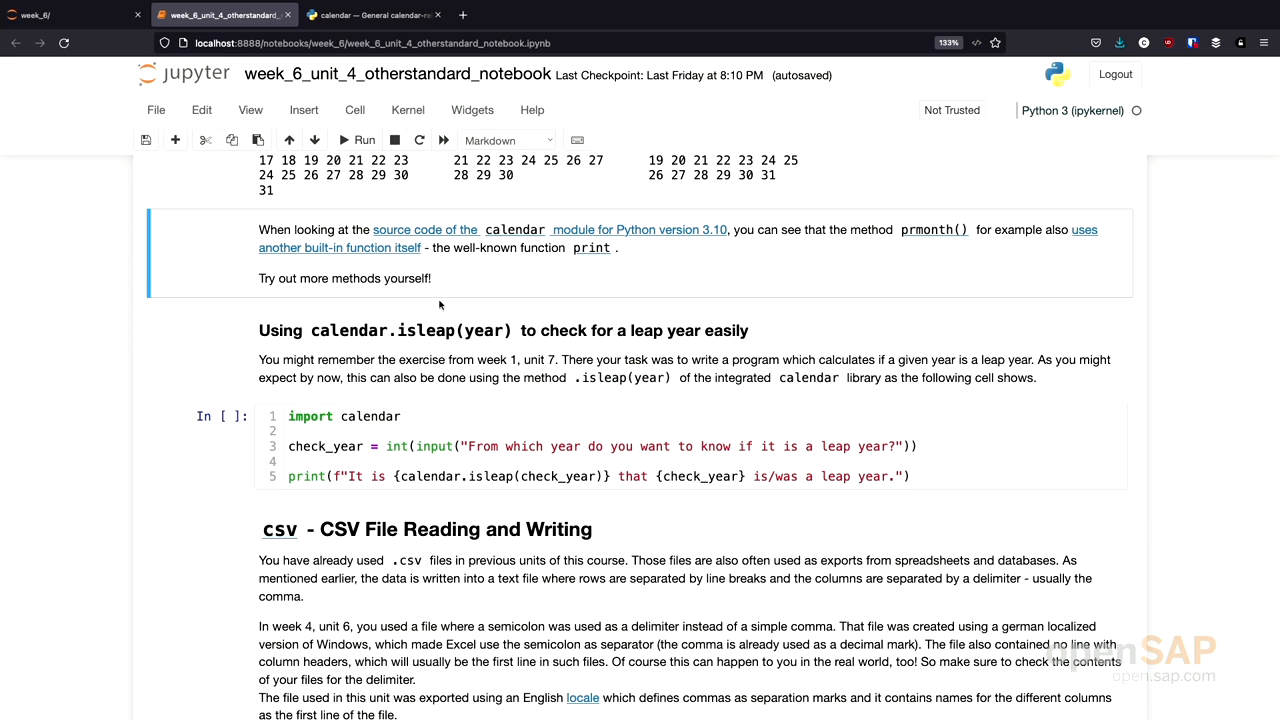
pyautogui.moveTo(425, 229)
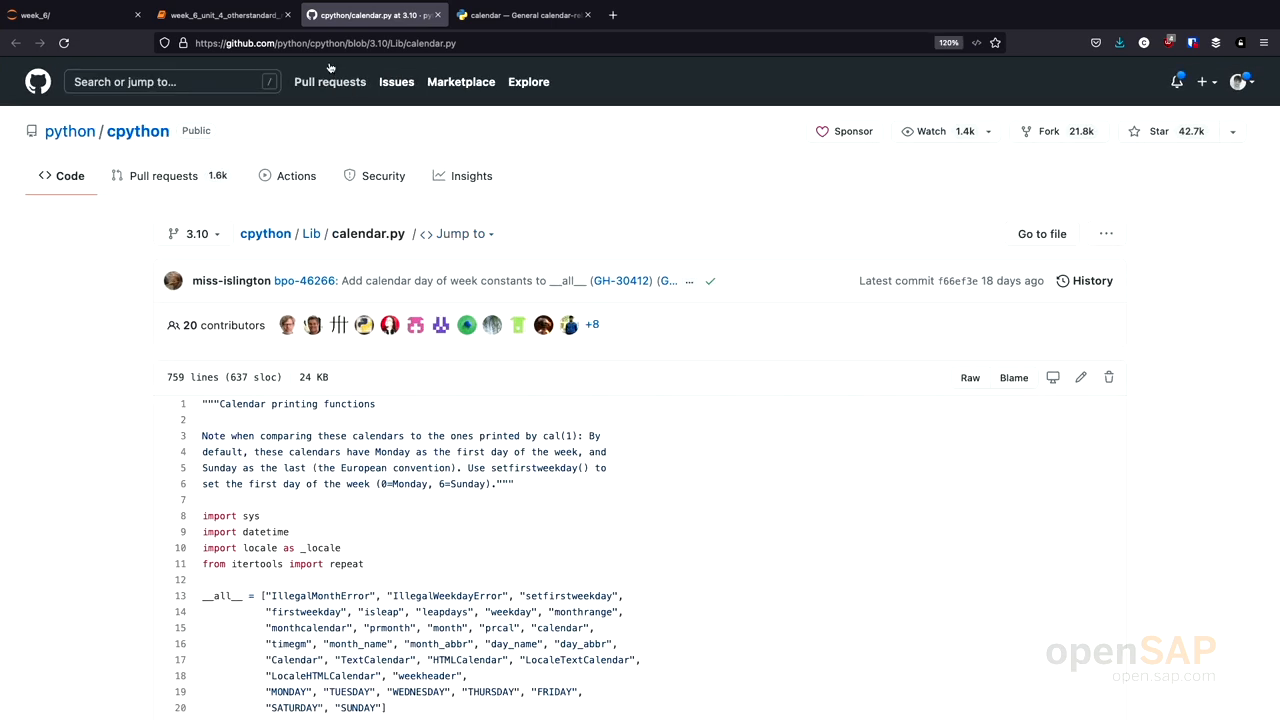
# - View prmonth's print call at calendar.py line 348 on GitHub, then return to the notebook
pyautogui.click(220, 14)
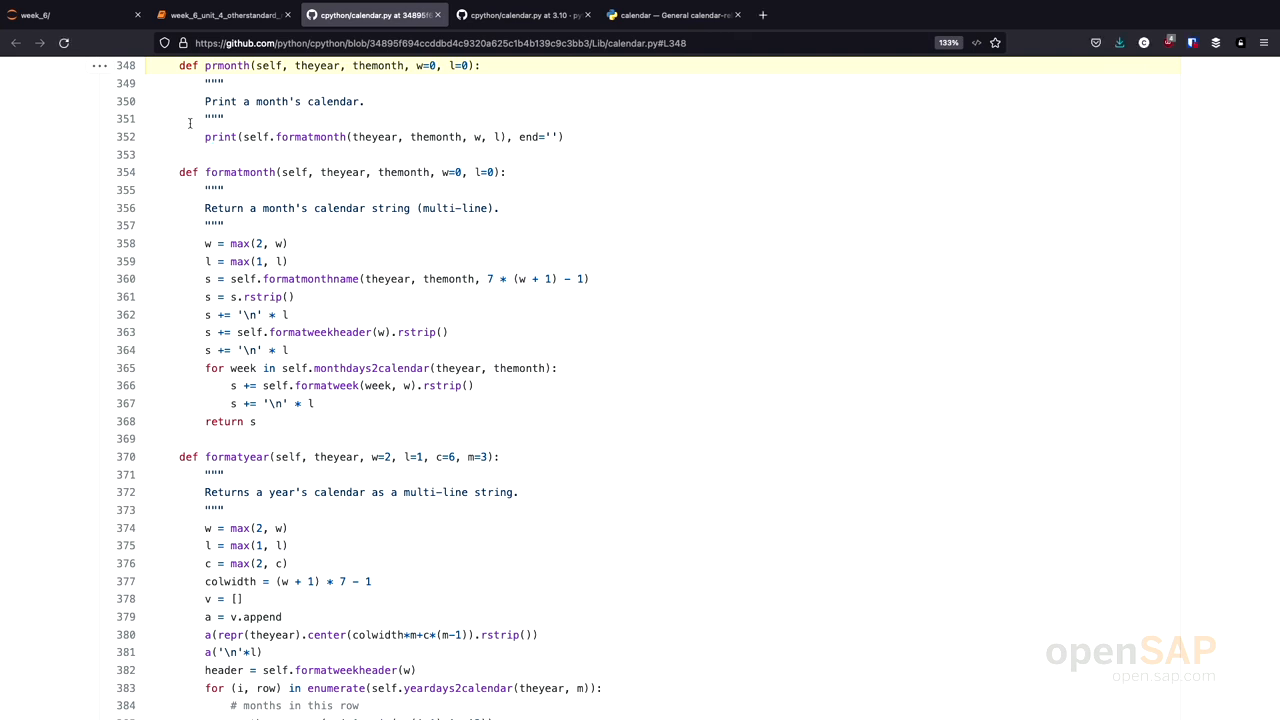
pyautogui.click(222, 14)
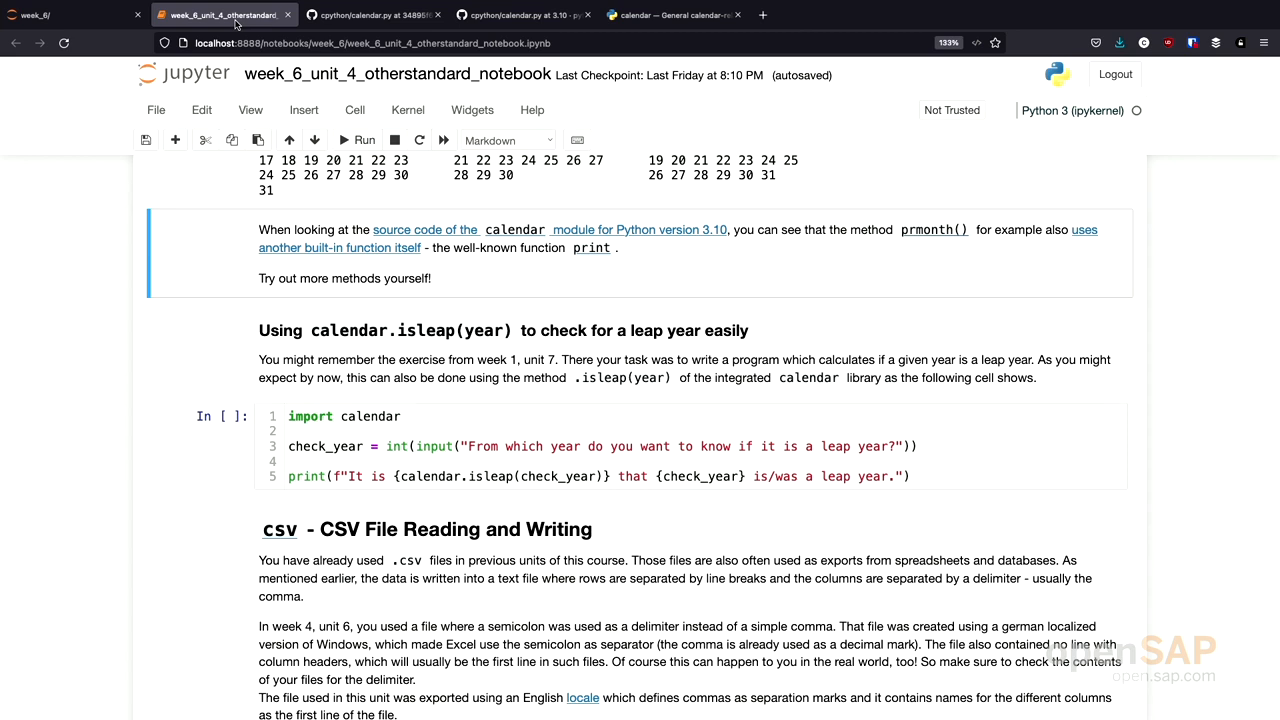
# - Scroll down to the calendar.isleap cell just above the CSV reading section
pyautogui.scroll(-3)
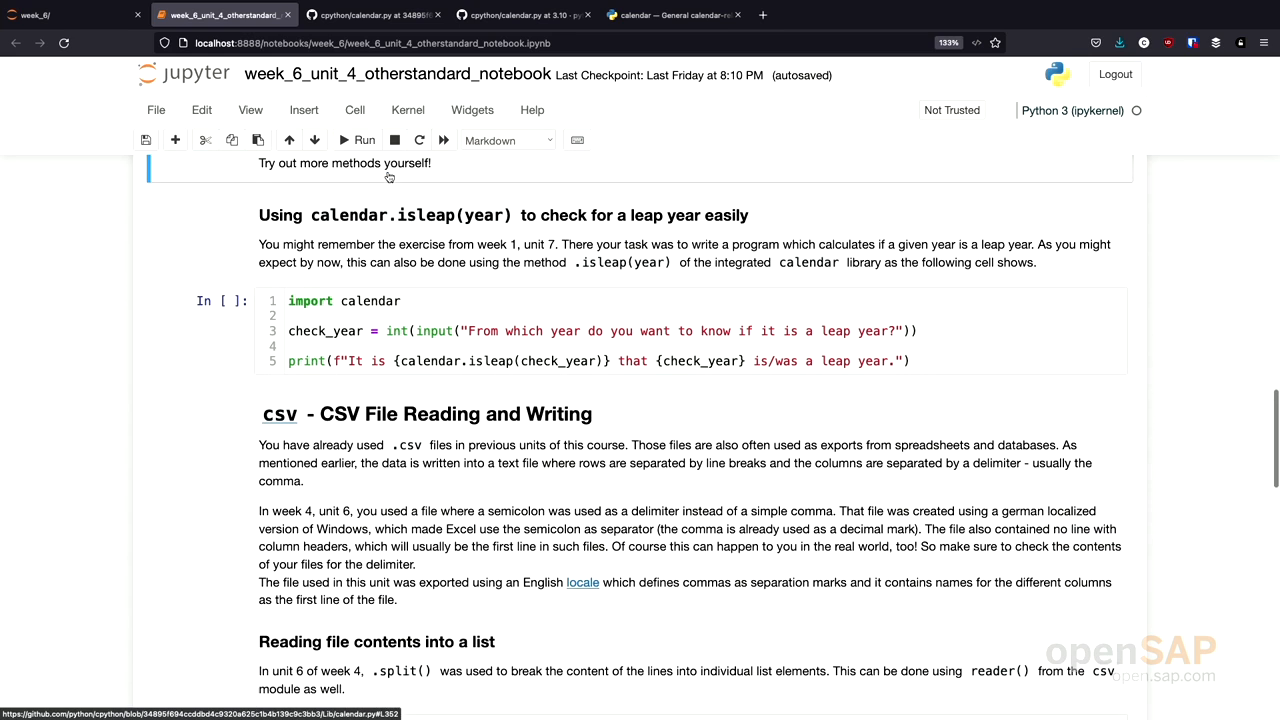
pyautogui.scroll(-3)
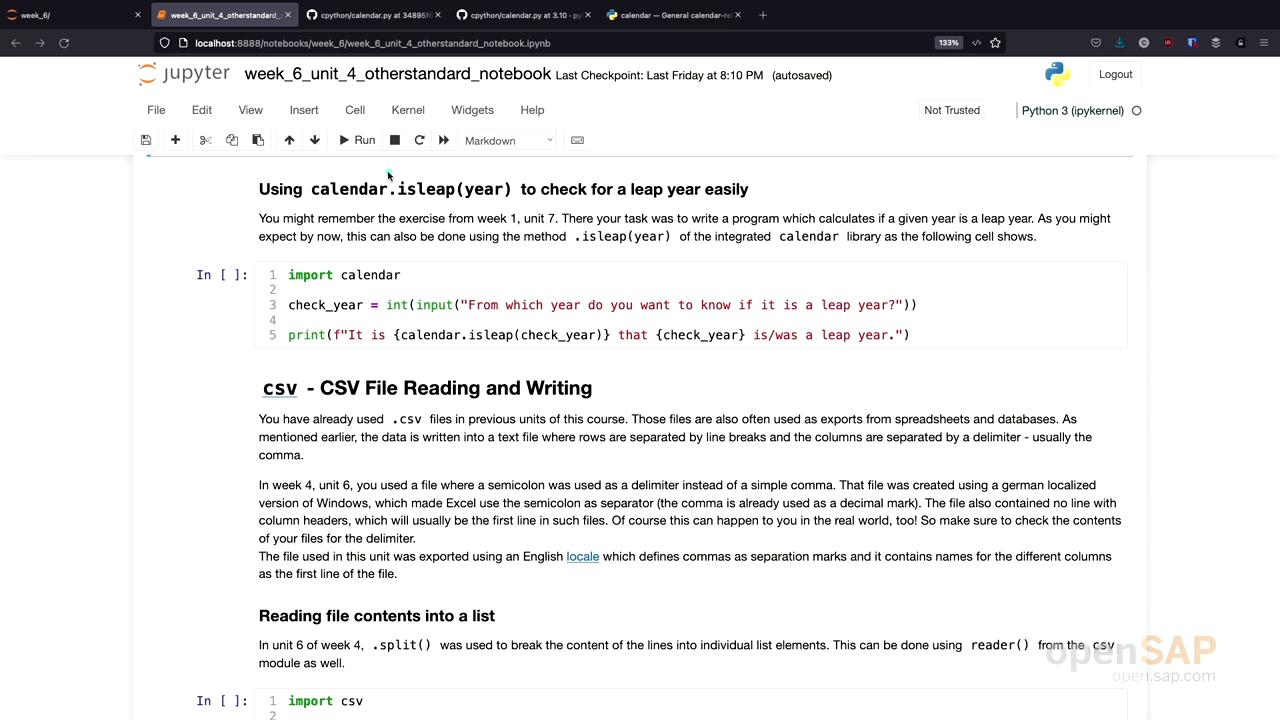
pyautogui.moveTo(518, 189)
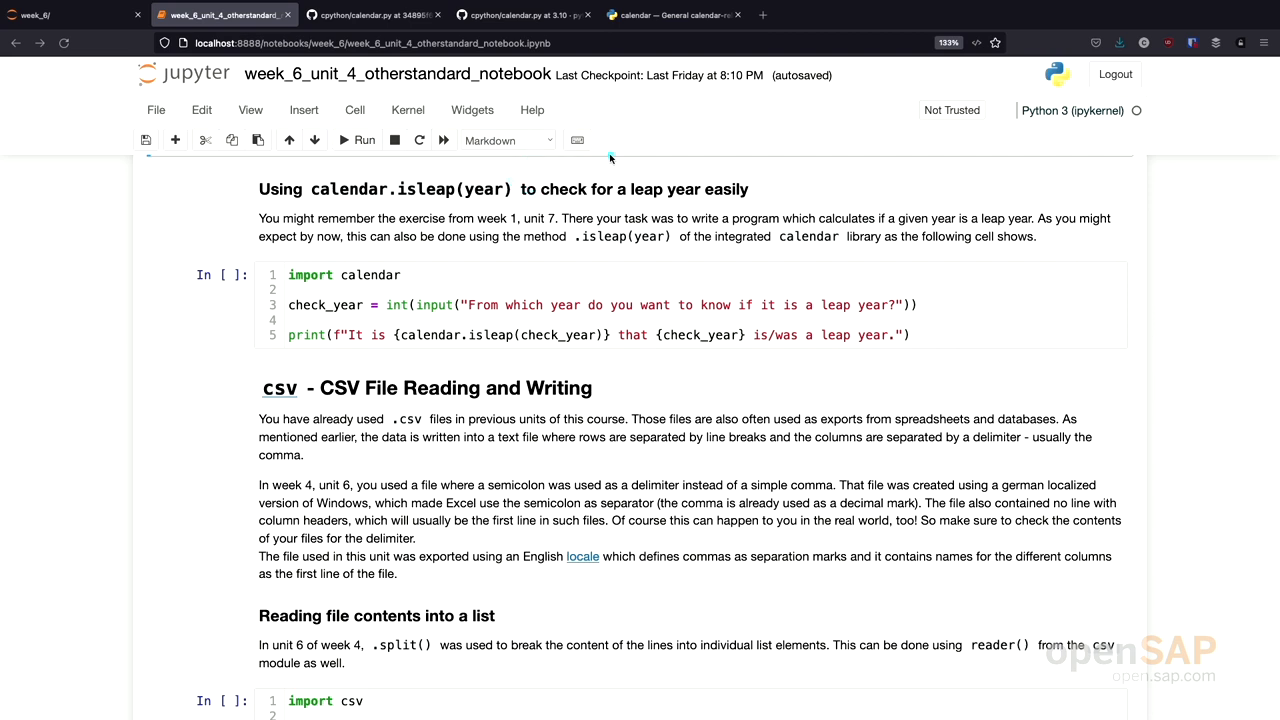
pyautogui.moveTo(595, 323)
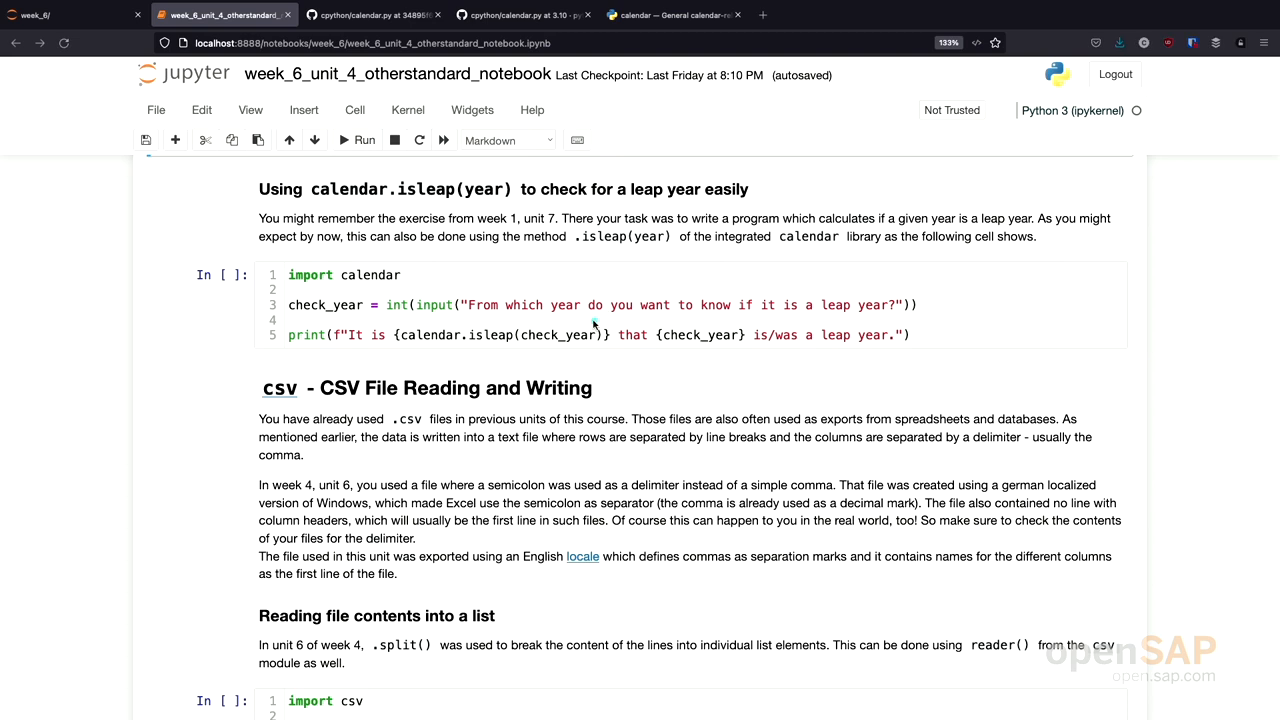
pyautogui.moveTo(502, 344)
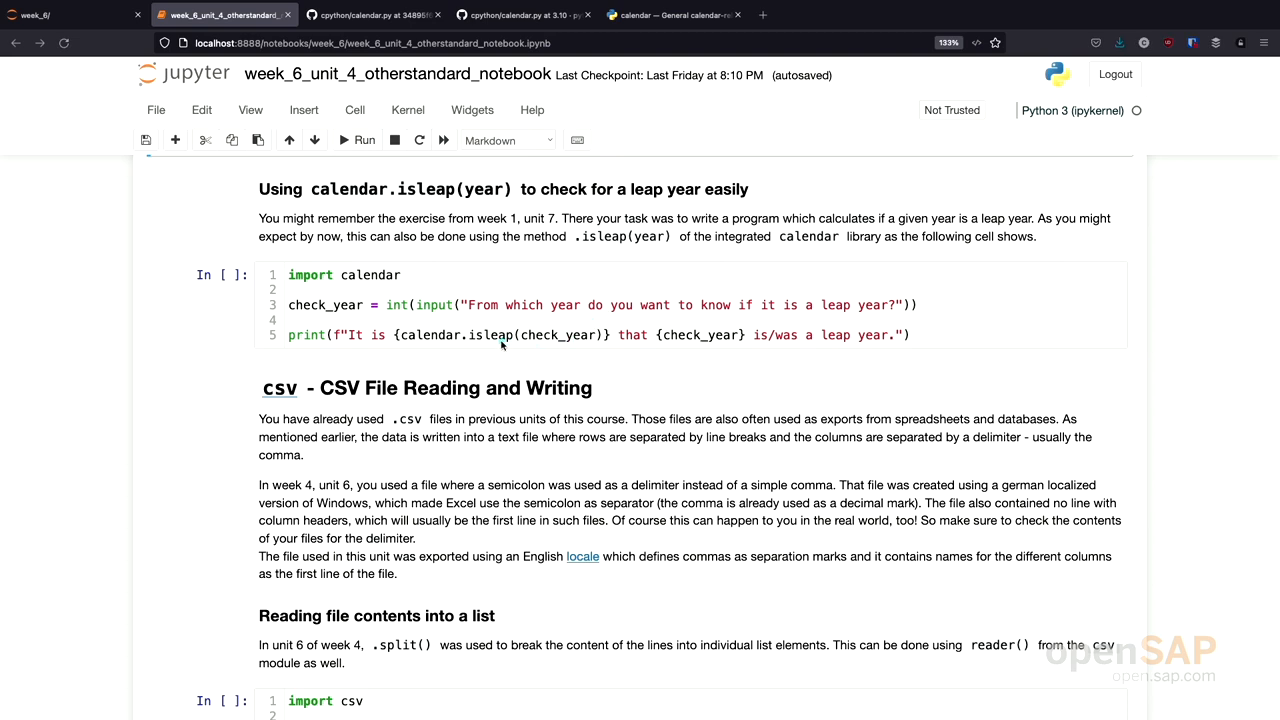
pyautogui.moveTo(504, 400)
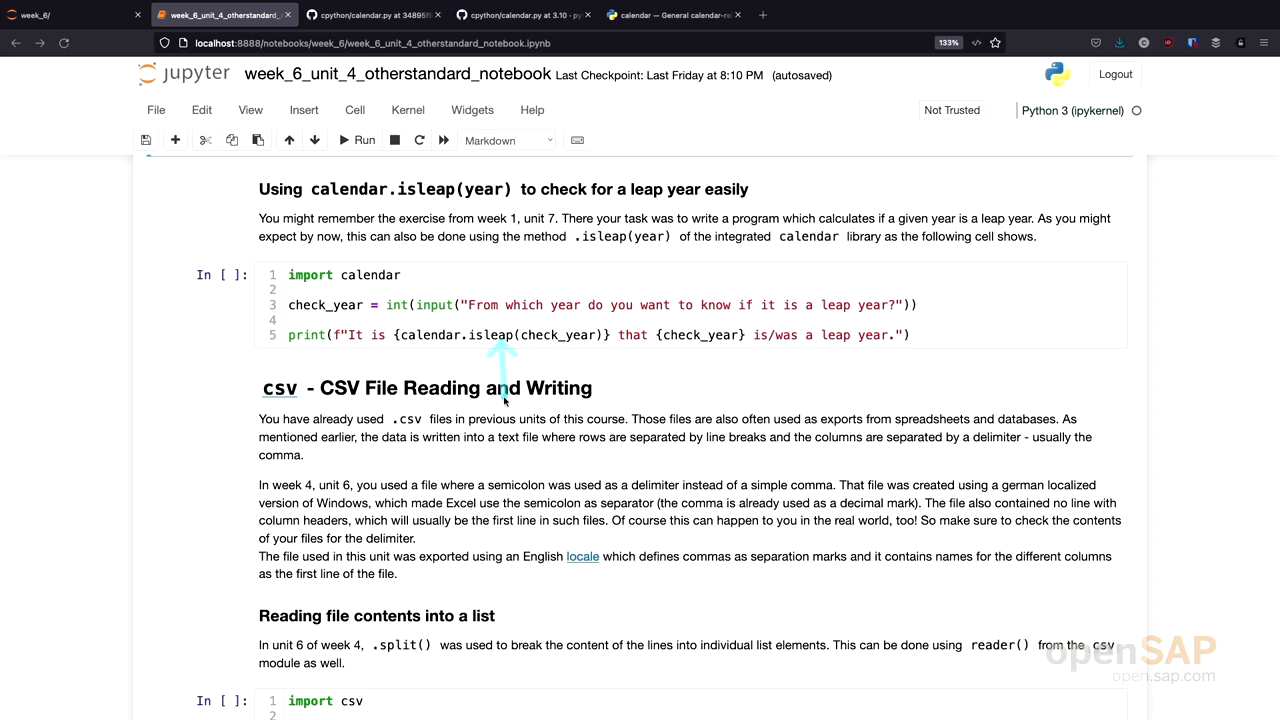
pyautogui.moveTo(504, 401)
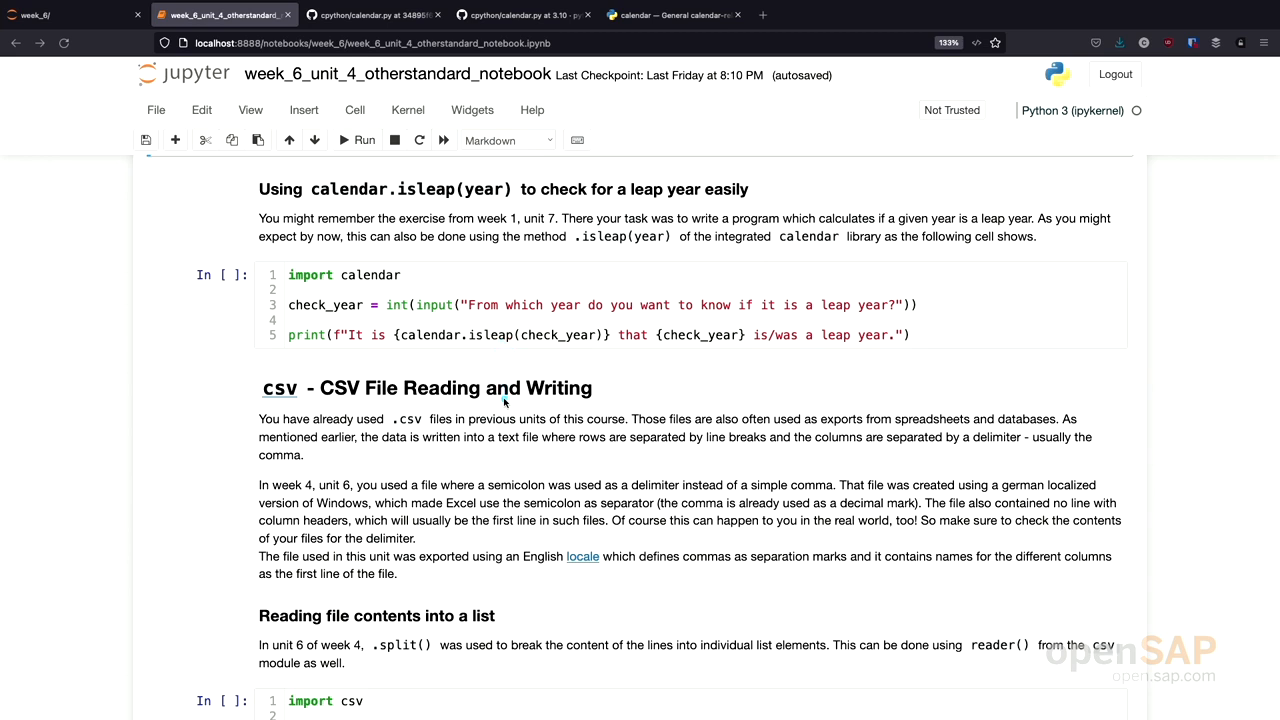
pyautogui.moveTo(503, 388)
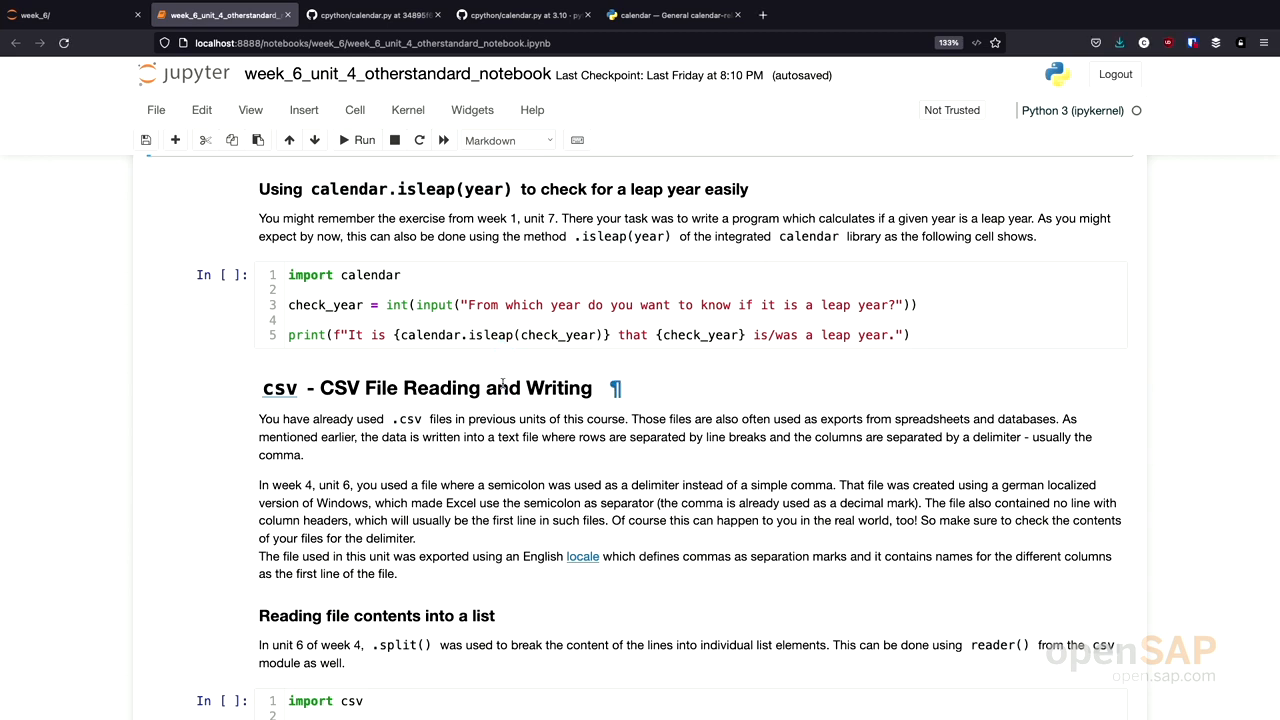
# - Run the leap-year cell twice, entering 1900 and then 2000
pyautogui.click(364, 140)
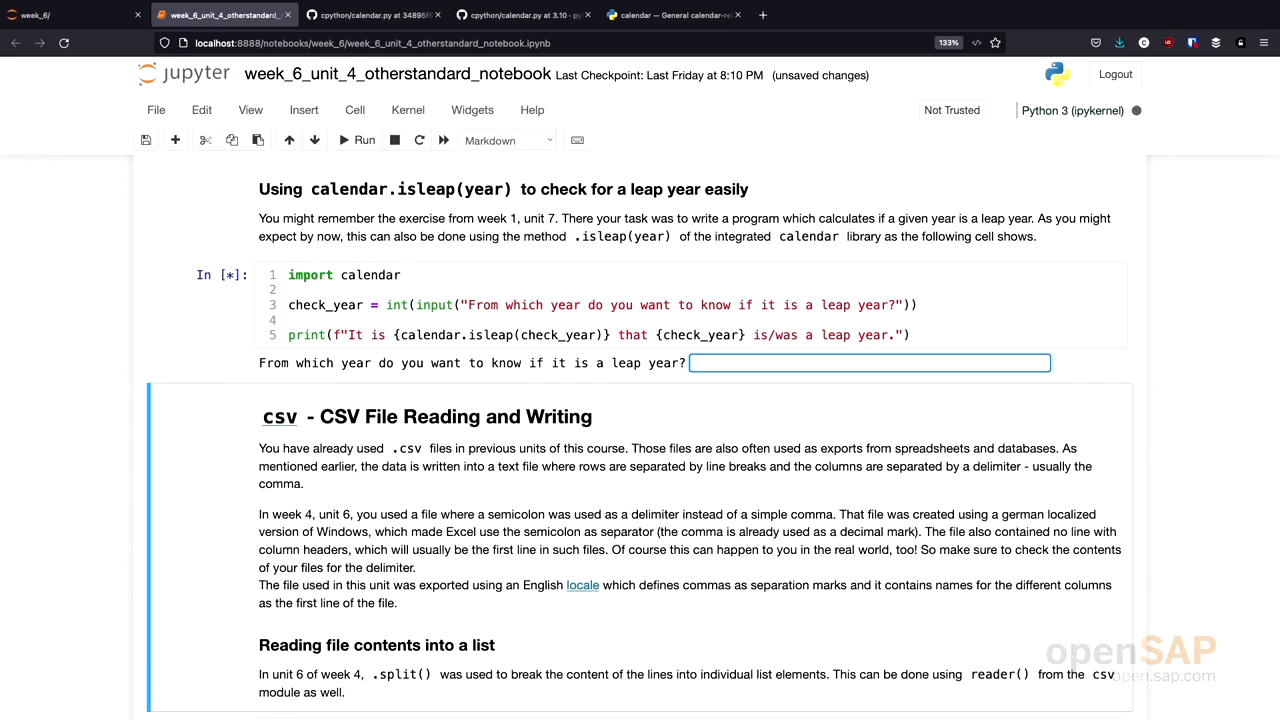
pyautogui.write('1')
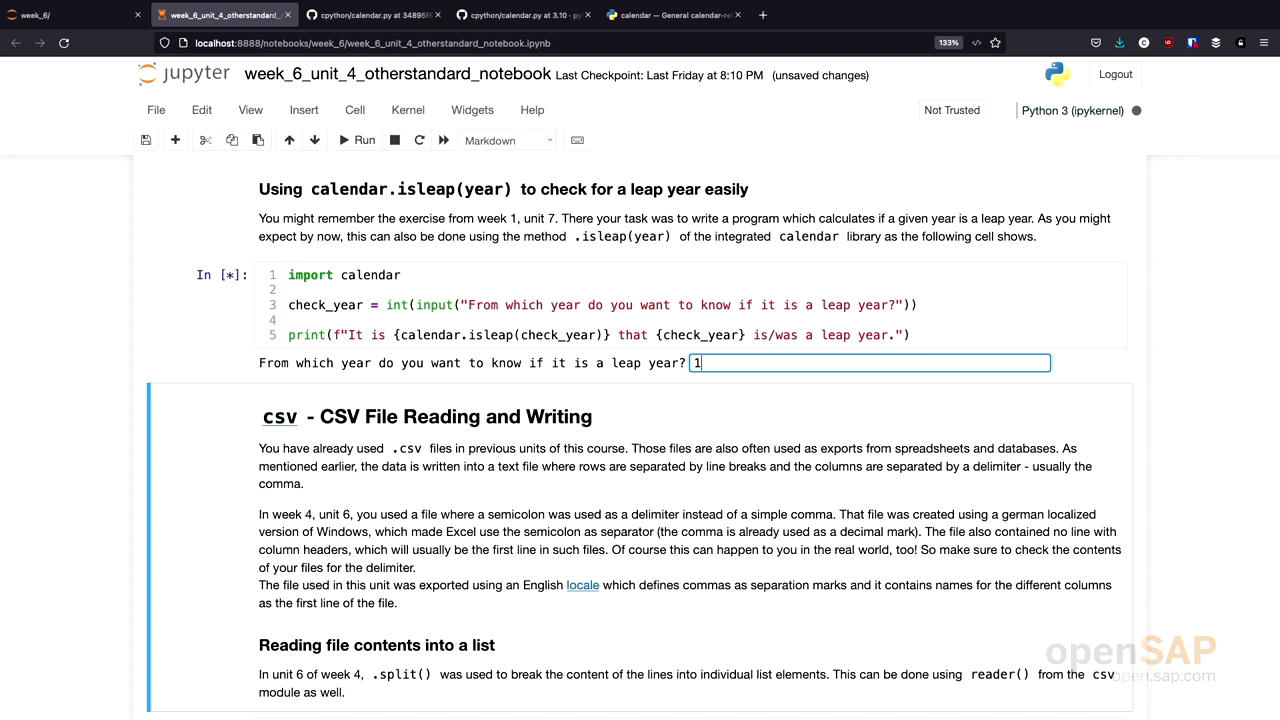
pyautogui.write('900')
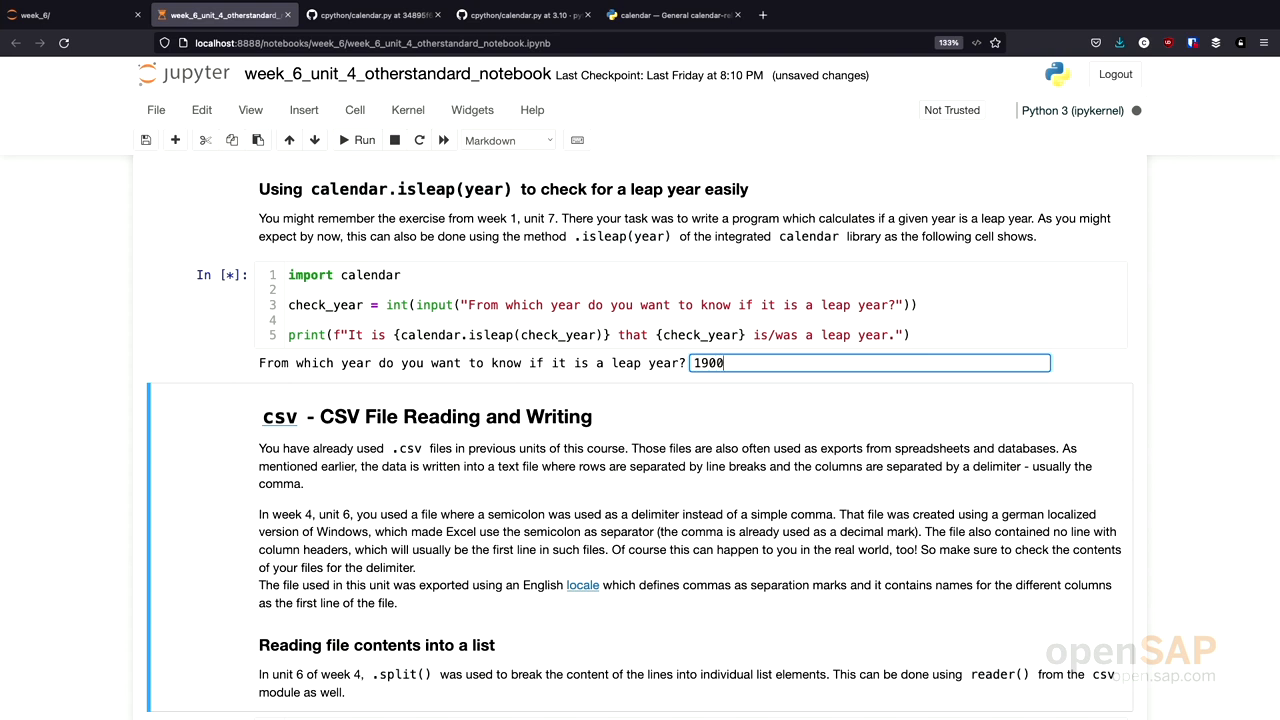
pyautogui.press('Return')
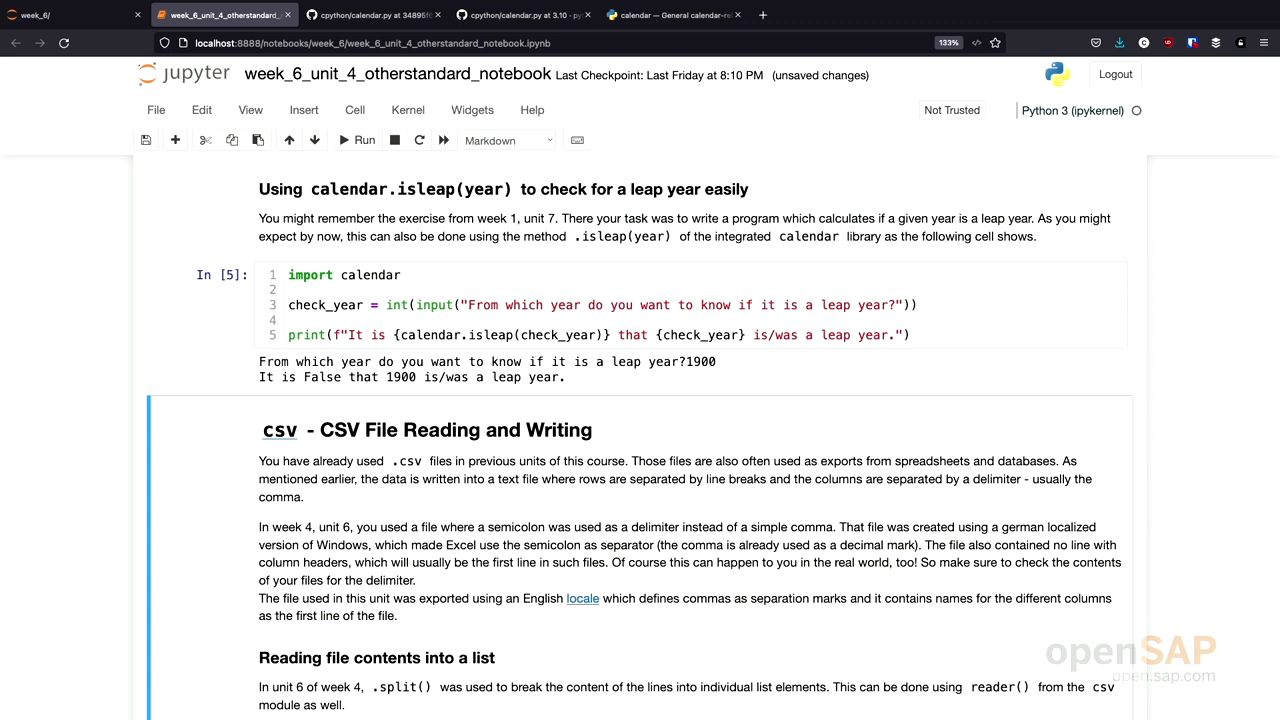
pyautogui.click(364, 140)
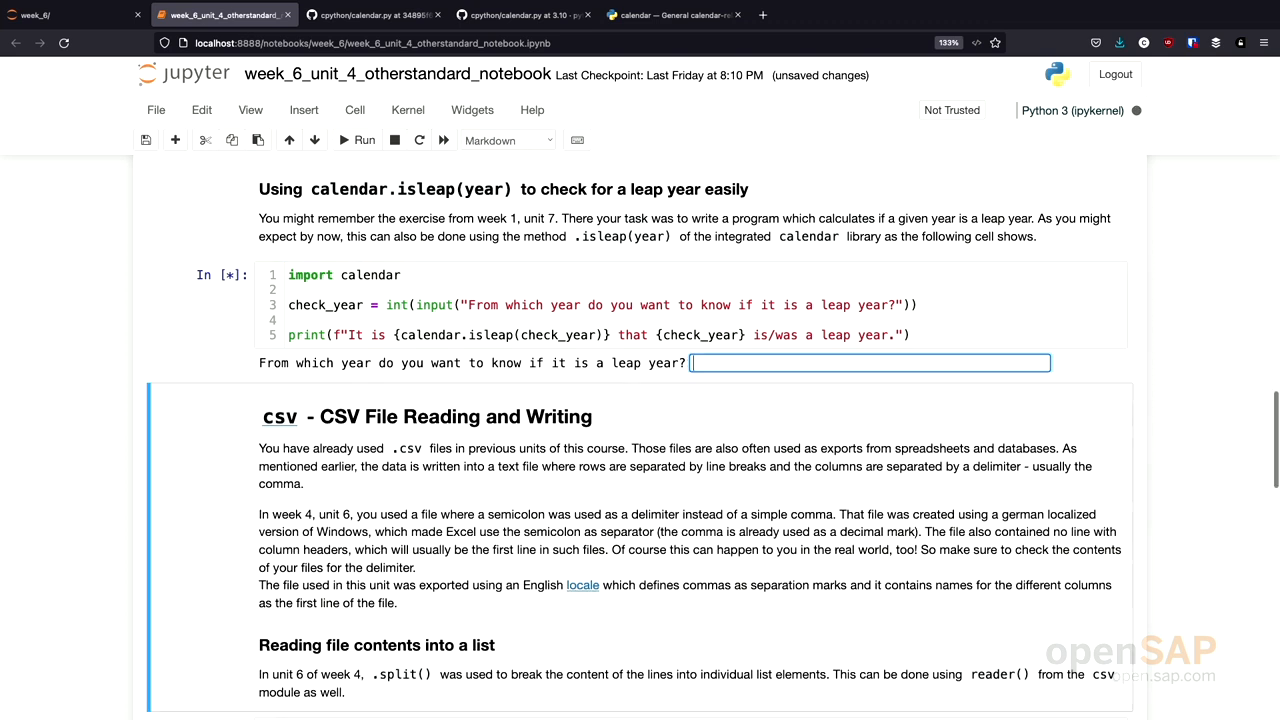
pyautogui.write('20')
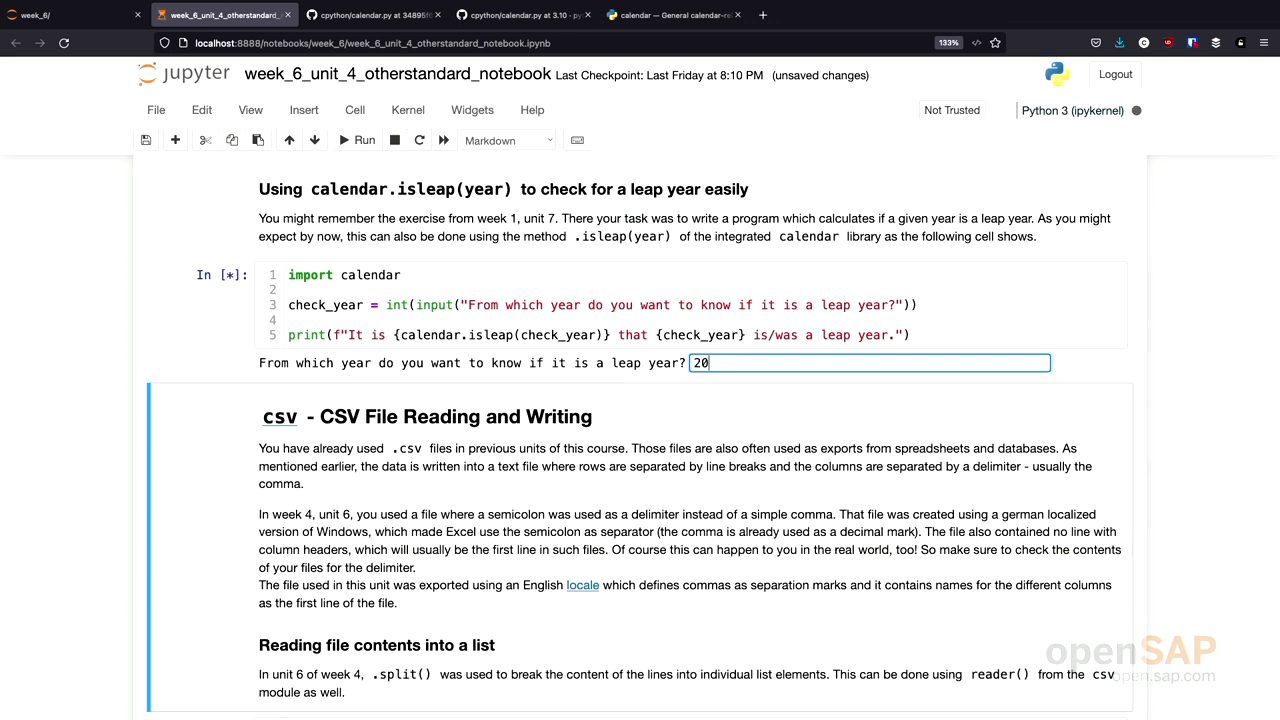
pyautogui.write('00')
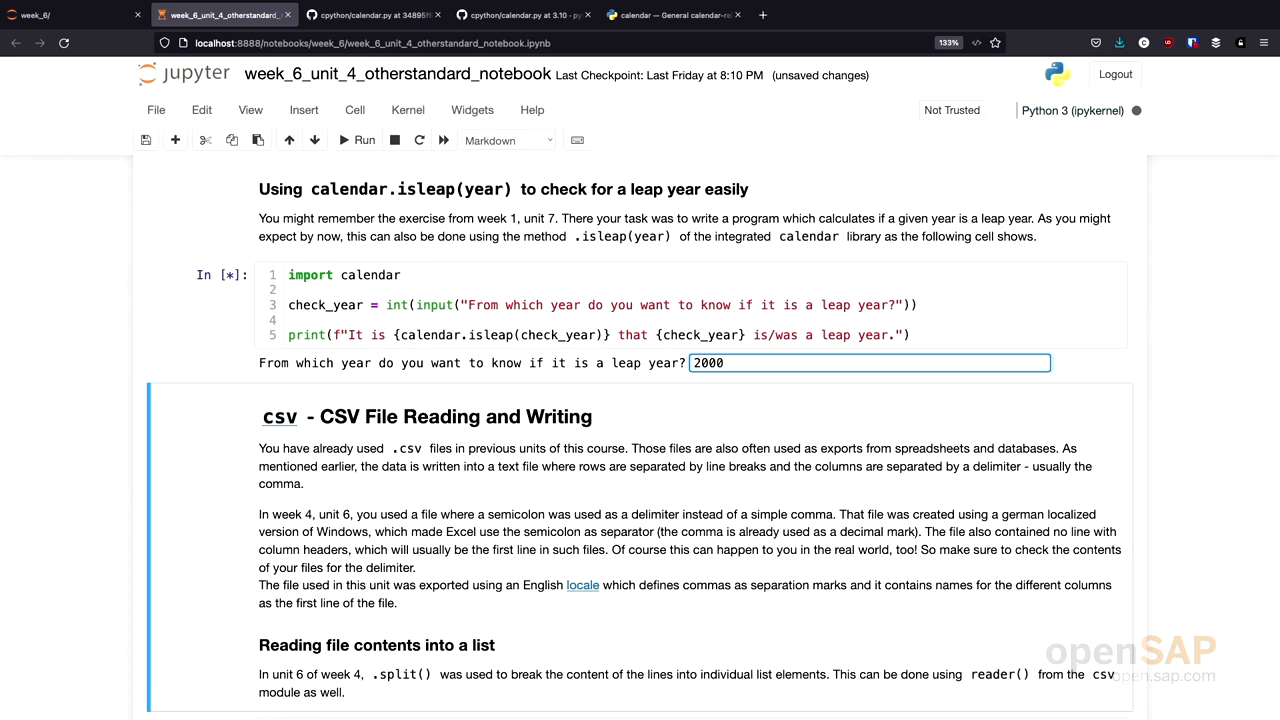
pyautogui.press('Return')
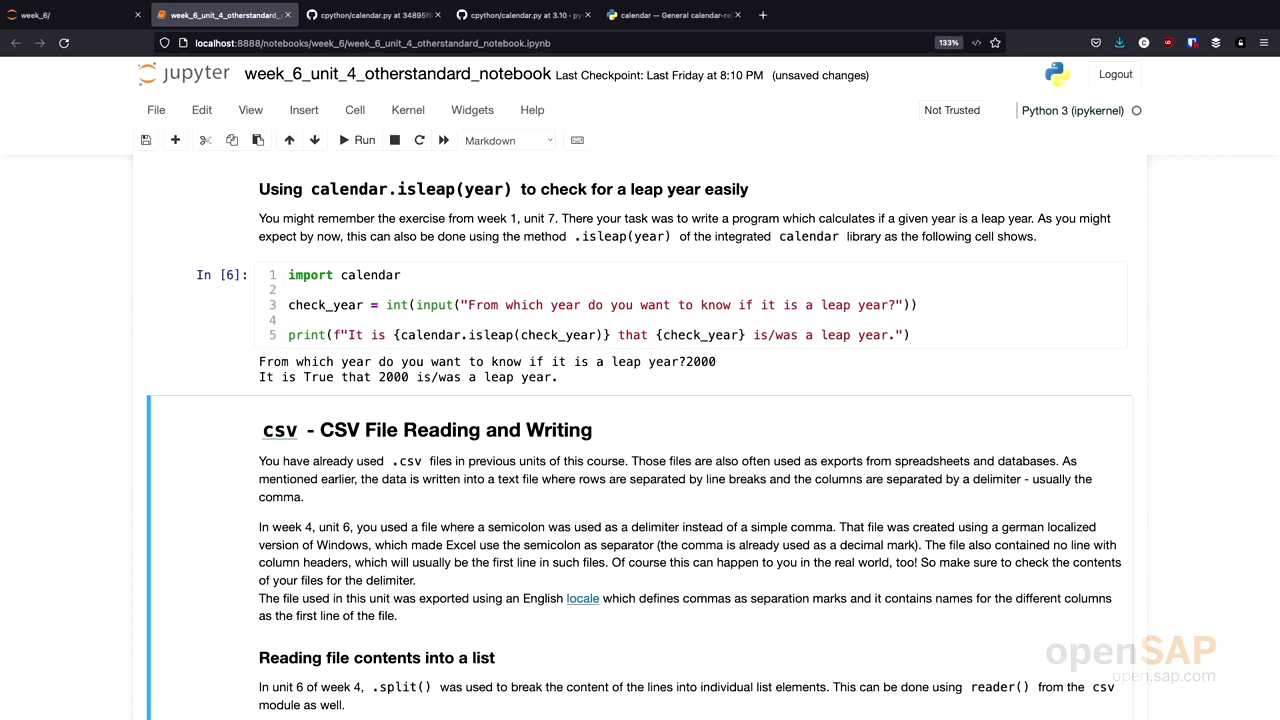
pyautogui.moveTo(548, 274)
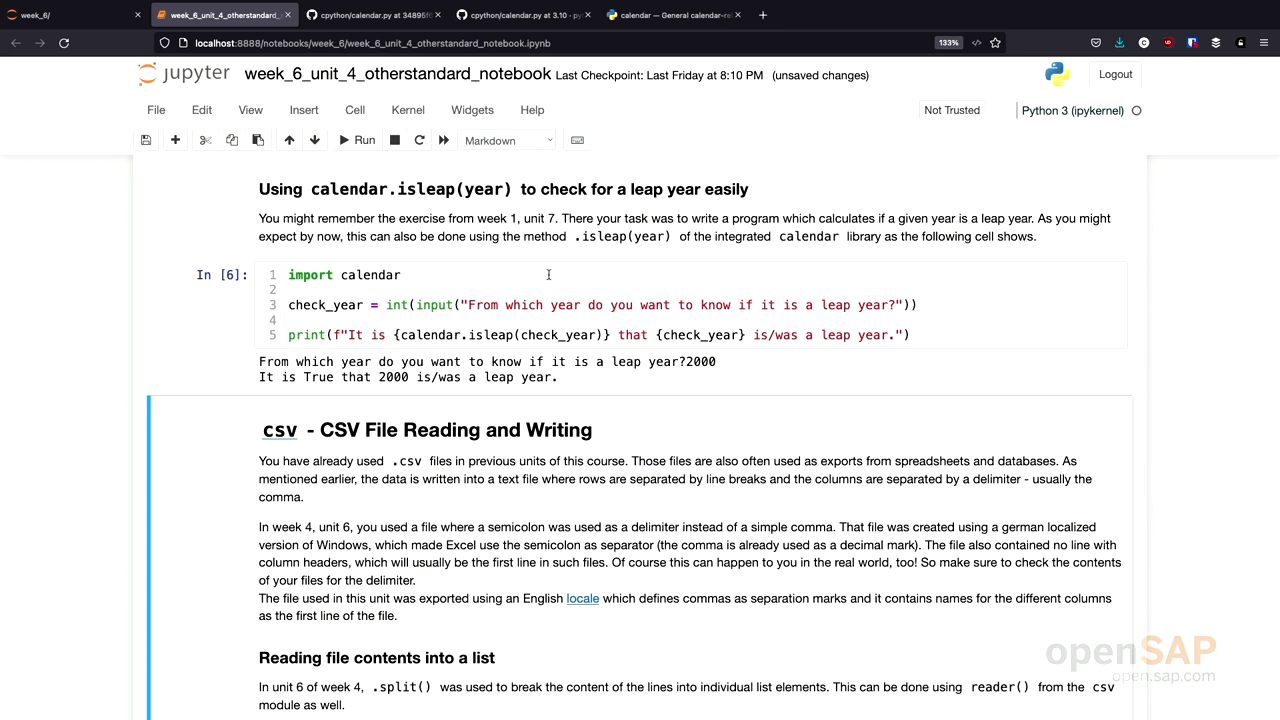
# - Rerun the leap-year cell with 2016, confirming it is a leap year
pyautogui.click(364, 140)
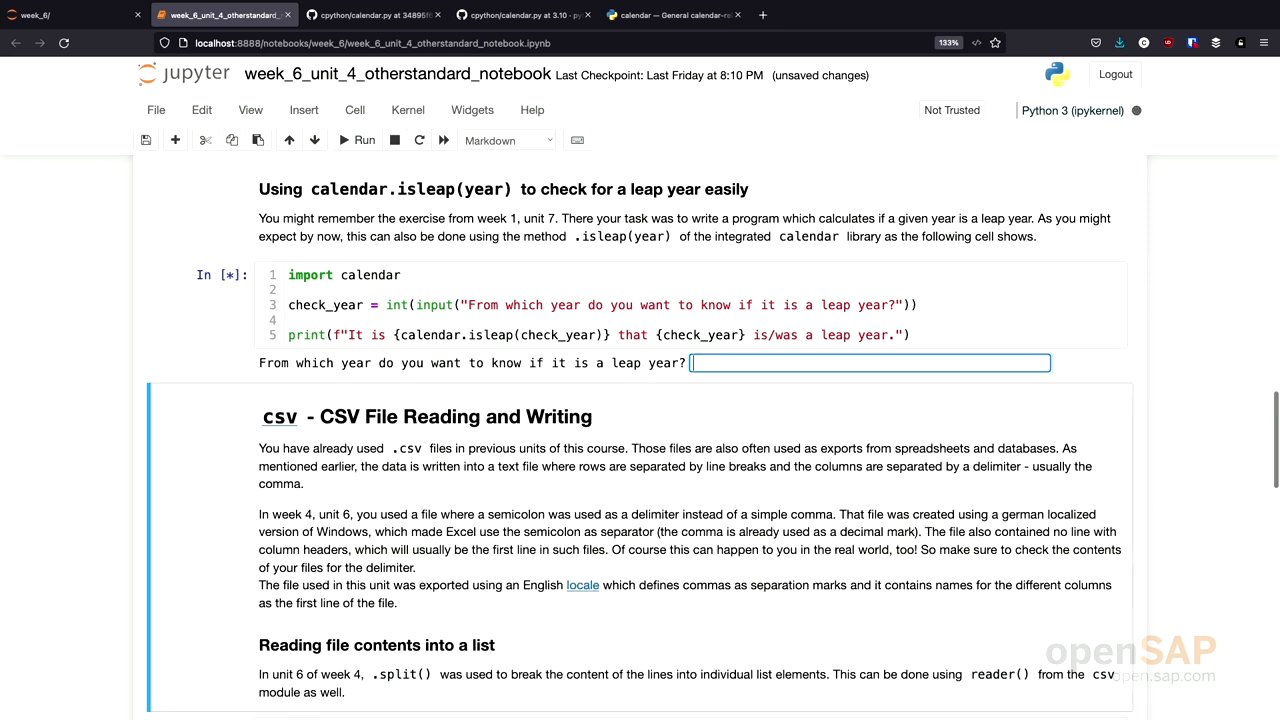
pyautogui.write('2016')
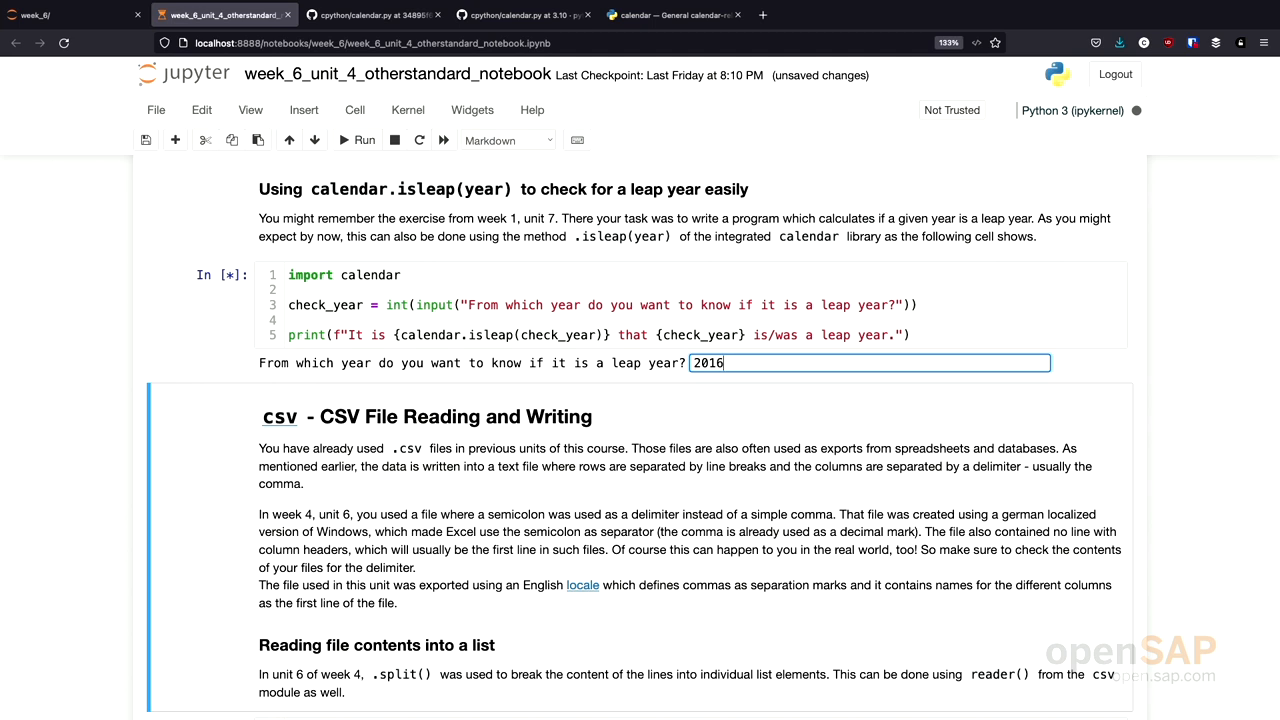
pyautogui.press('Return')
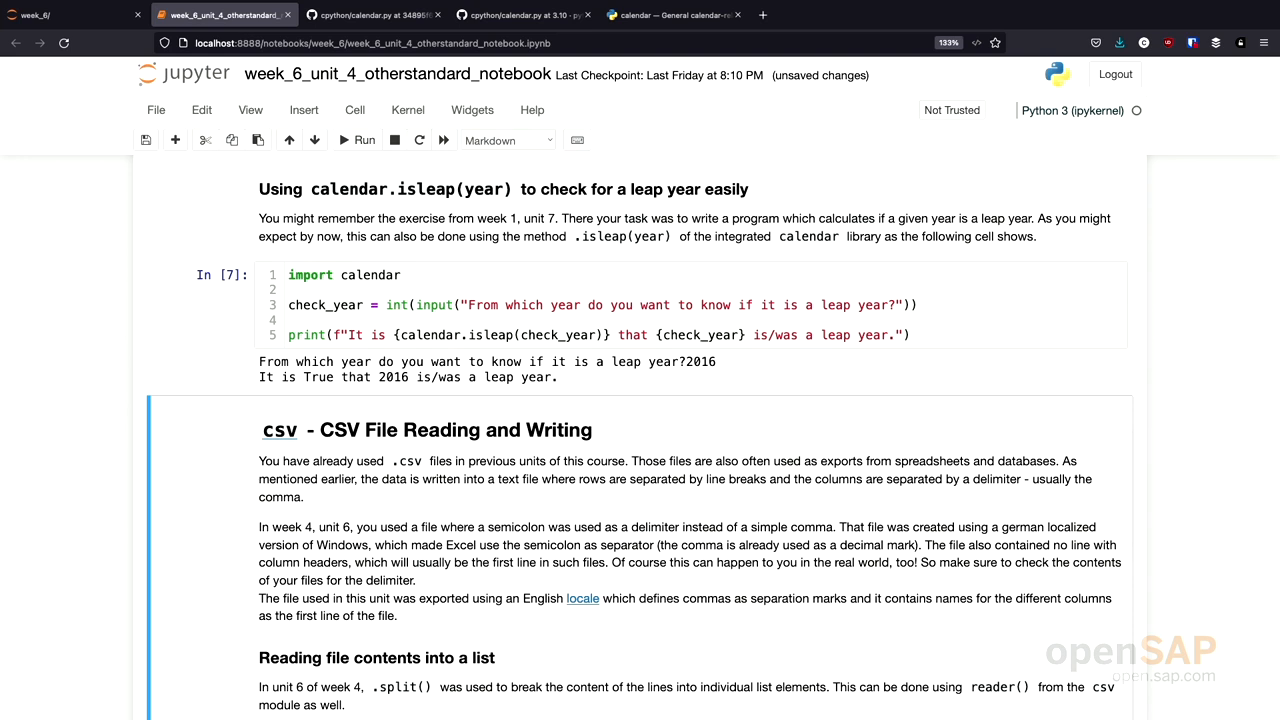
pyautogui.scroll(-3)
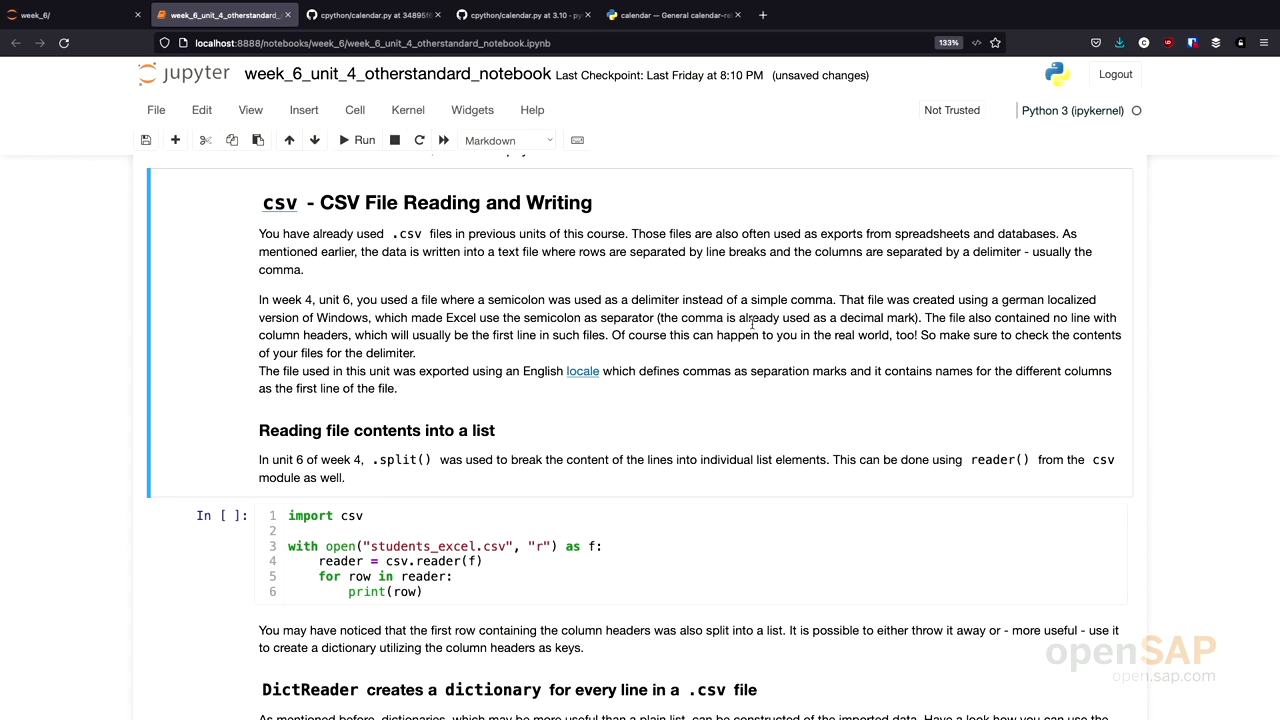
pyautogui.moveTo(390, 222)
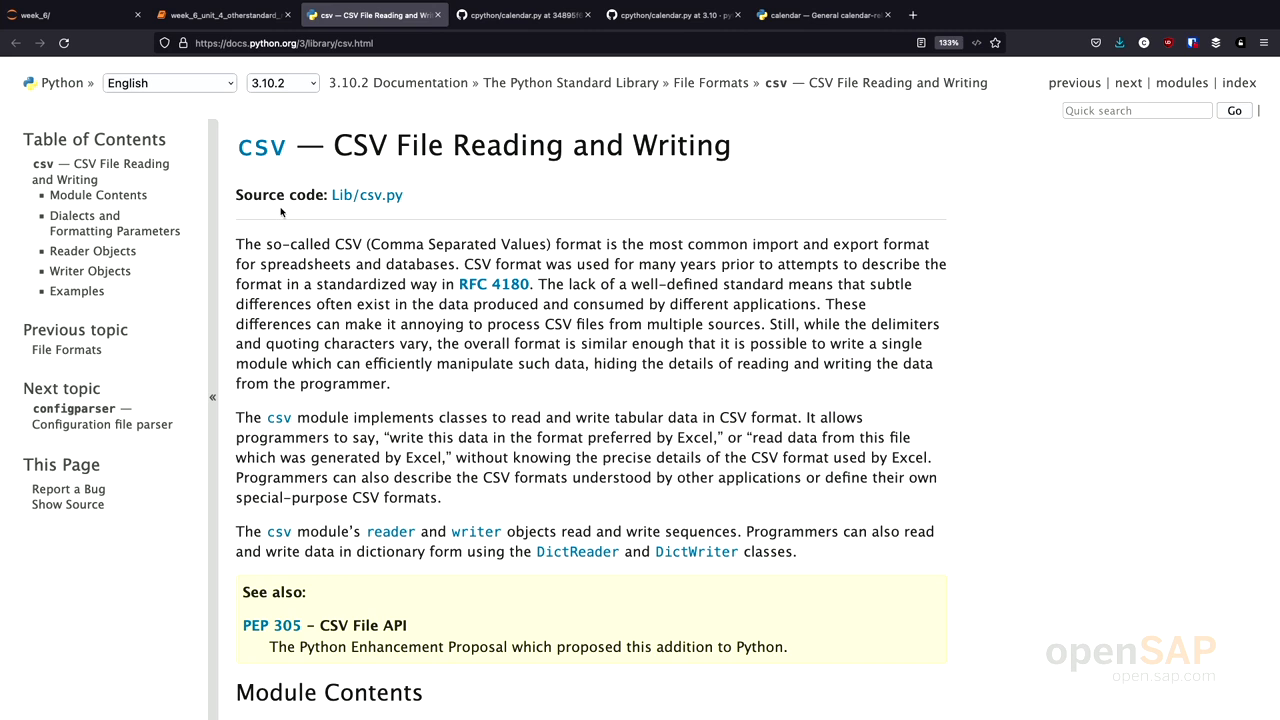
pyautogui.moveTo(225, 14)
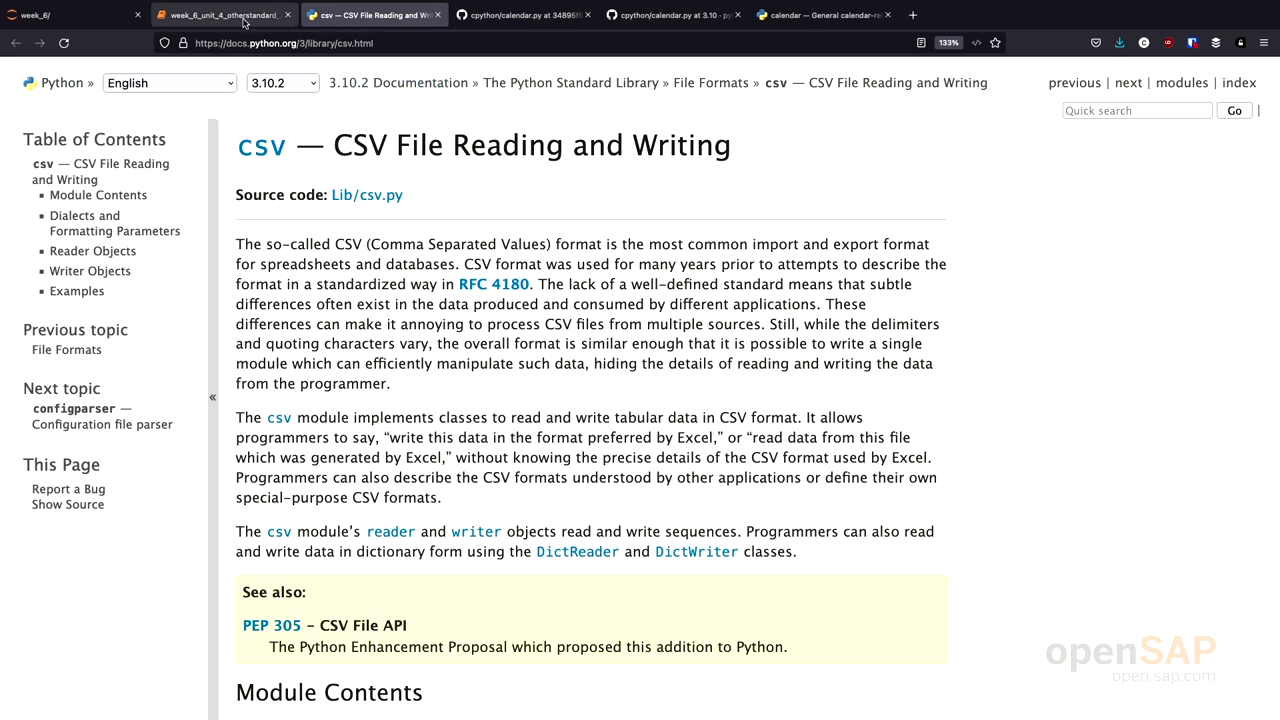
# - Switch from the csv docs page back to the notebook's csv section
pyautogui.click(222, 14)
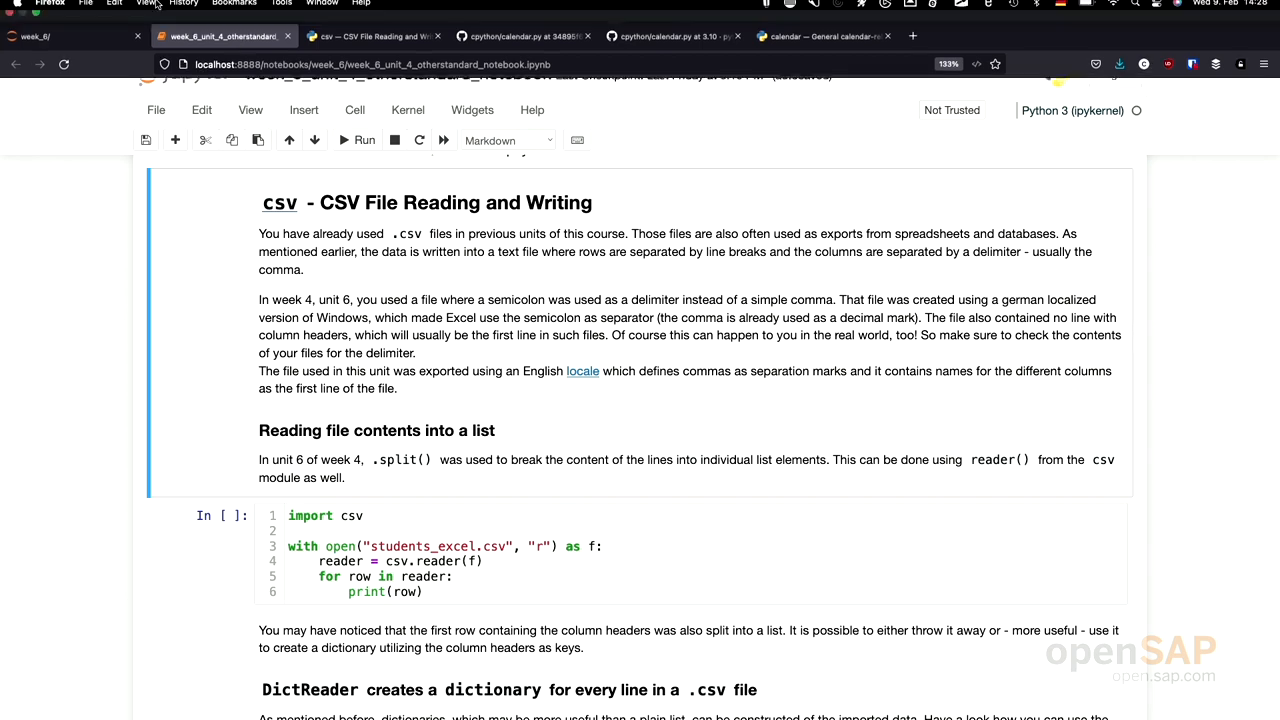
# - Open students_excel.csv from week_6, scroll through its rows, and return to the notebook
pyautogui.click(70, 16)
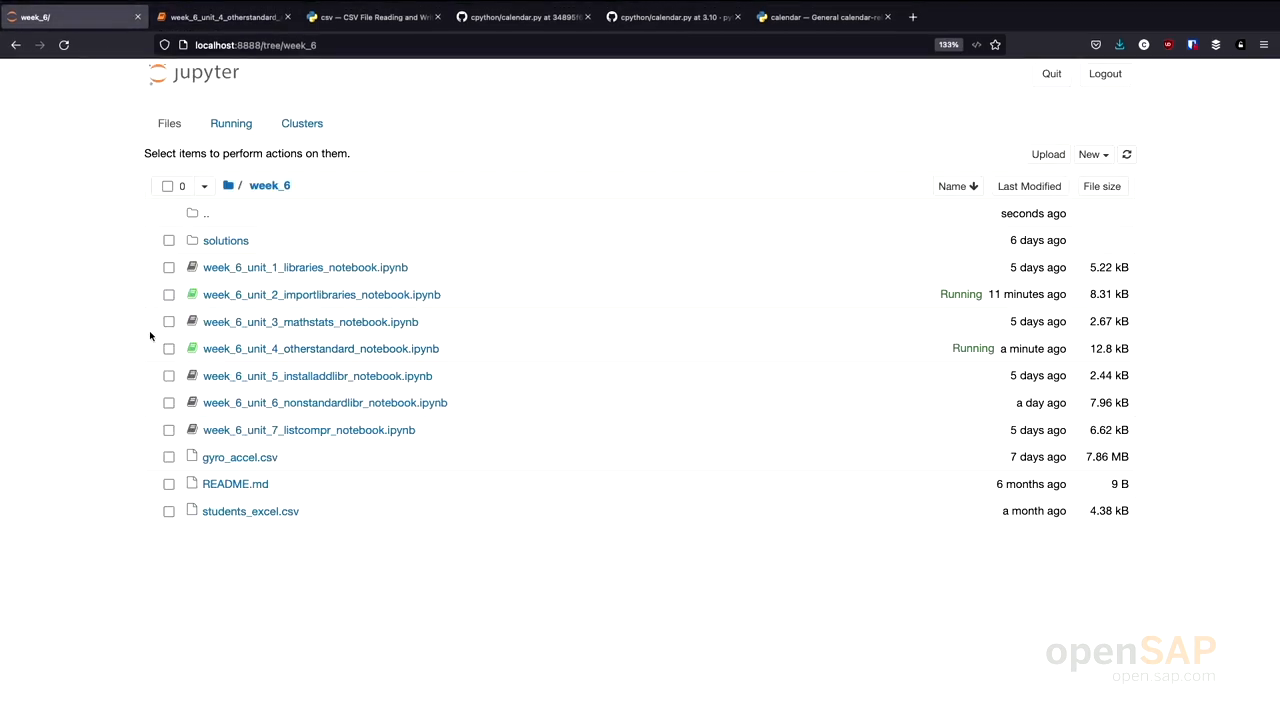
pyautogui.click(250, 511)
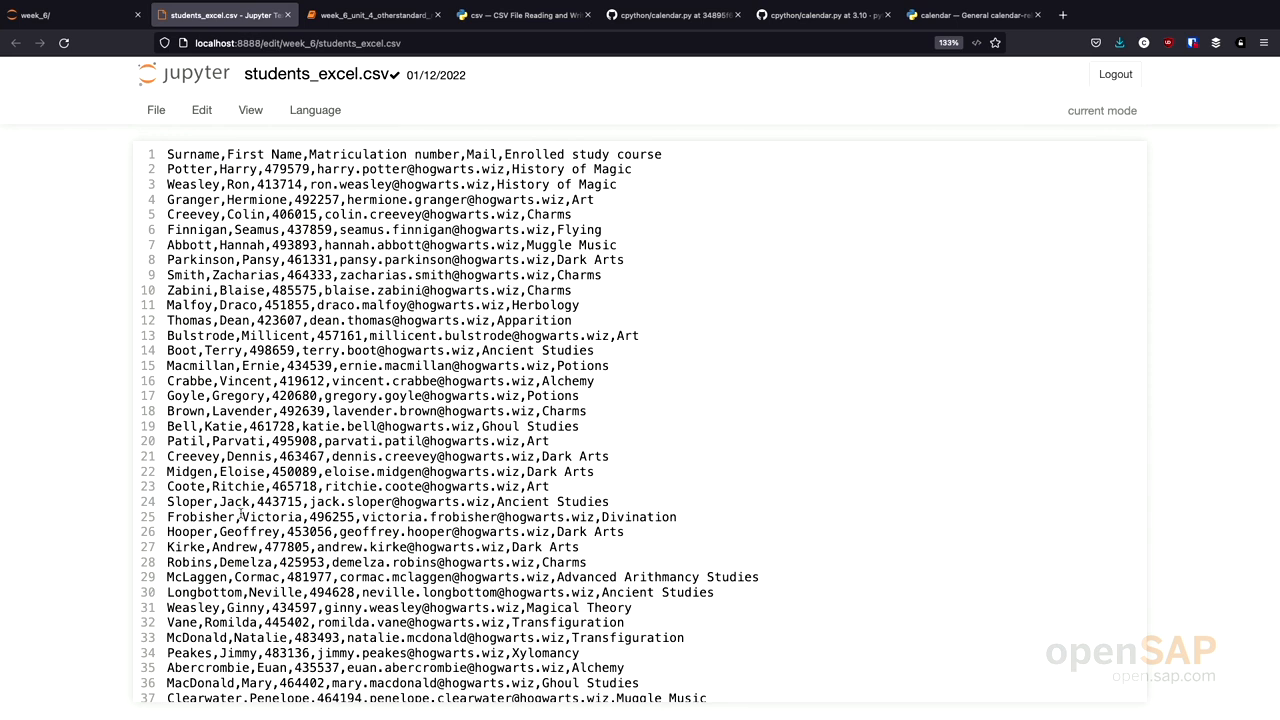
pyautogui.scroll(-3)
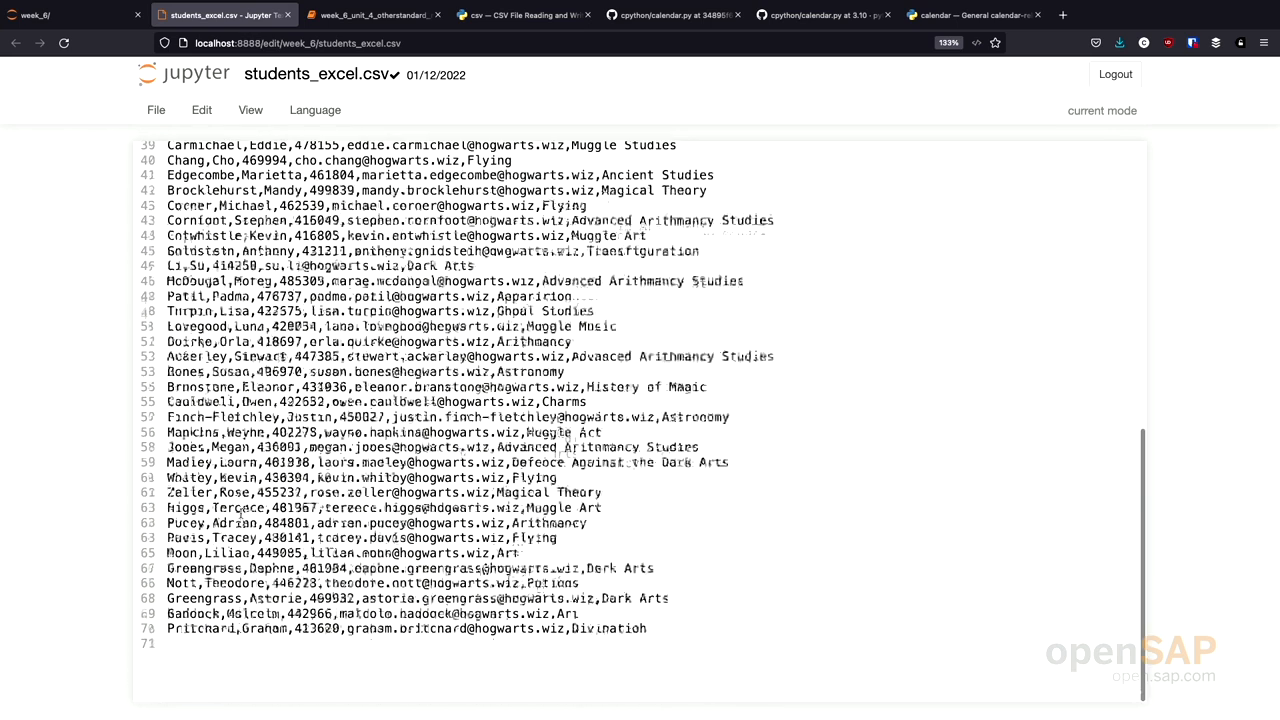
pyautogui.scroll(3)
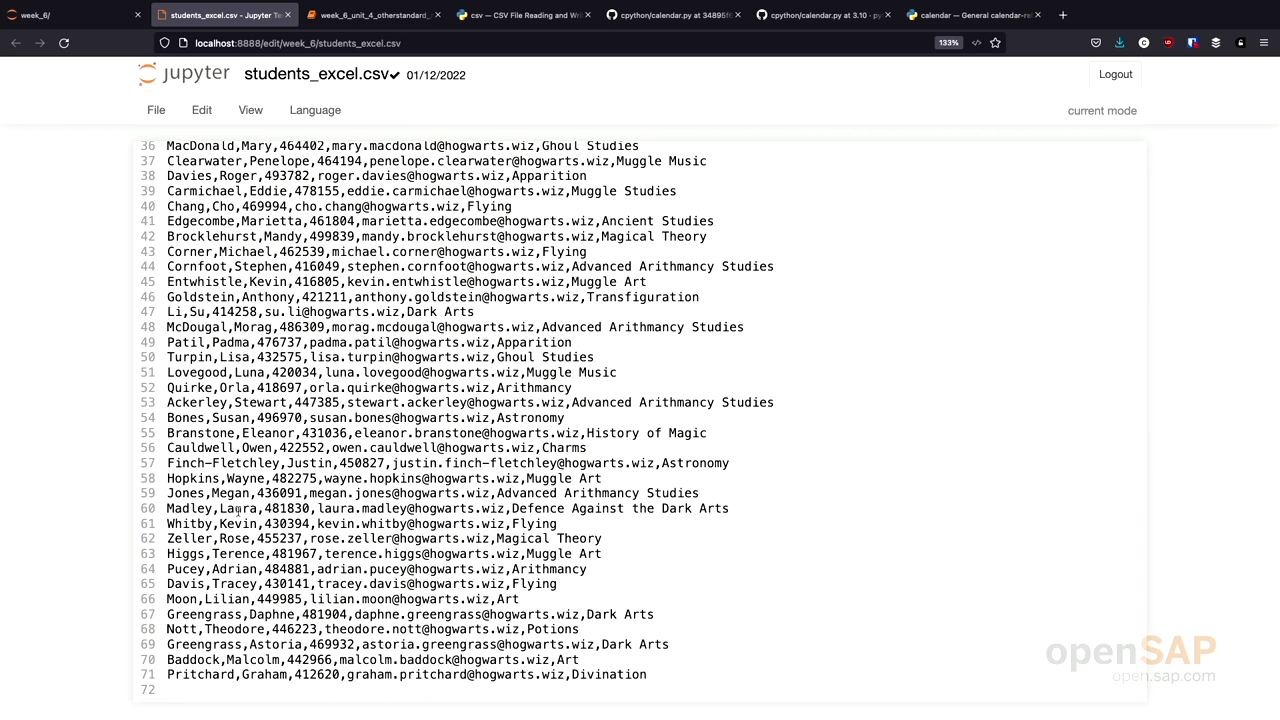
pyautogui.click(375, 14)
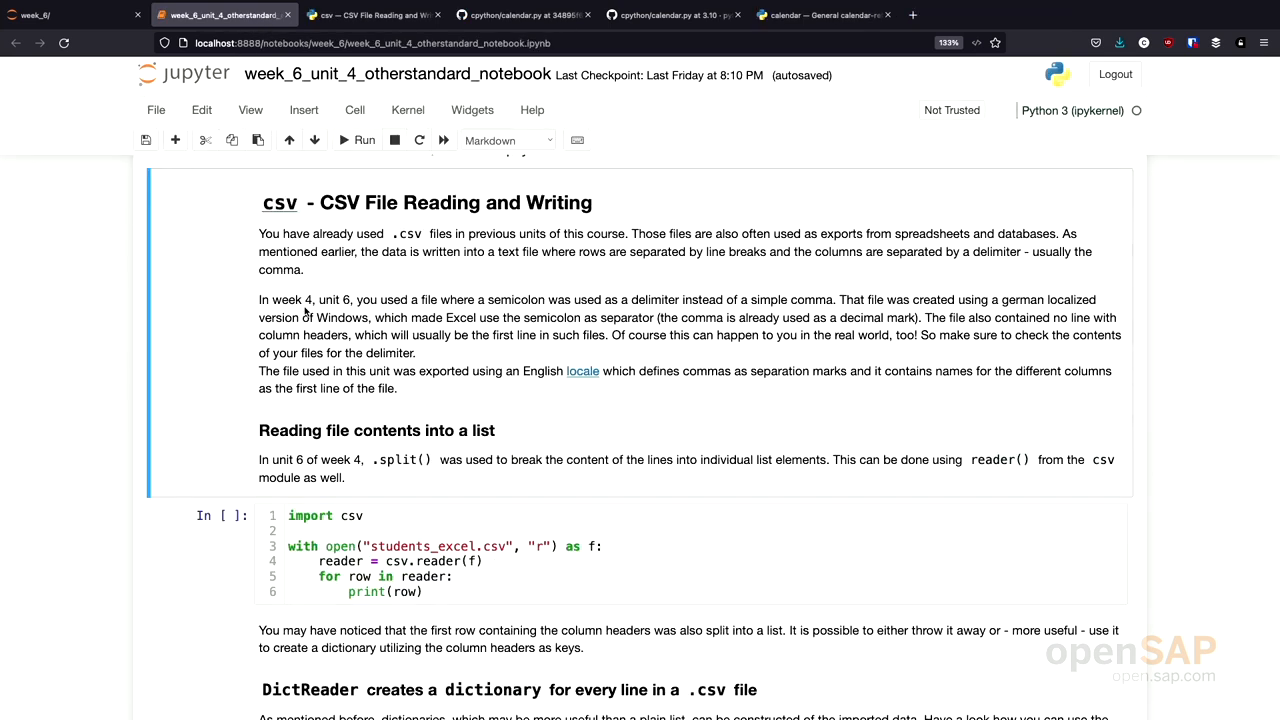
pyautogui.scroll(-3)
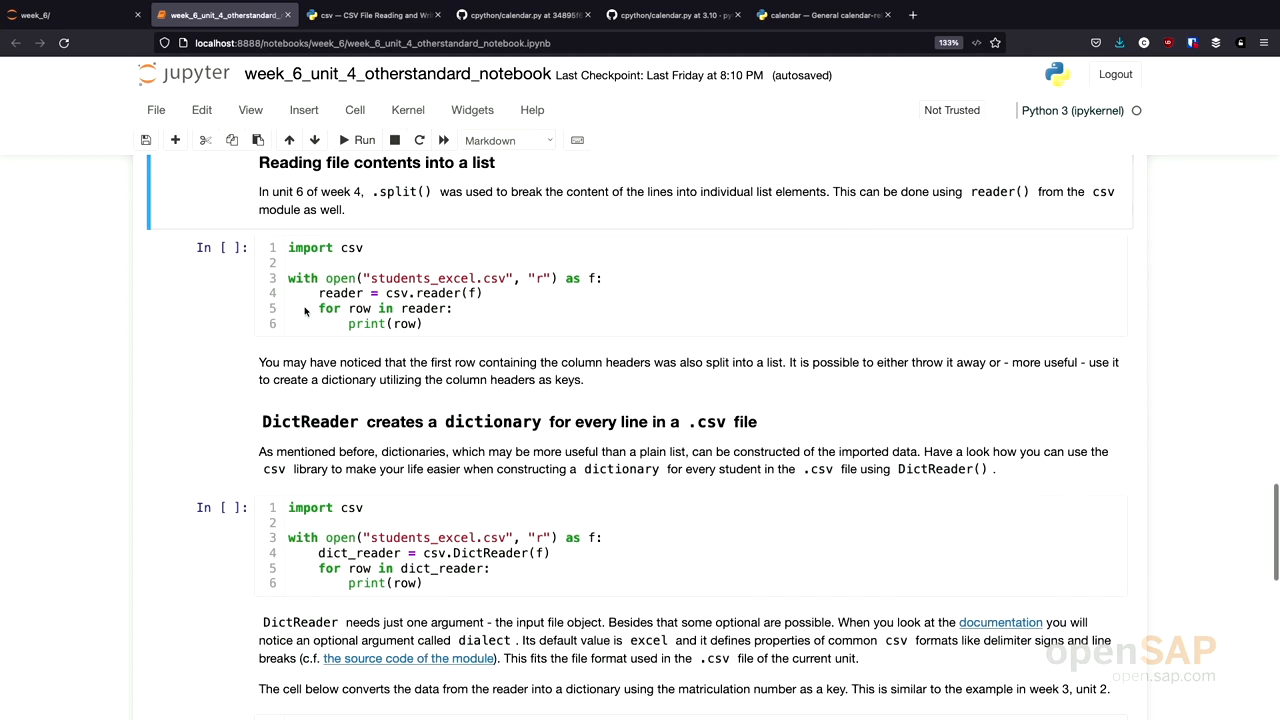
pyautogui.moveTo(470, 328)
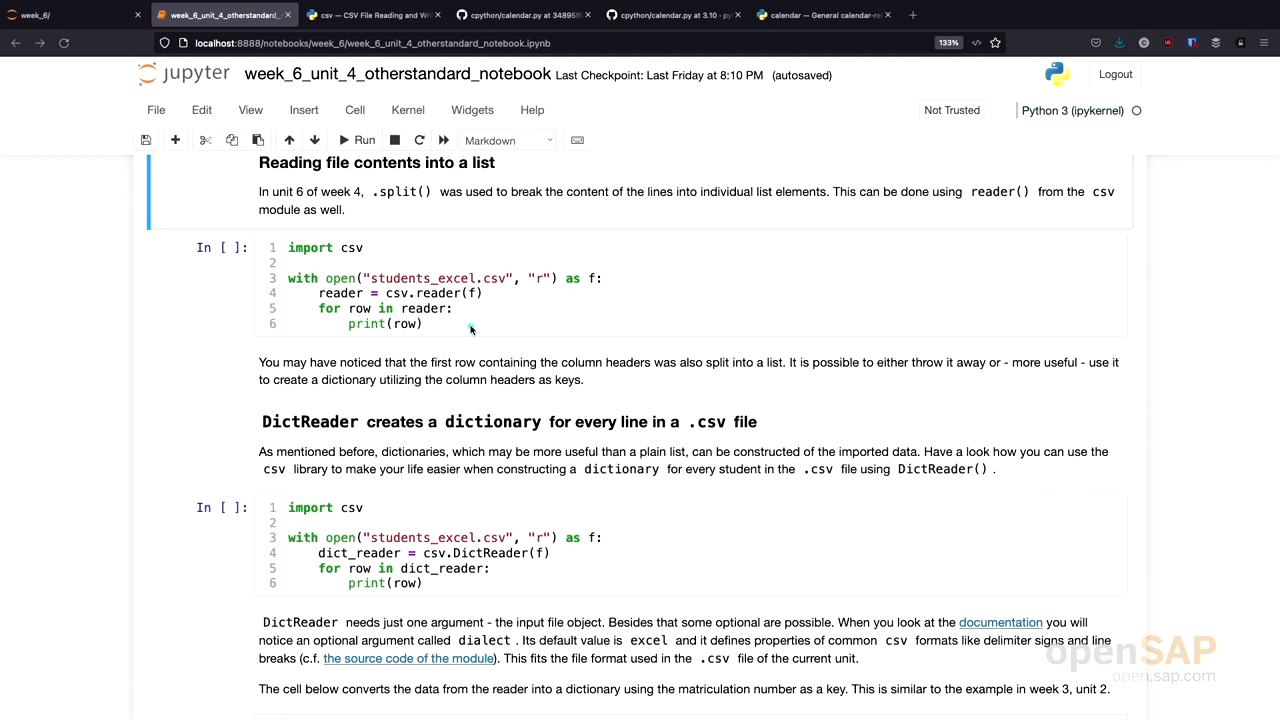
pyautogui.moveTo(593, 280)
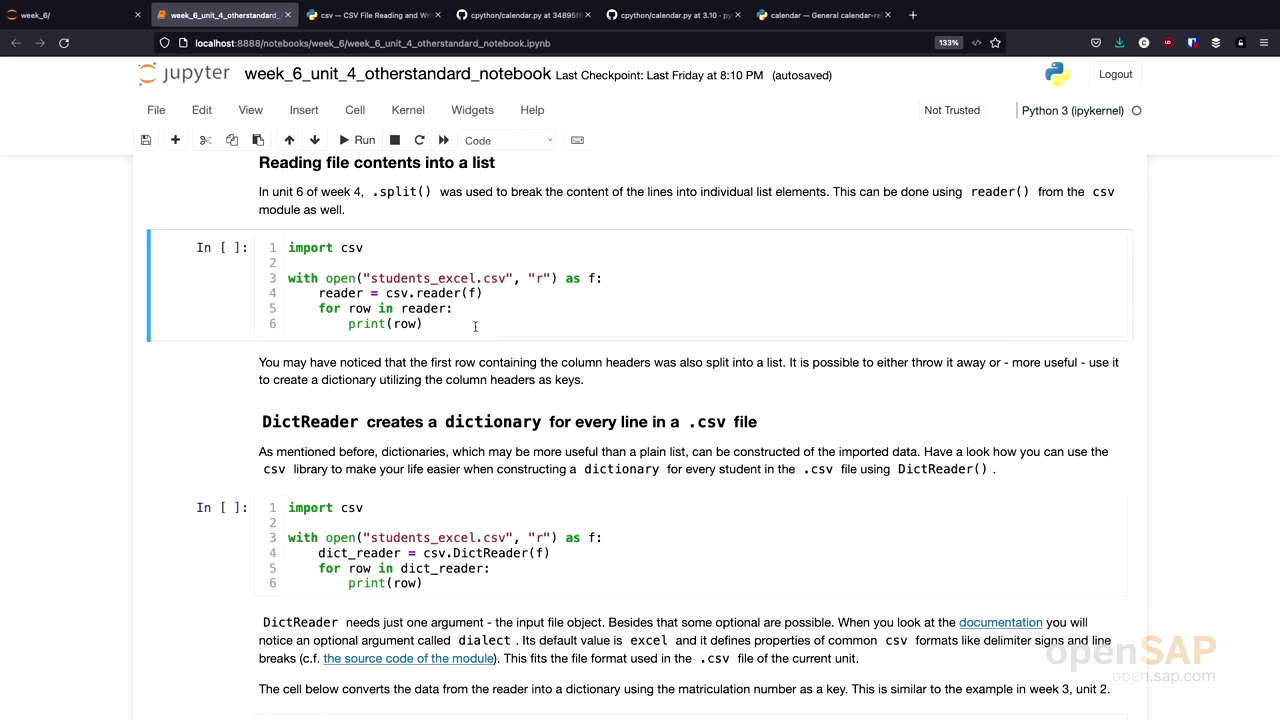
pyautogui.click(358, 140)
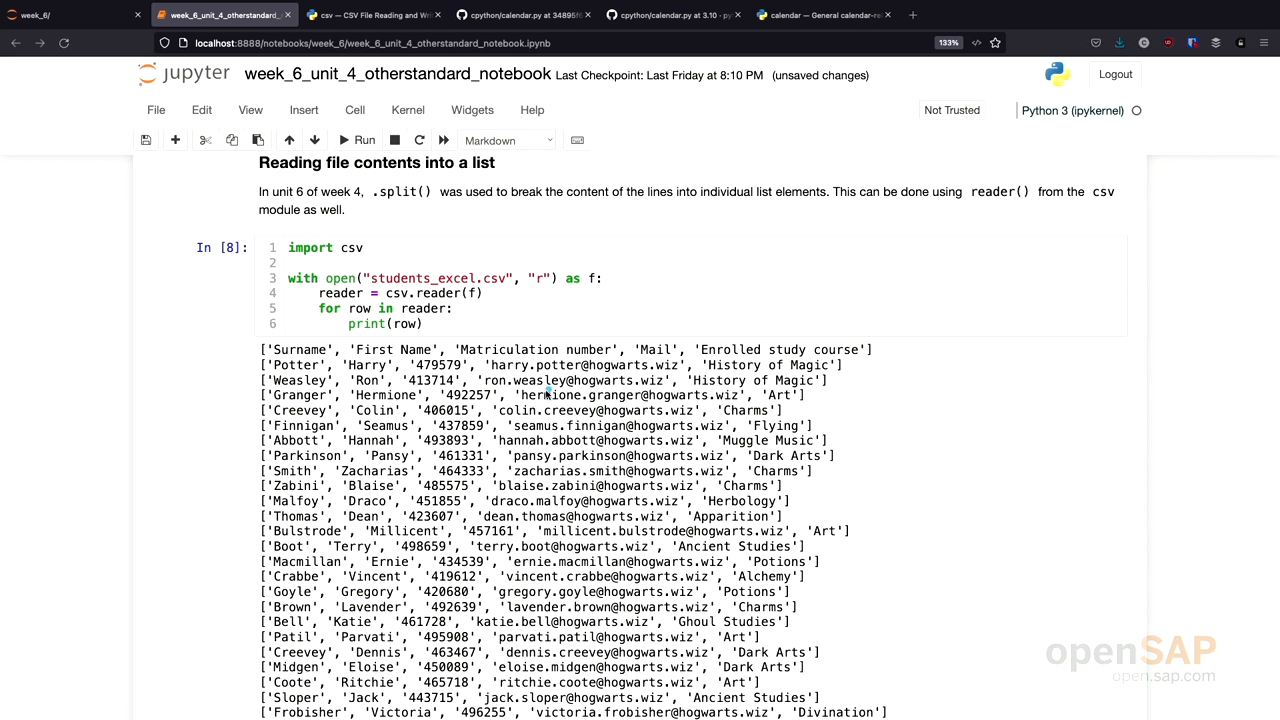
pyautogui.moveTo(870, 365)
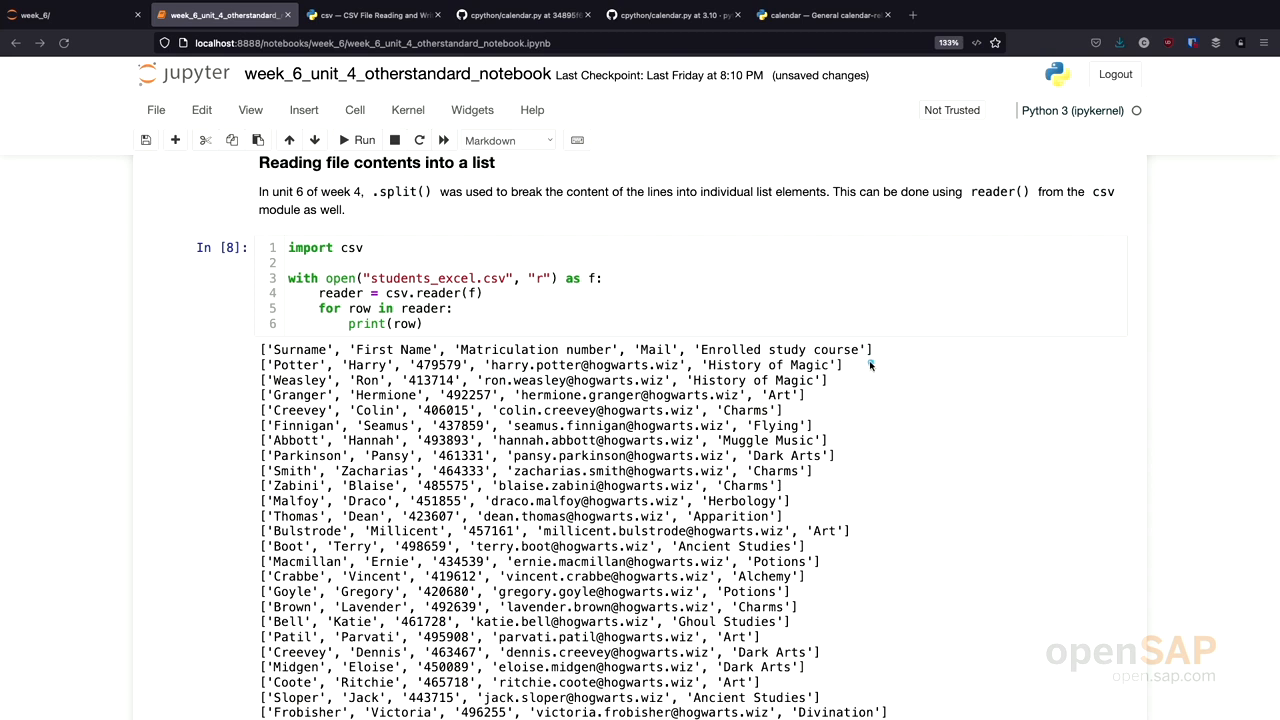
pyautogui.moveTo(812, 378)
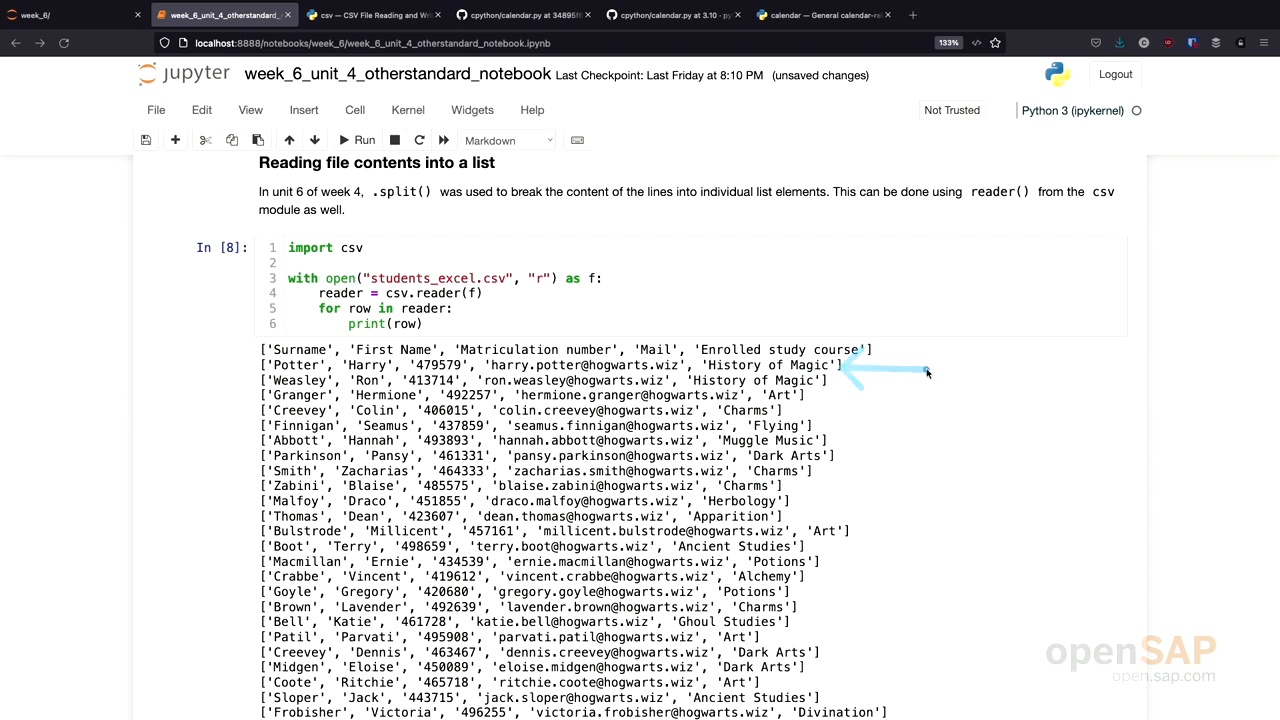
pyautogui.moveTo(935, 376)
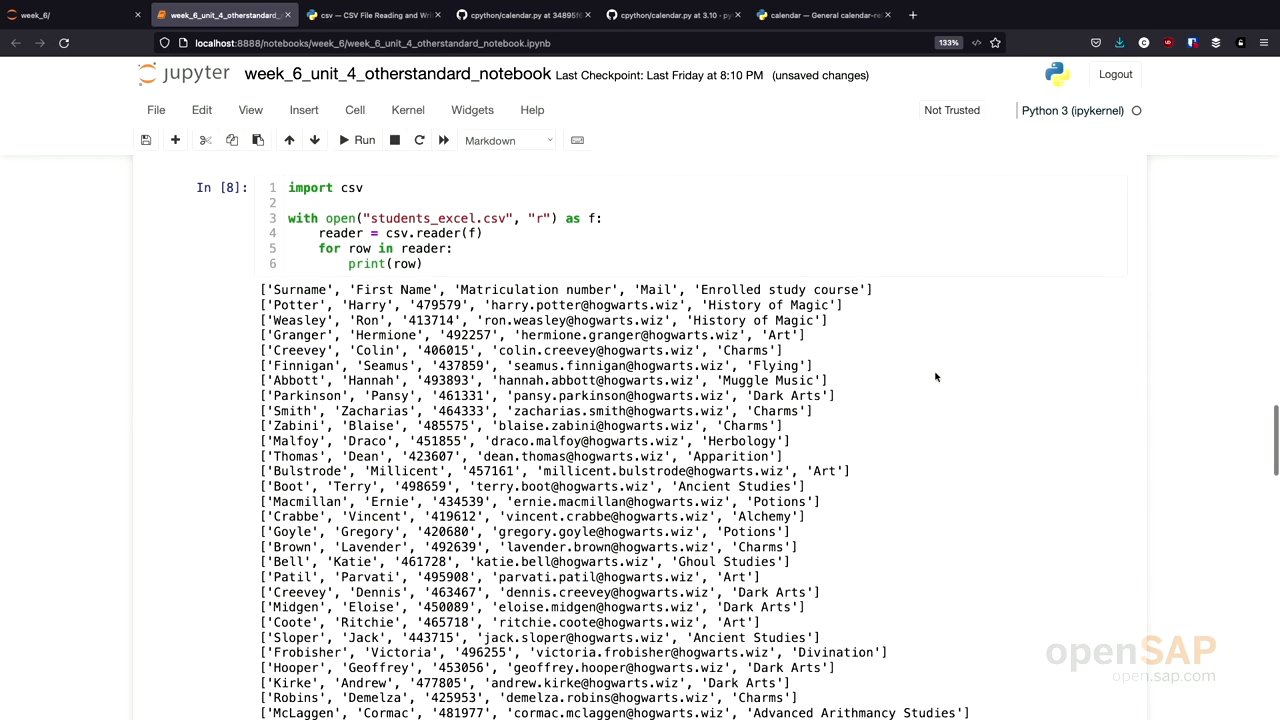
pyautogui.scroll(3)
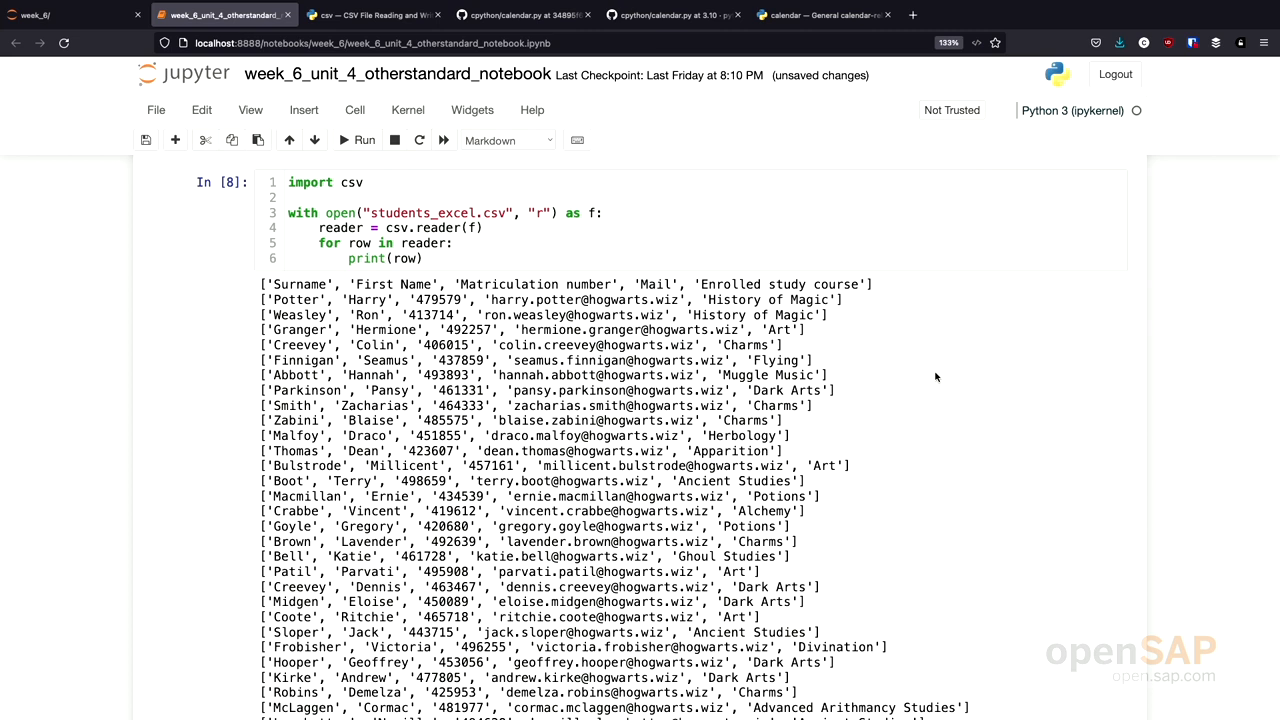
pyautogui.moveTo(885, 284)
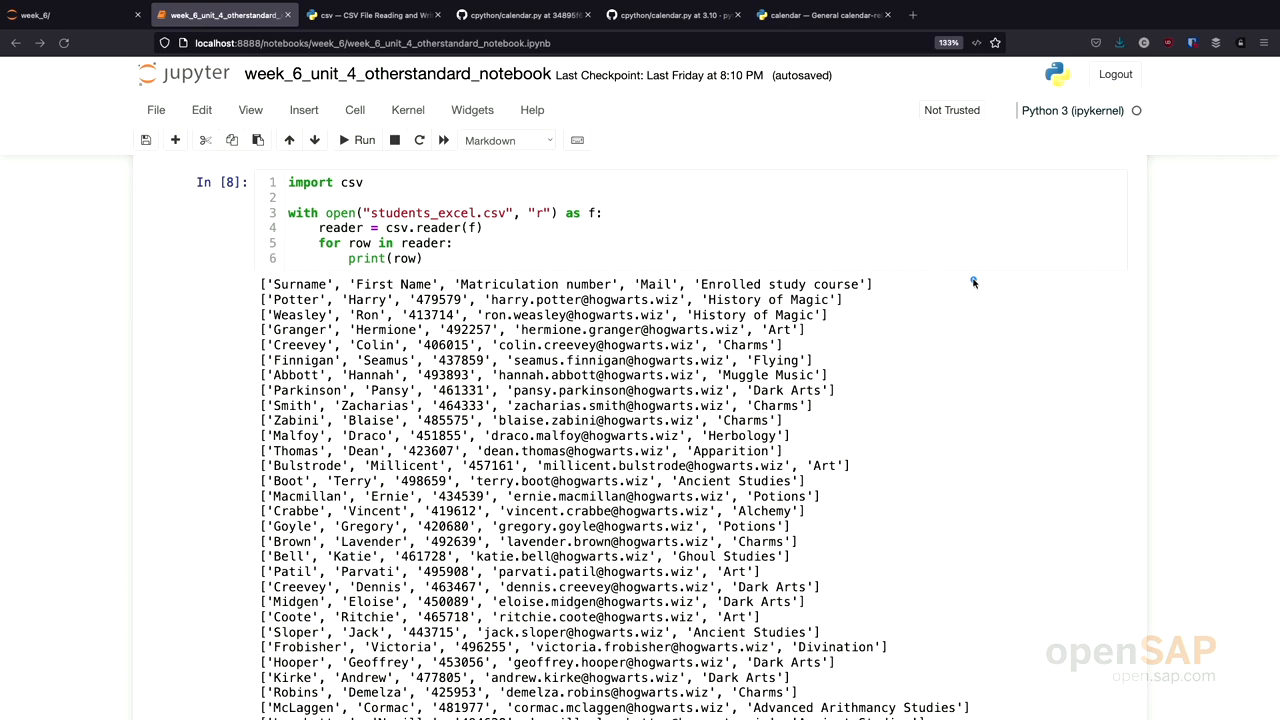
pyautogui.scroll(-3)
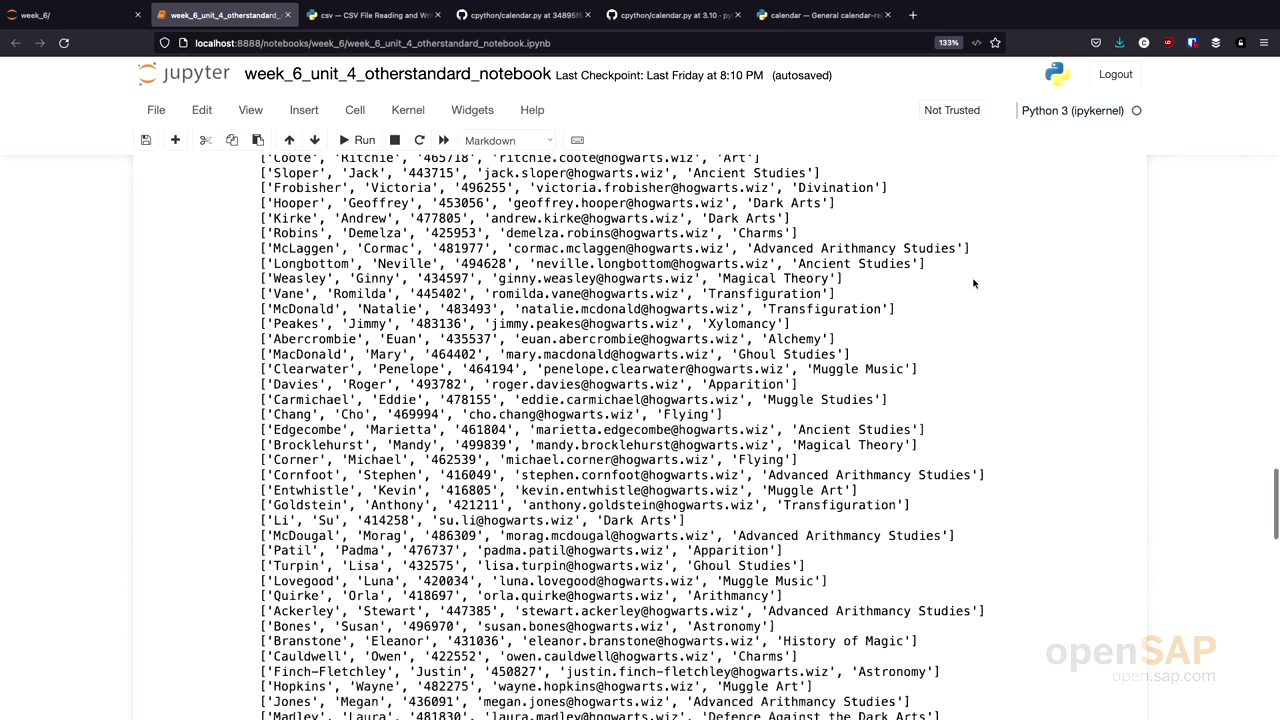
pyautogui.scroll(3)
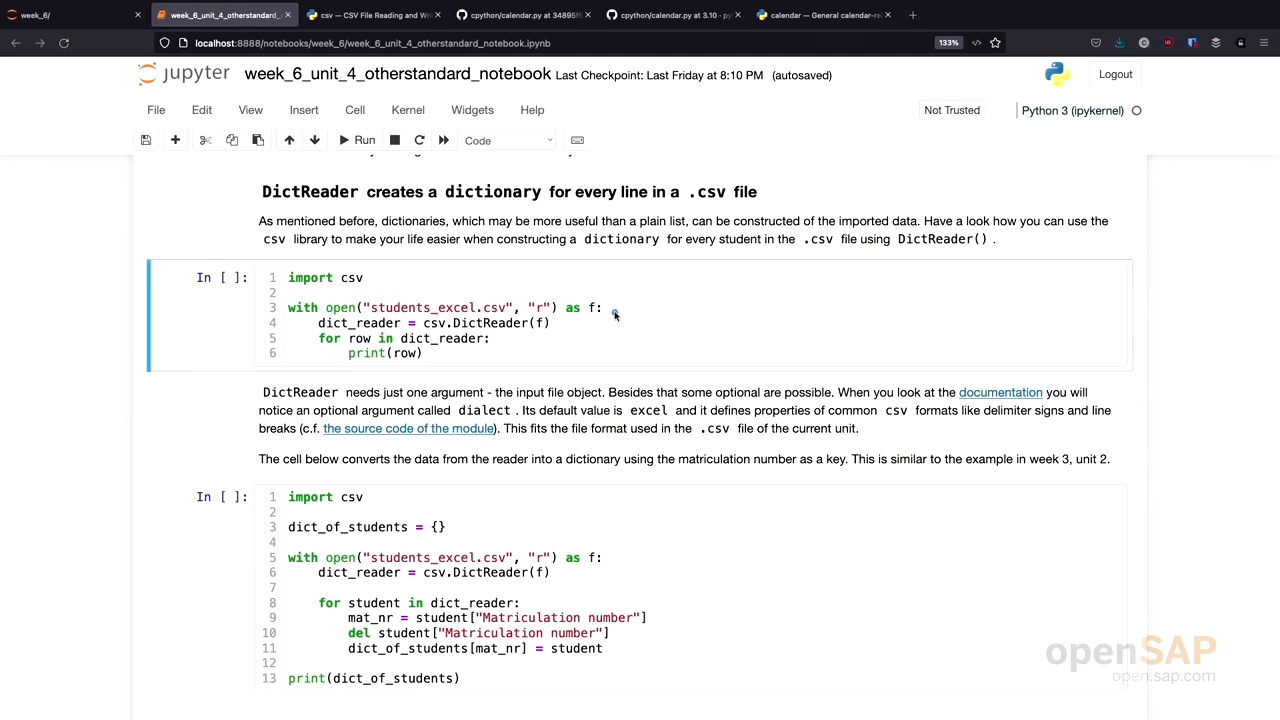
pyautogui.moveTo(572, 328)
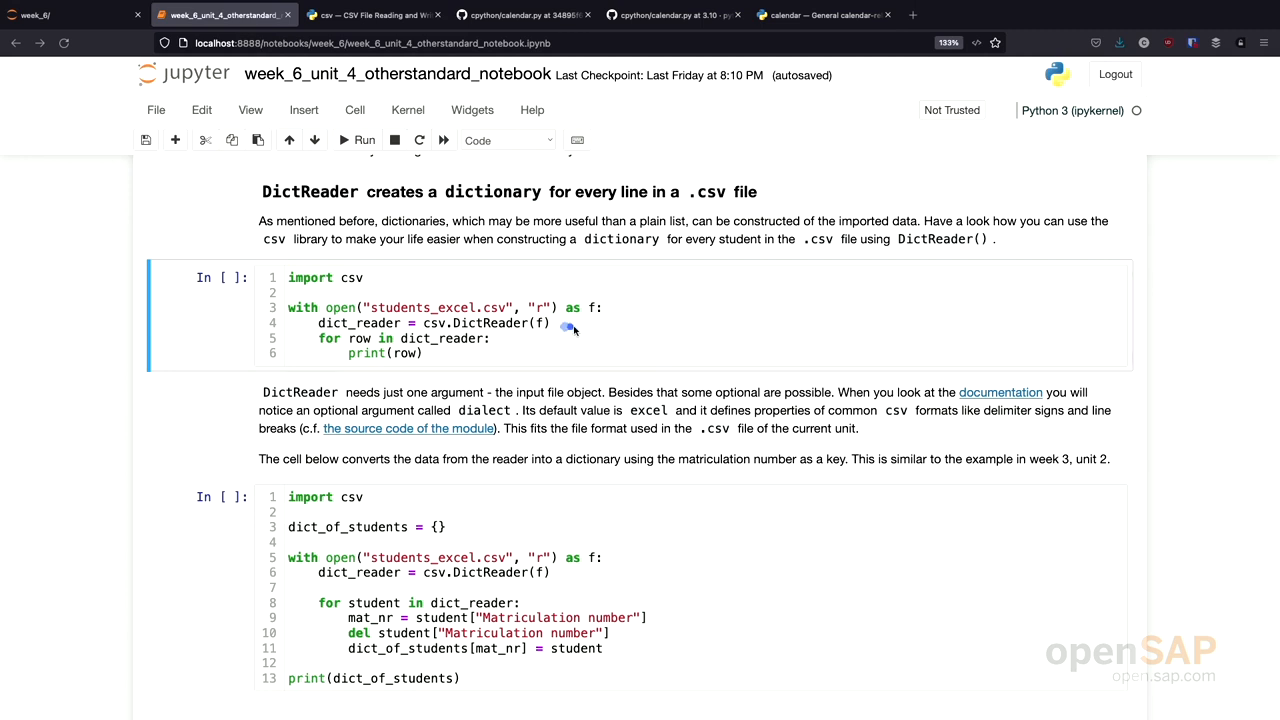
pyautogui.moveTo(515, 338)
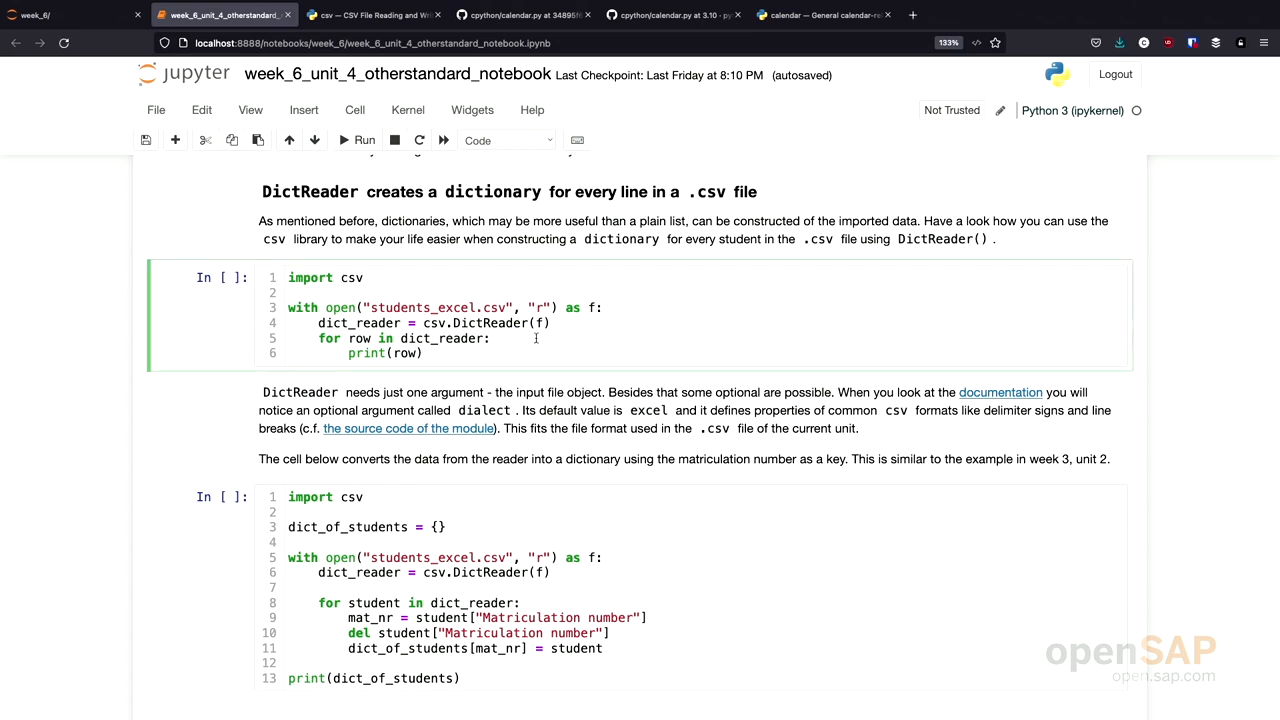
# - Run the DictReader cell to print each student as a dictionary, then scroll past its output
pyautogui.click(365, 140)
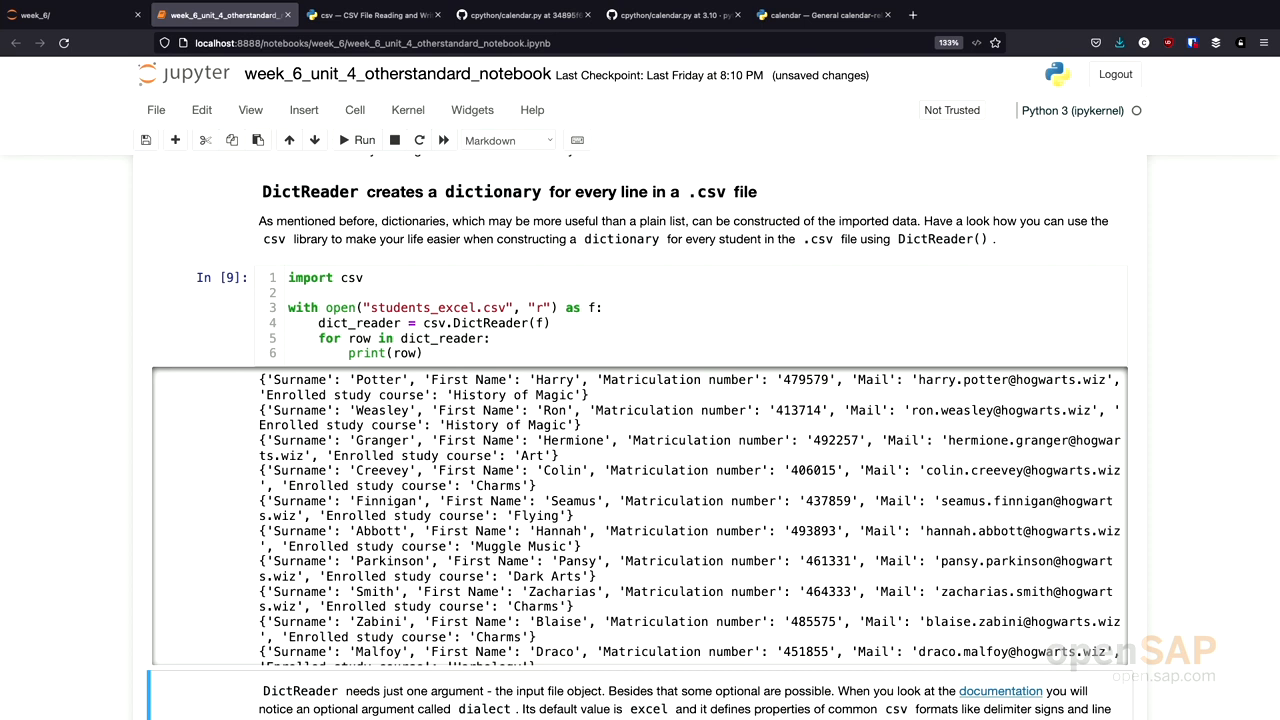
pyautogui.moveTo(355, 381)
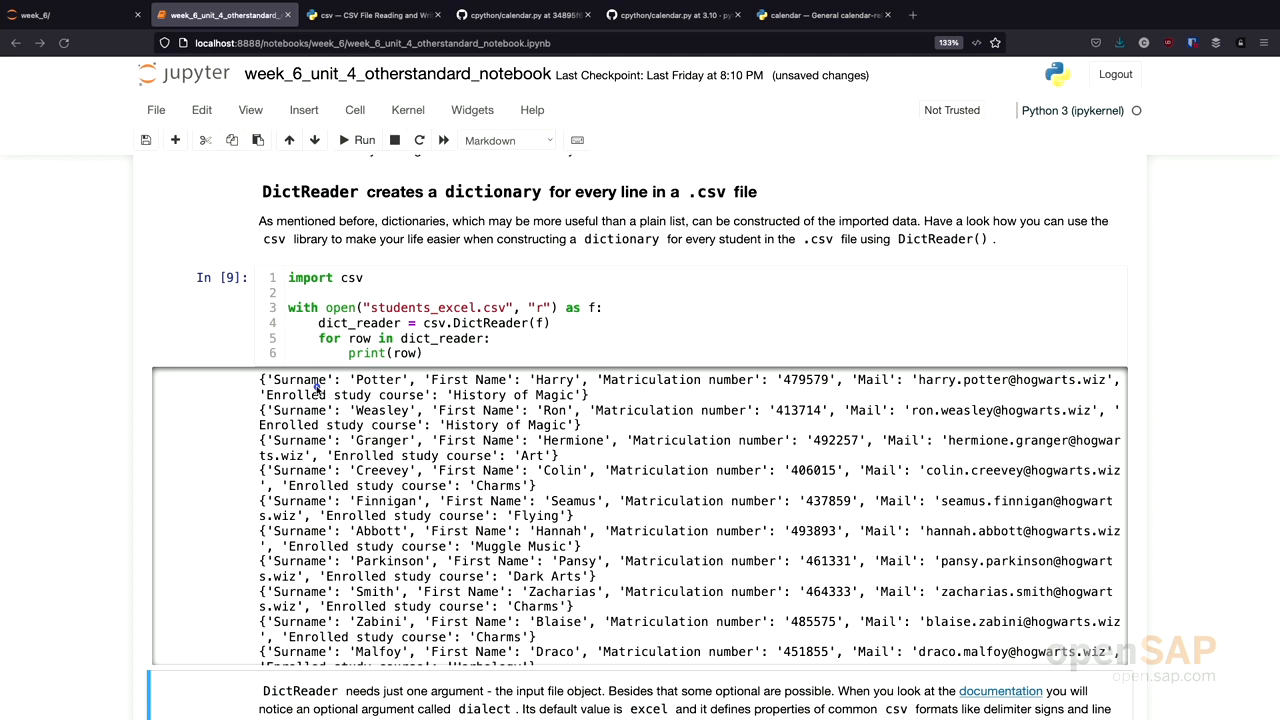
pyautogui.moveTo(305, 398)
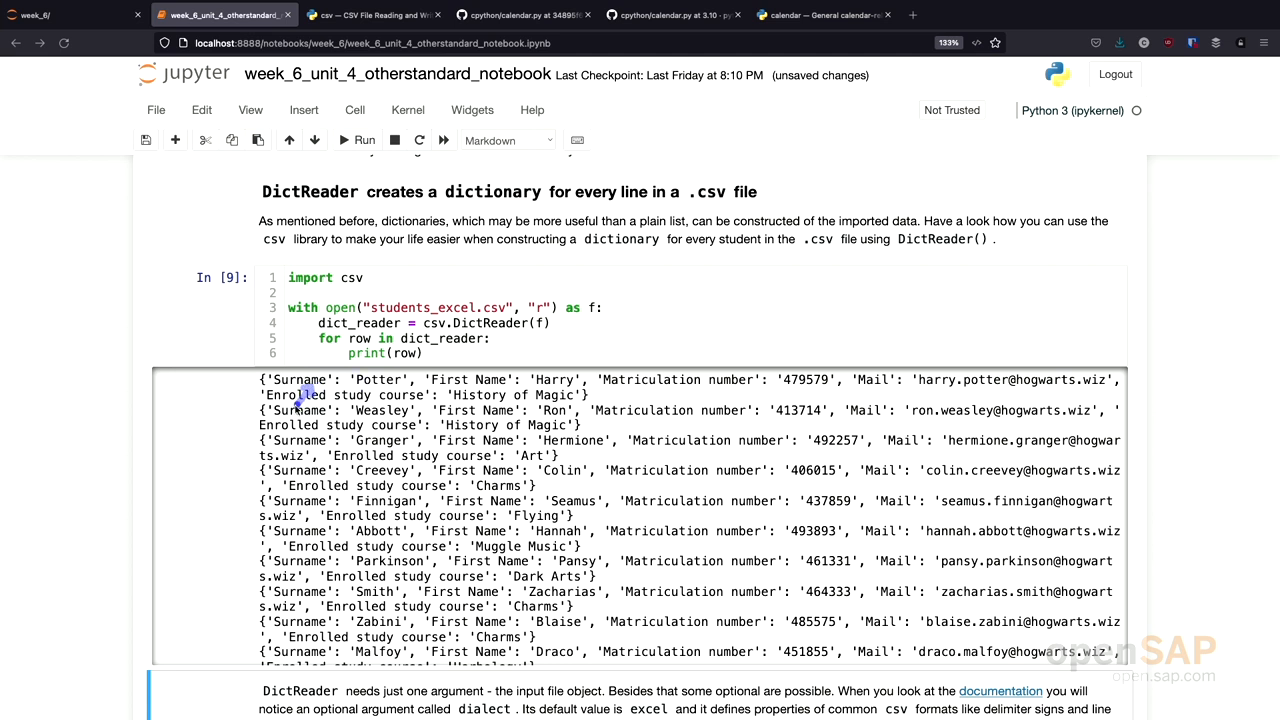
pyautogui.moveTo(420, 425)
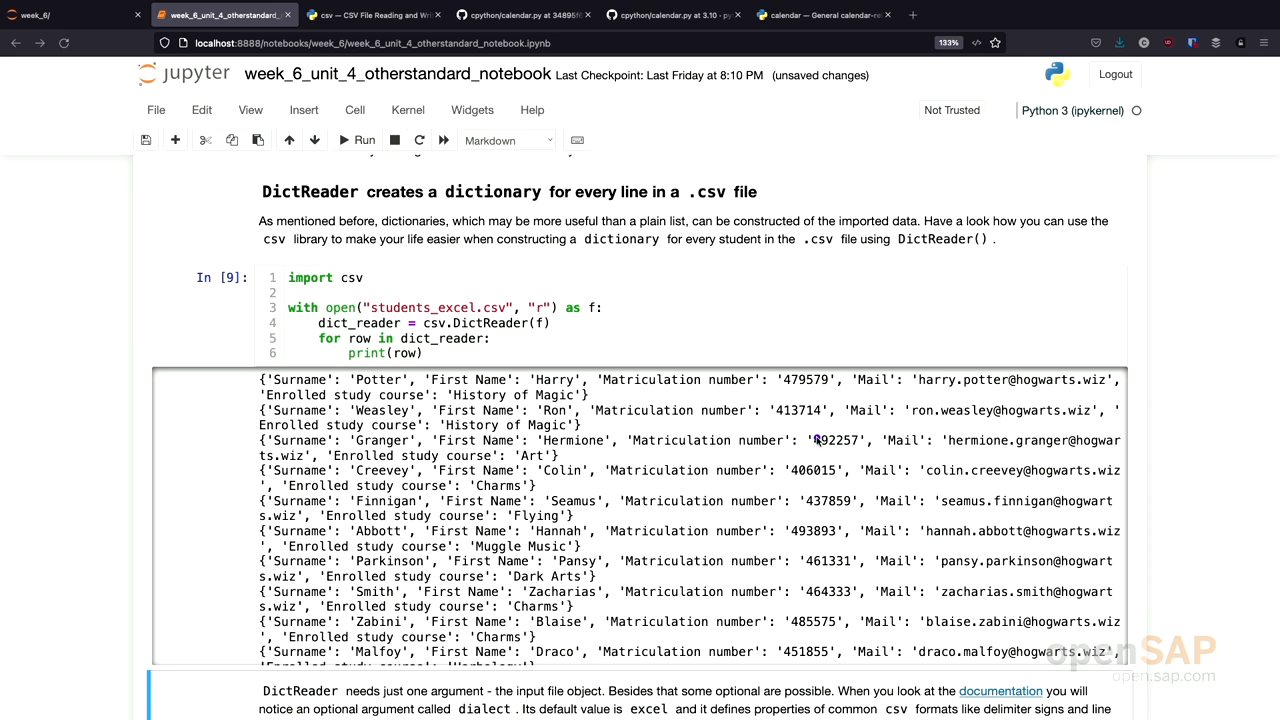
pyautogui.moveTo(670, 428)
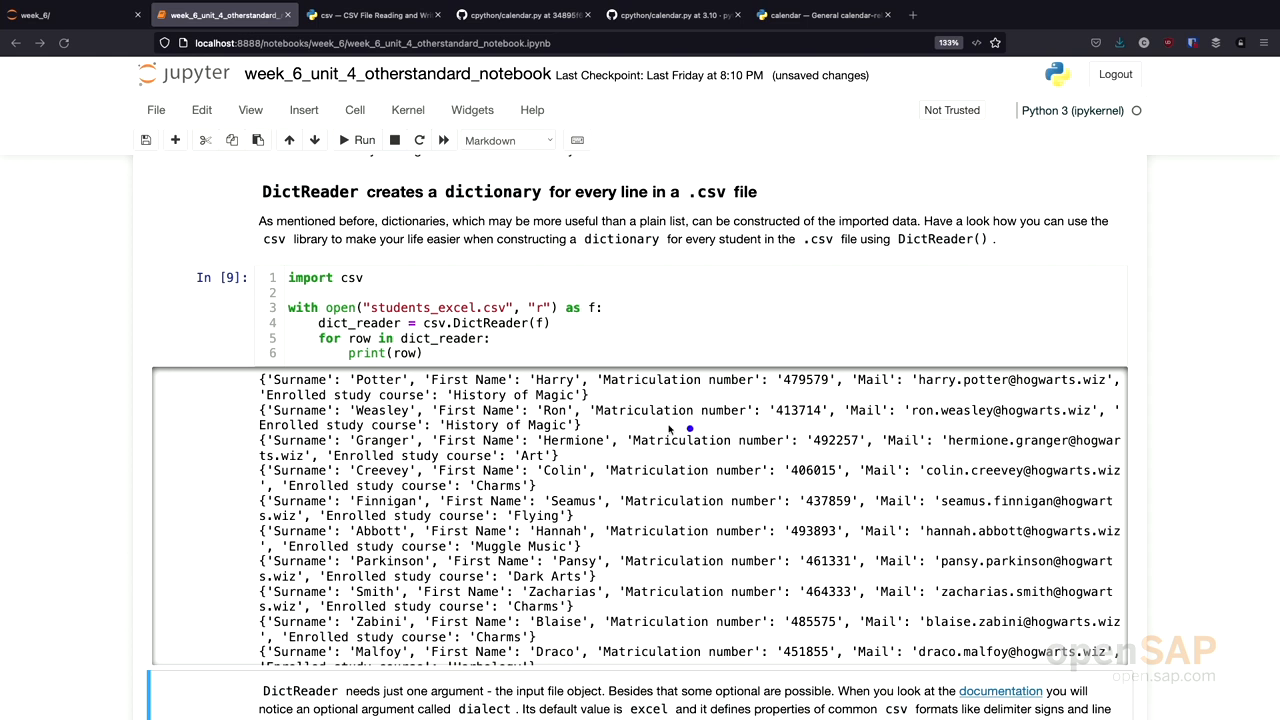
pyautogui.moveTo(315, 383)
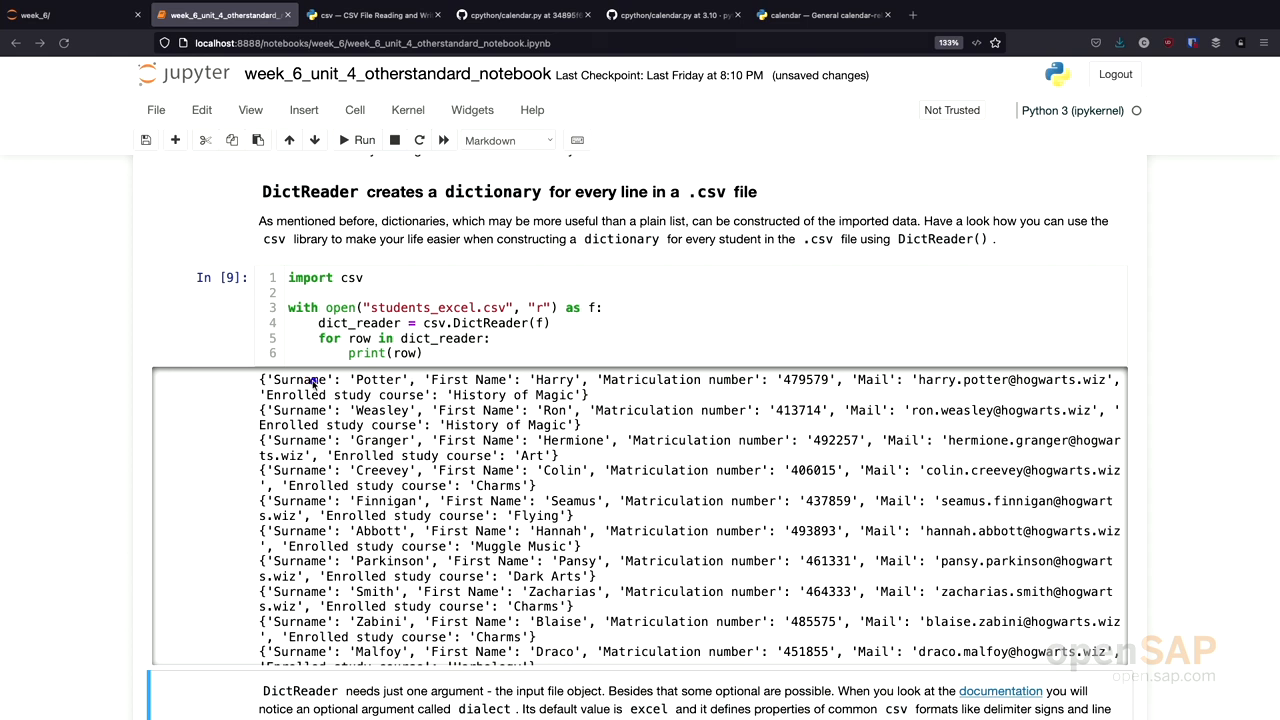
pyautogui.moveTo(242, 428)
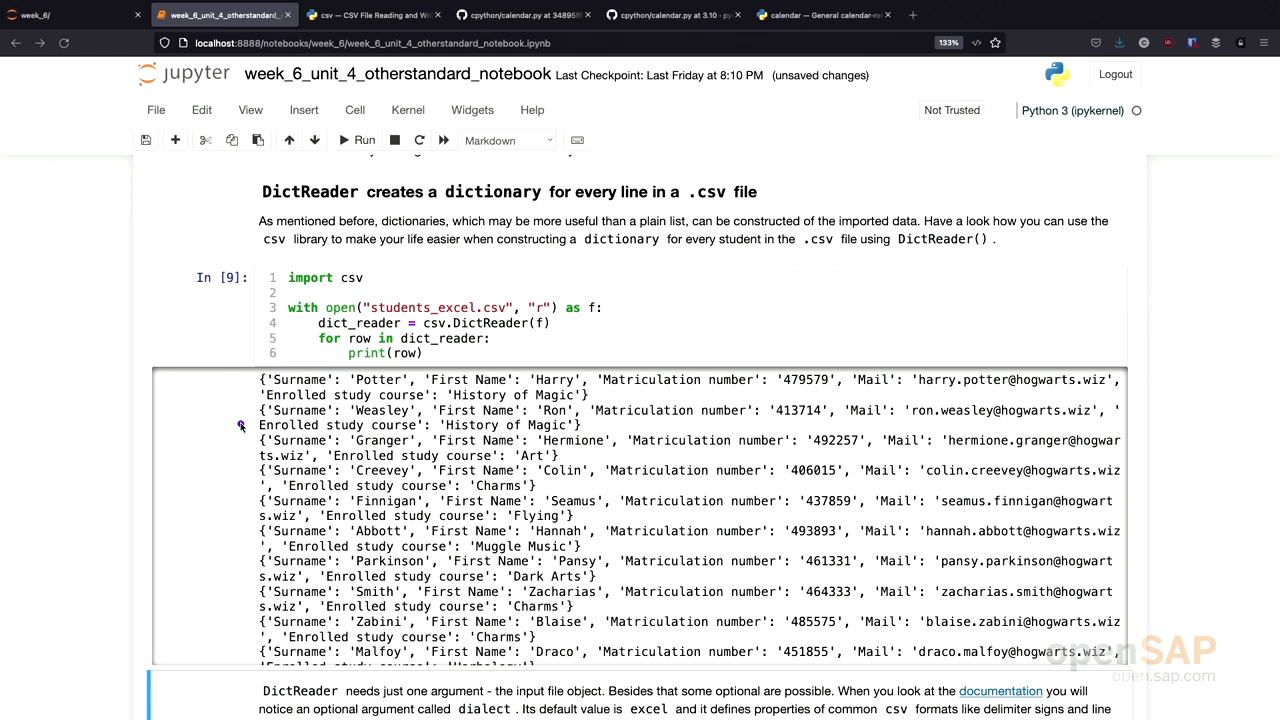
pyautogui.scroll(-3)
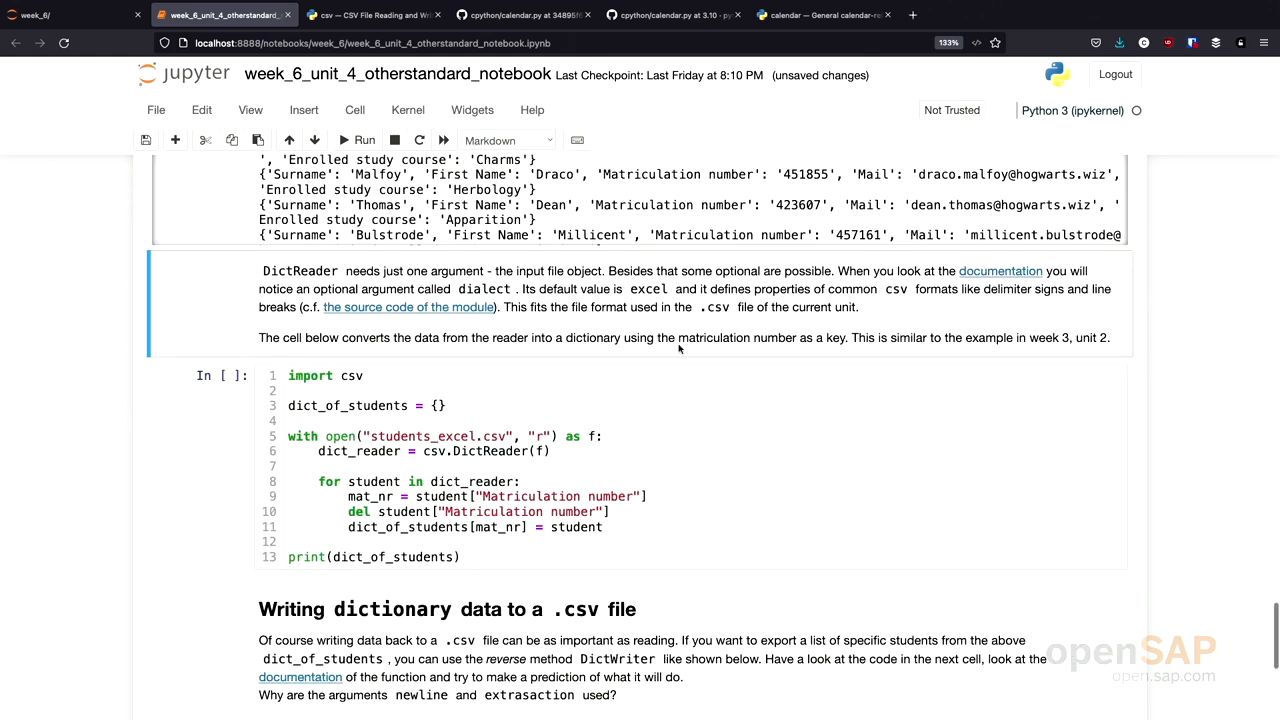
pyautogui.click(373, 14)
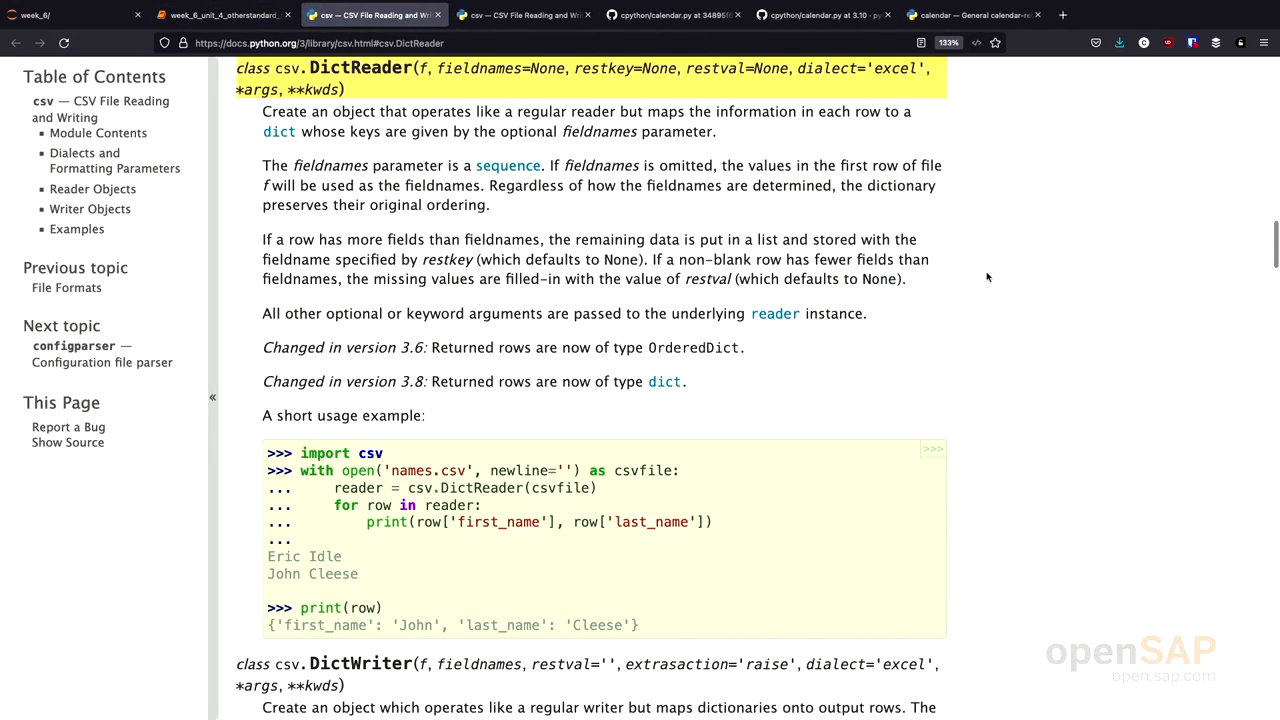
pyautogui.moveTo(660, 210)
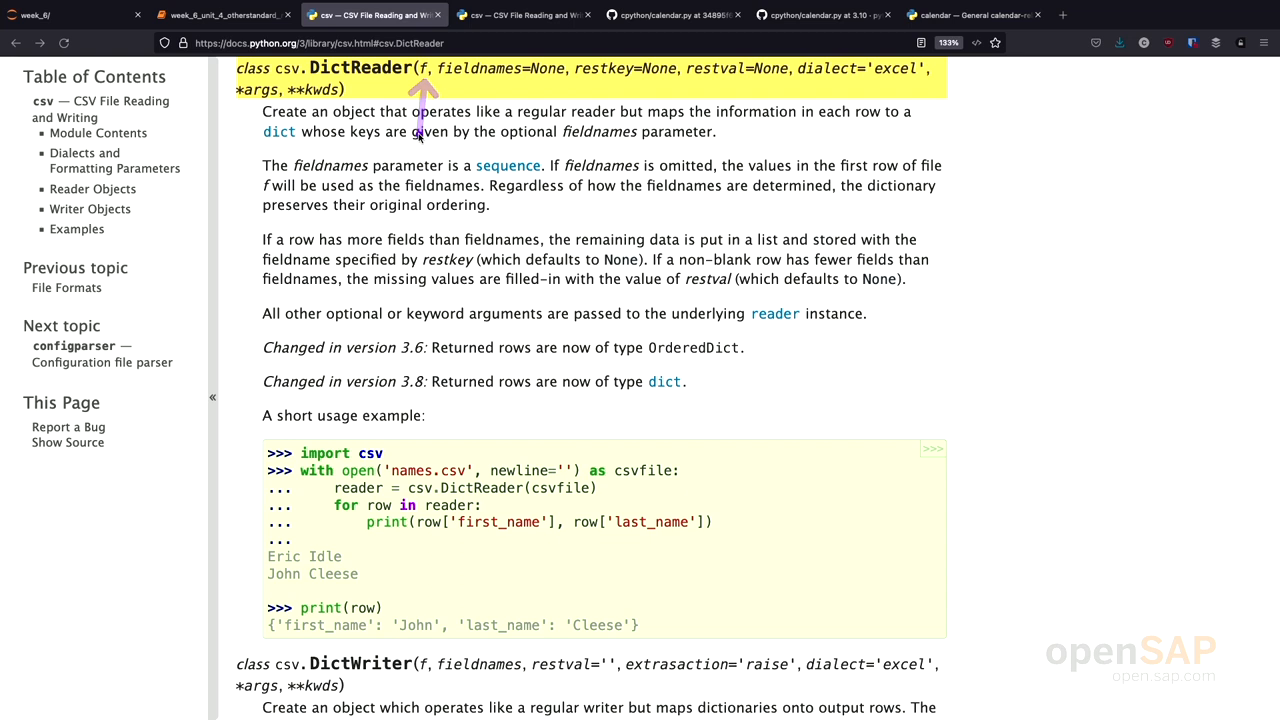
pyautogui.moveTo(420, 130)
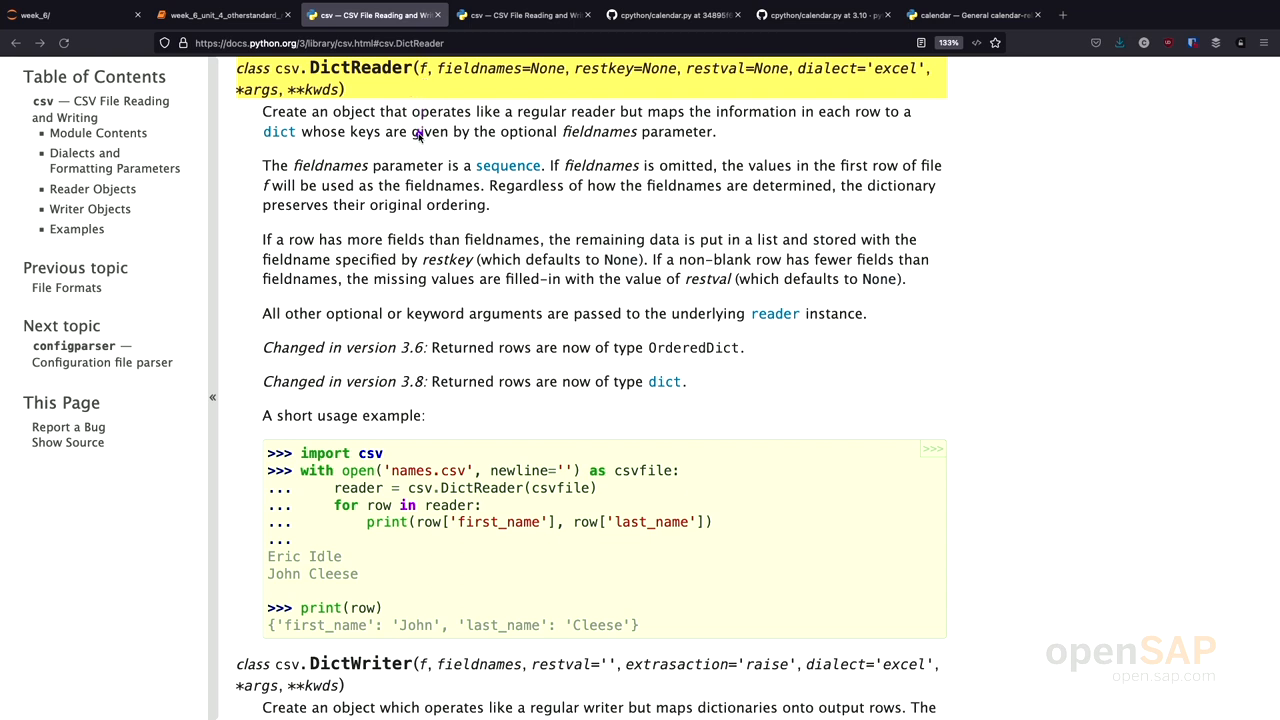
pyautogui.moveTo(738, 137)
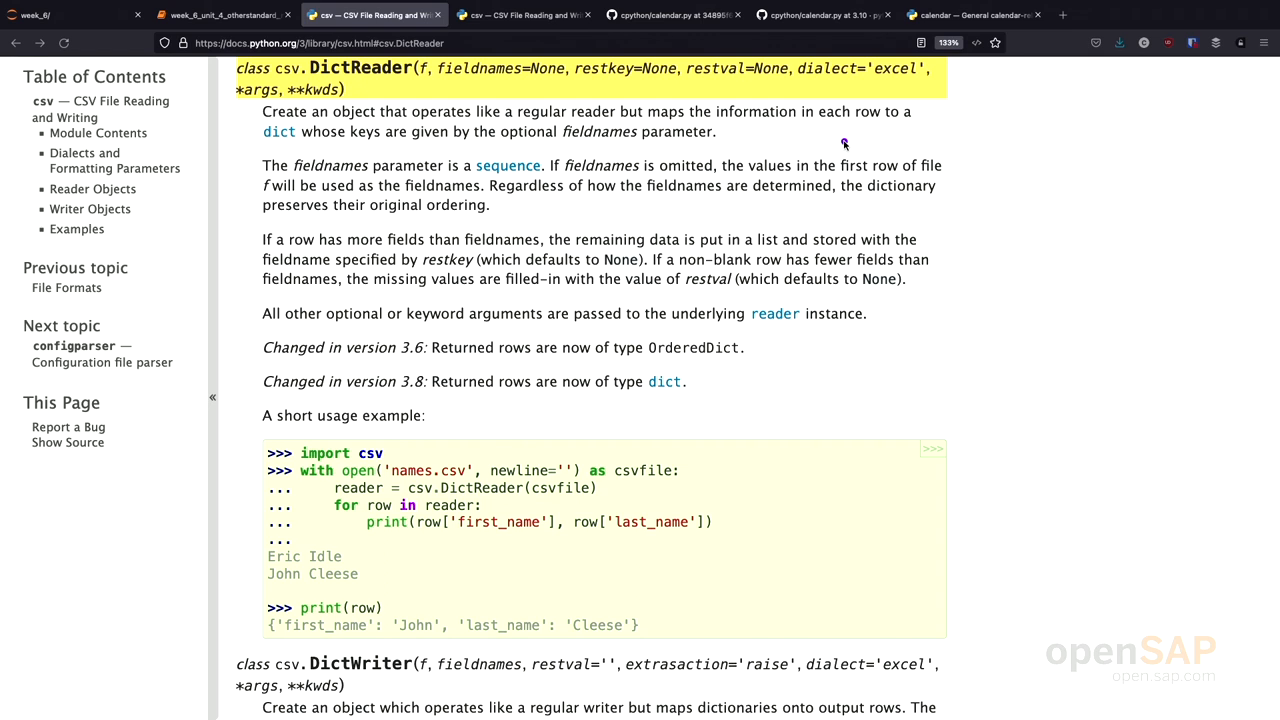
pyautogui.click(223, 14)
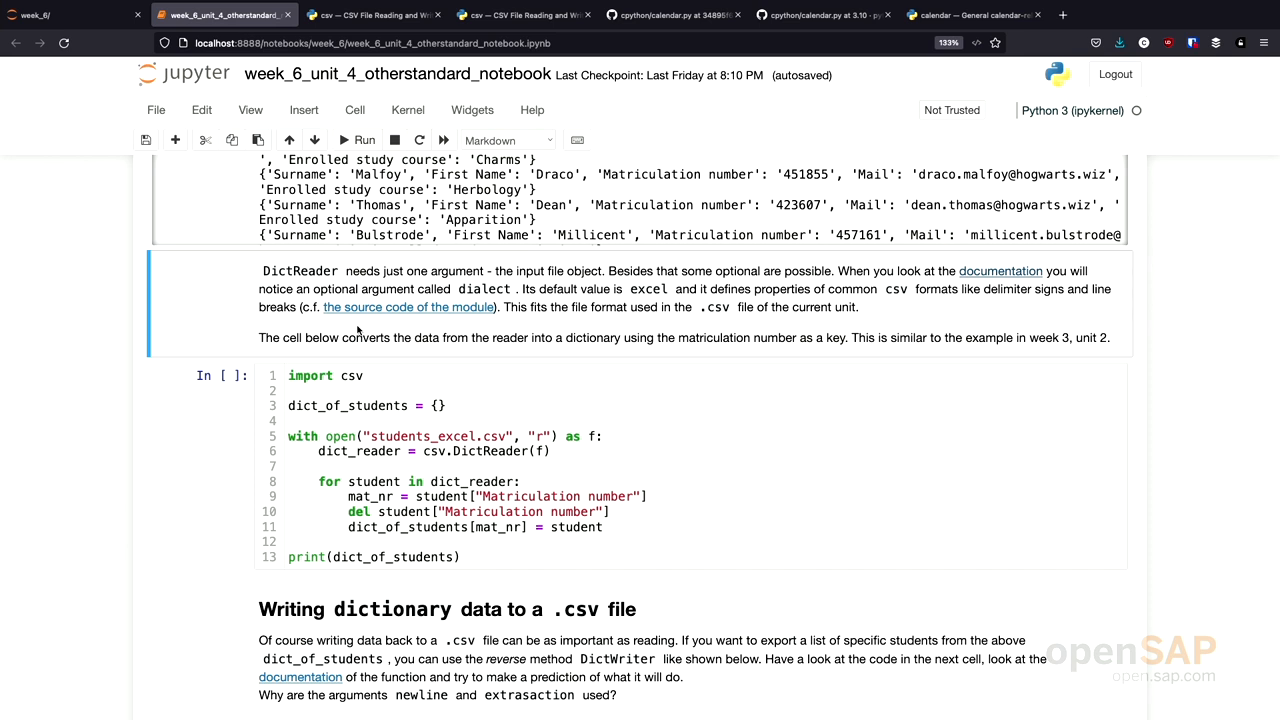
# - Run the dict_of_students cell and review students printed by matriculation number
pyautogui.scroll(-3)
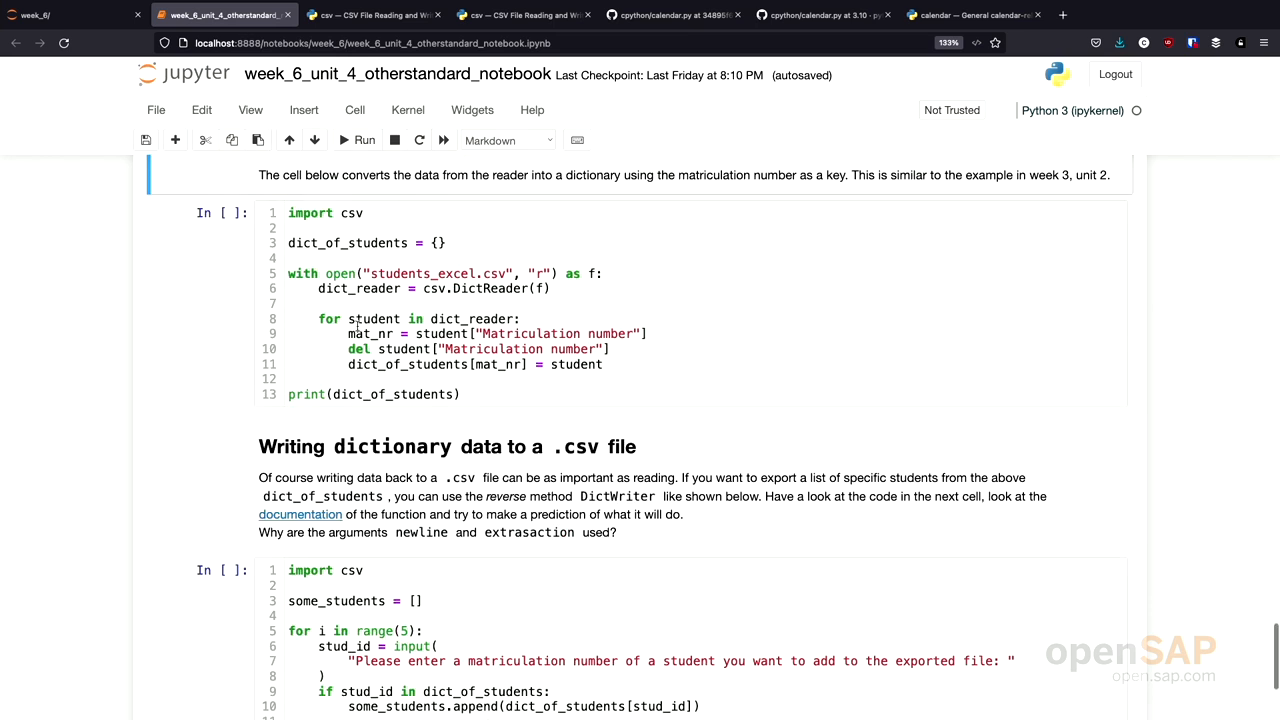
pyautogui.scroll(-3)
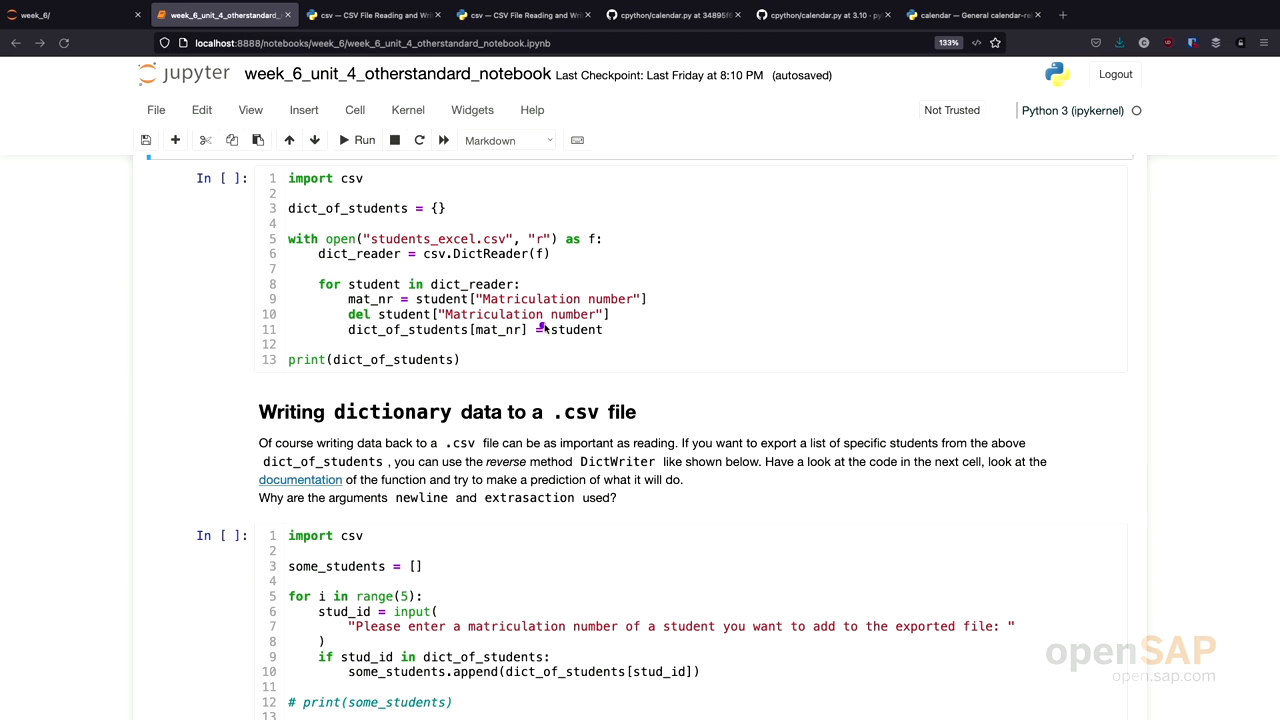
pyautogui.moveTo(608, 316)
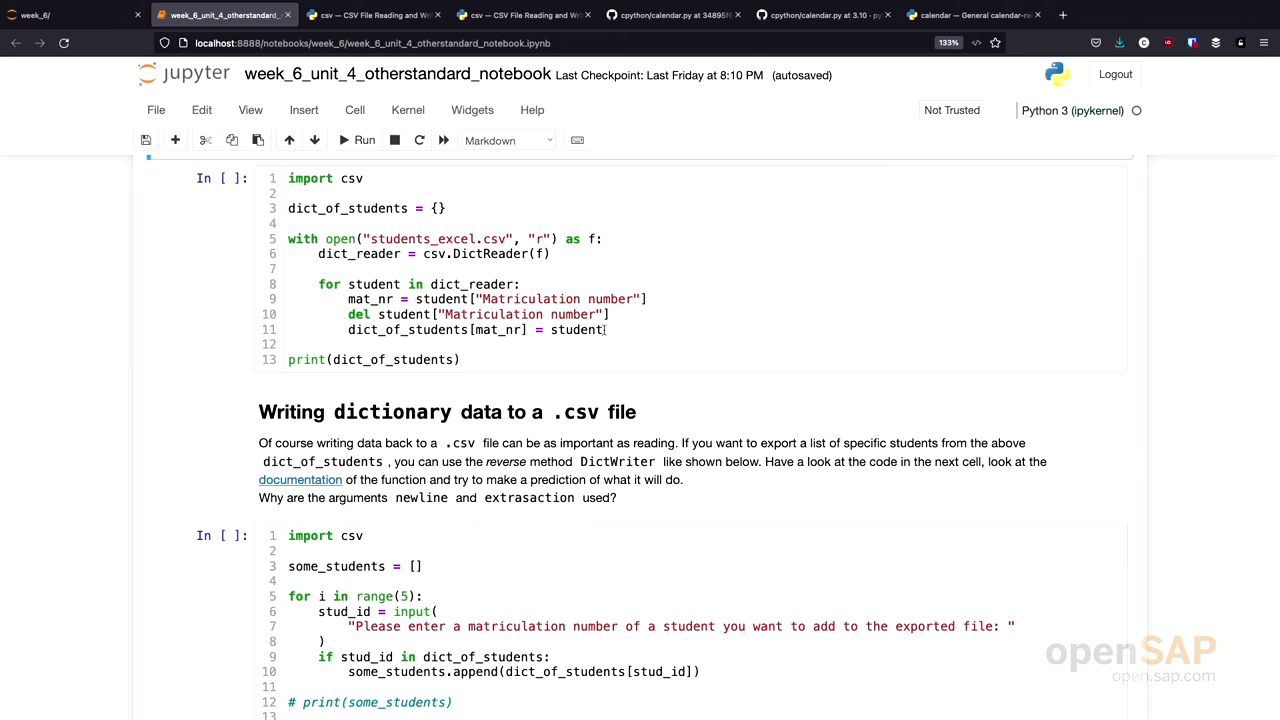
pyautogui.click(365, 139)
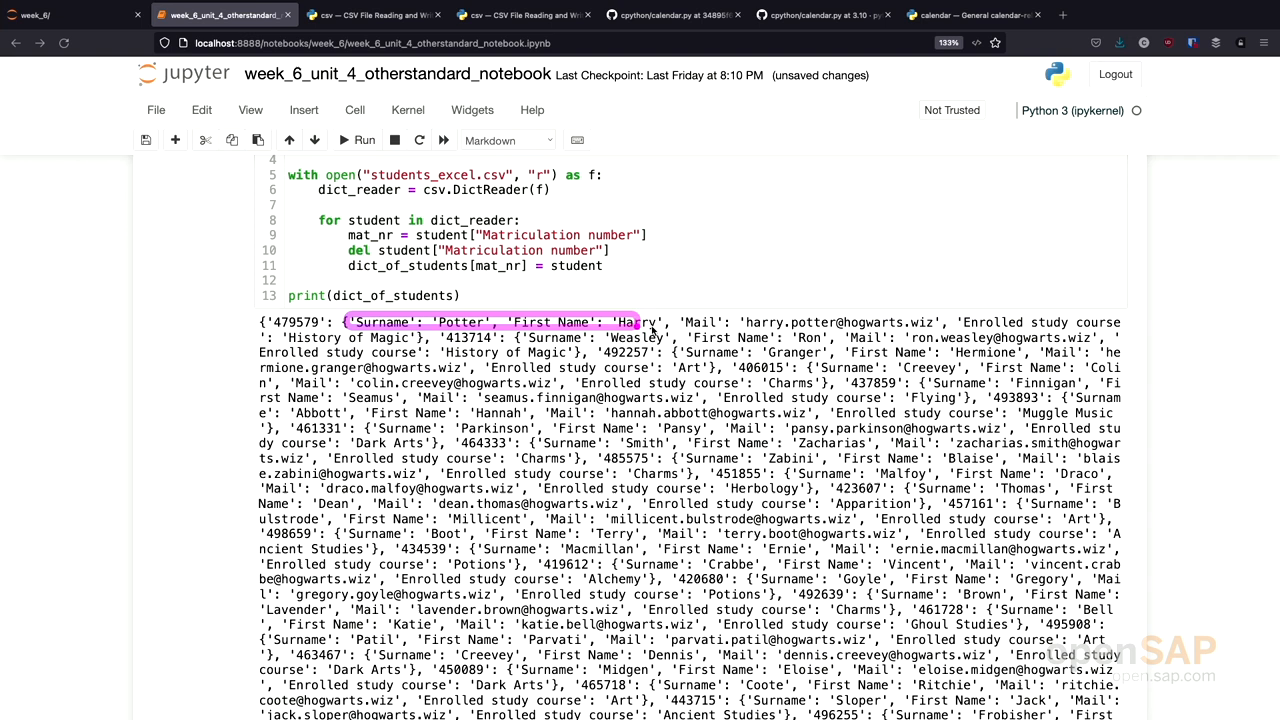
pyautogui.moveTo(640, 322); pyautogui.dragTo(1125, 322)
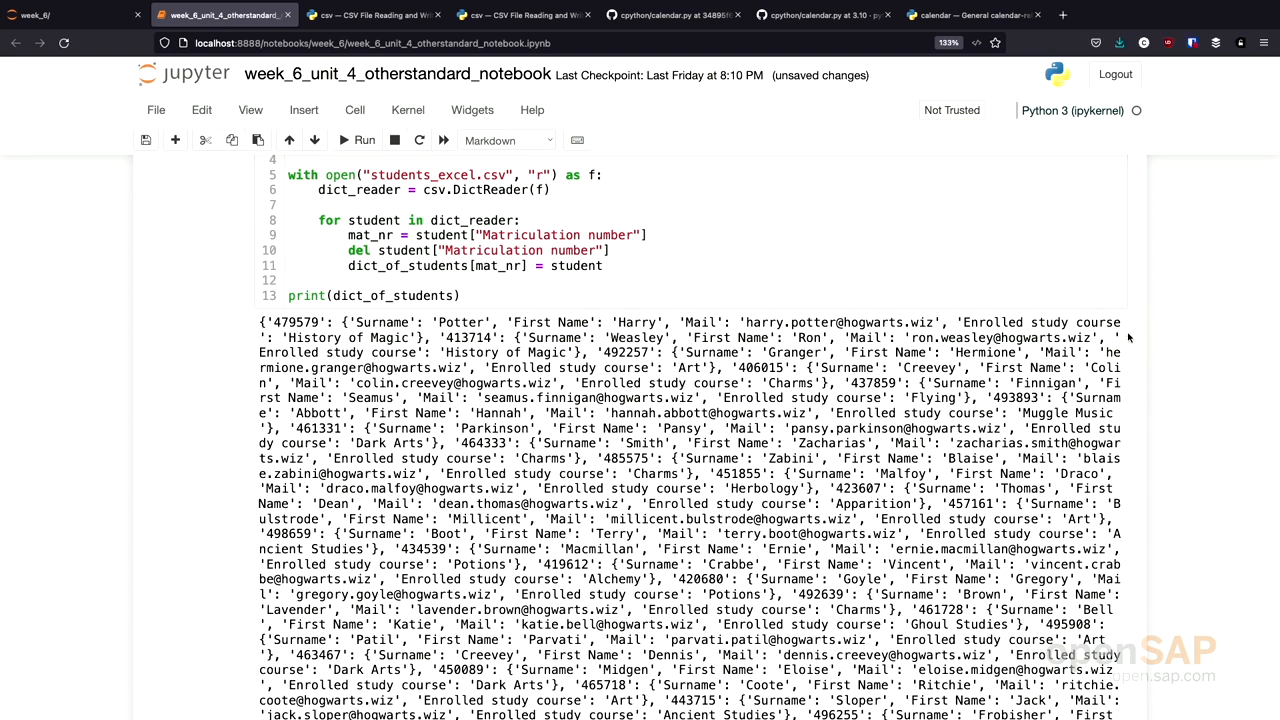
pyautogui.scroll(3)
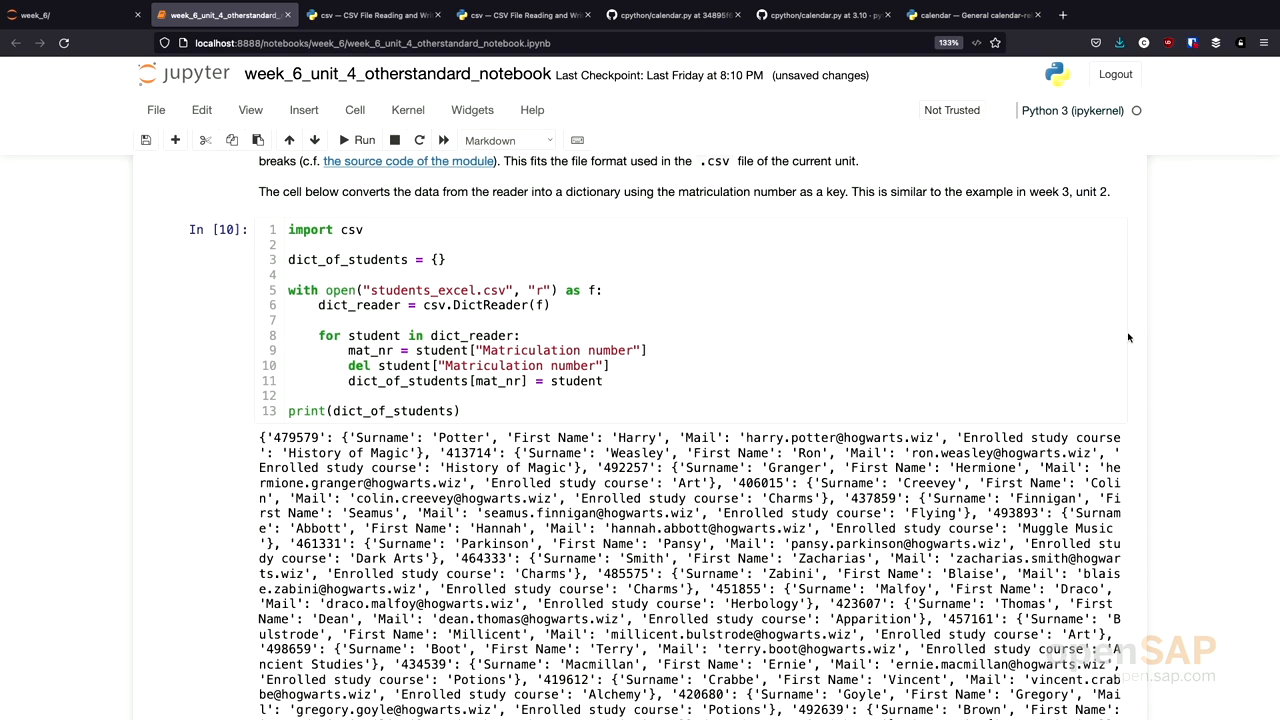
pyautogui.scroll(3)
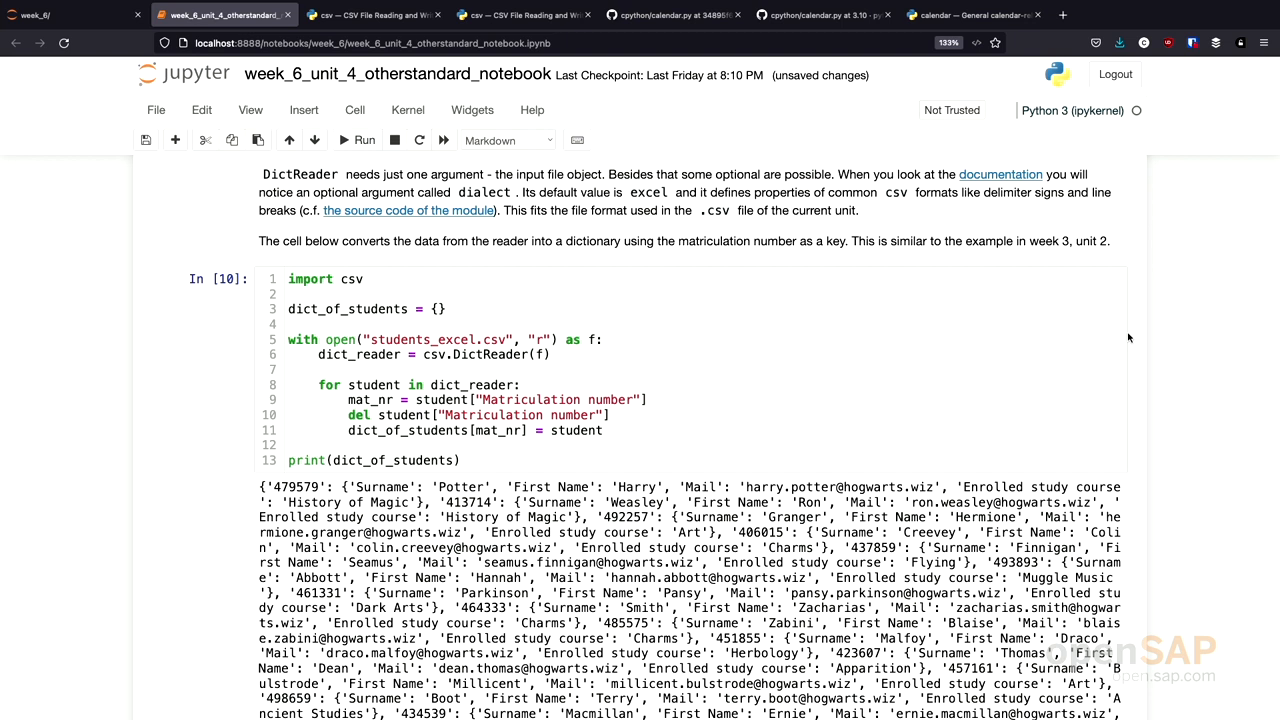
pyautogui.scroll(-3)
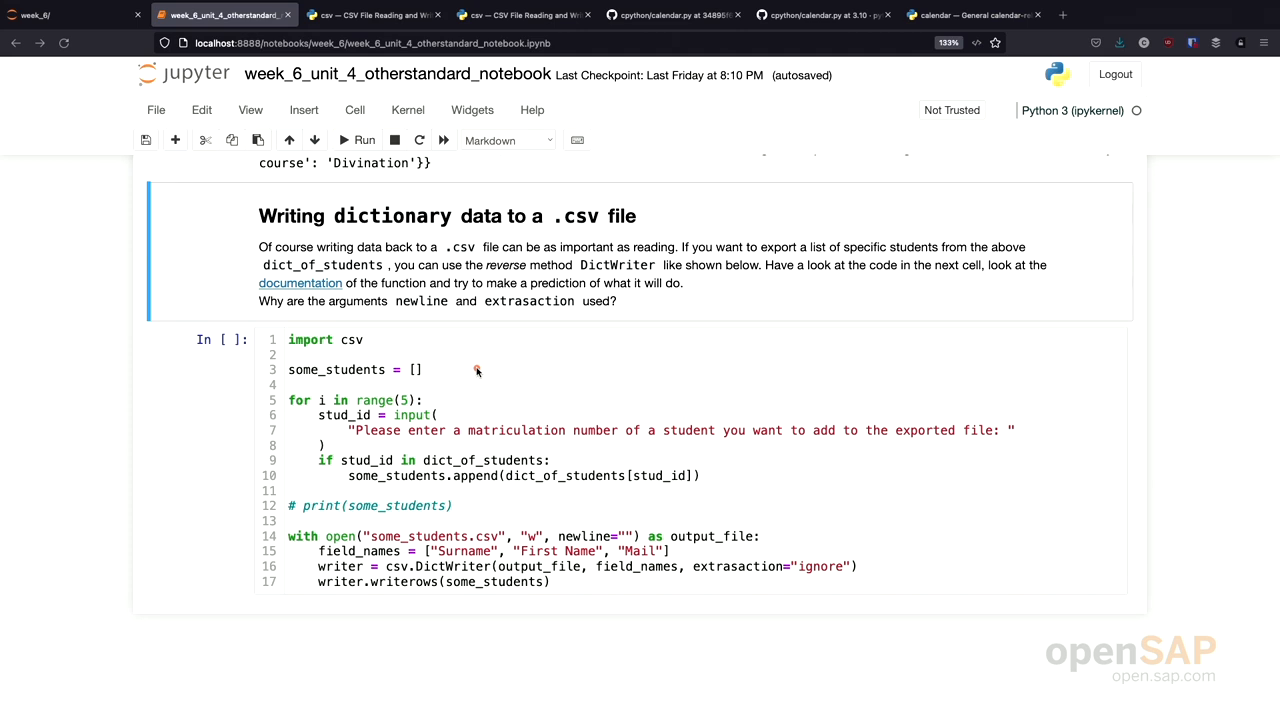
pyautogui.moveTo(453, 436)
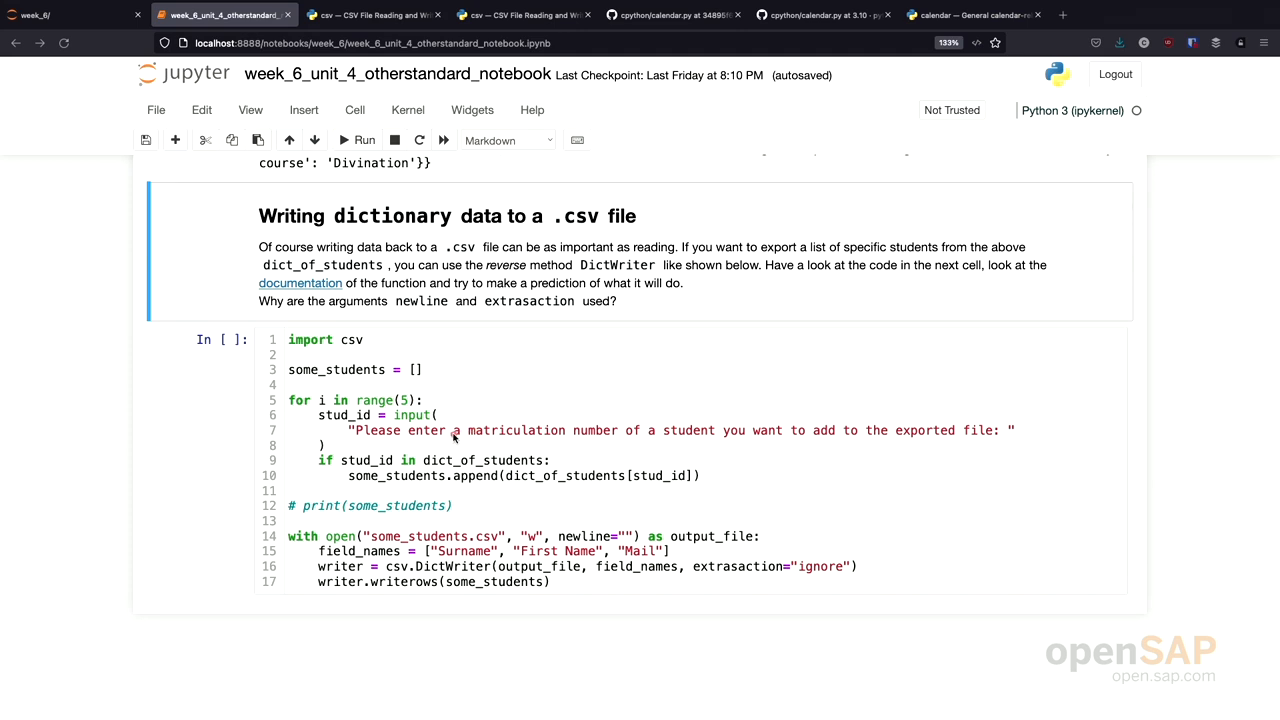
pyautogui.moveTo(585, 435)
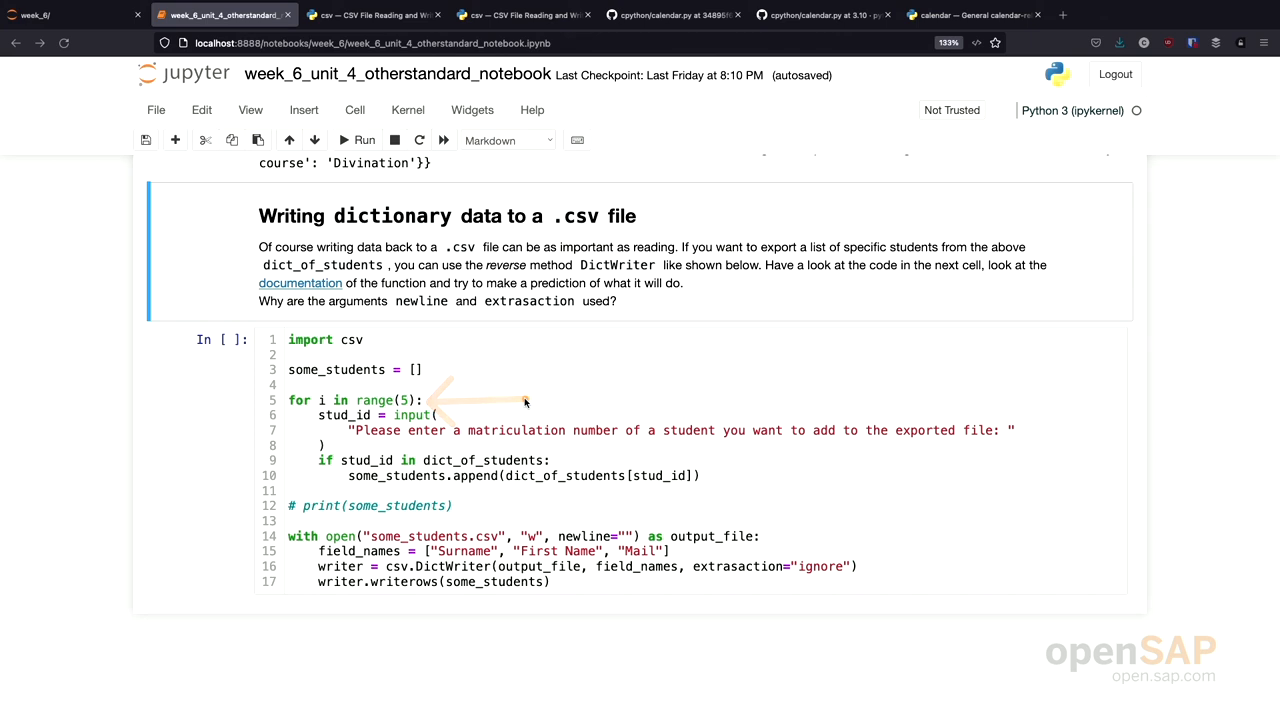
pyautogui.moveTo(525, 400)
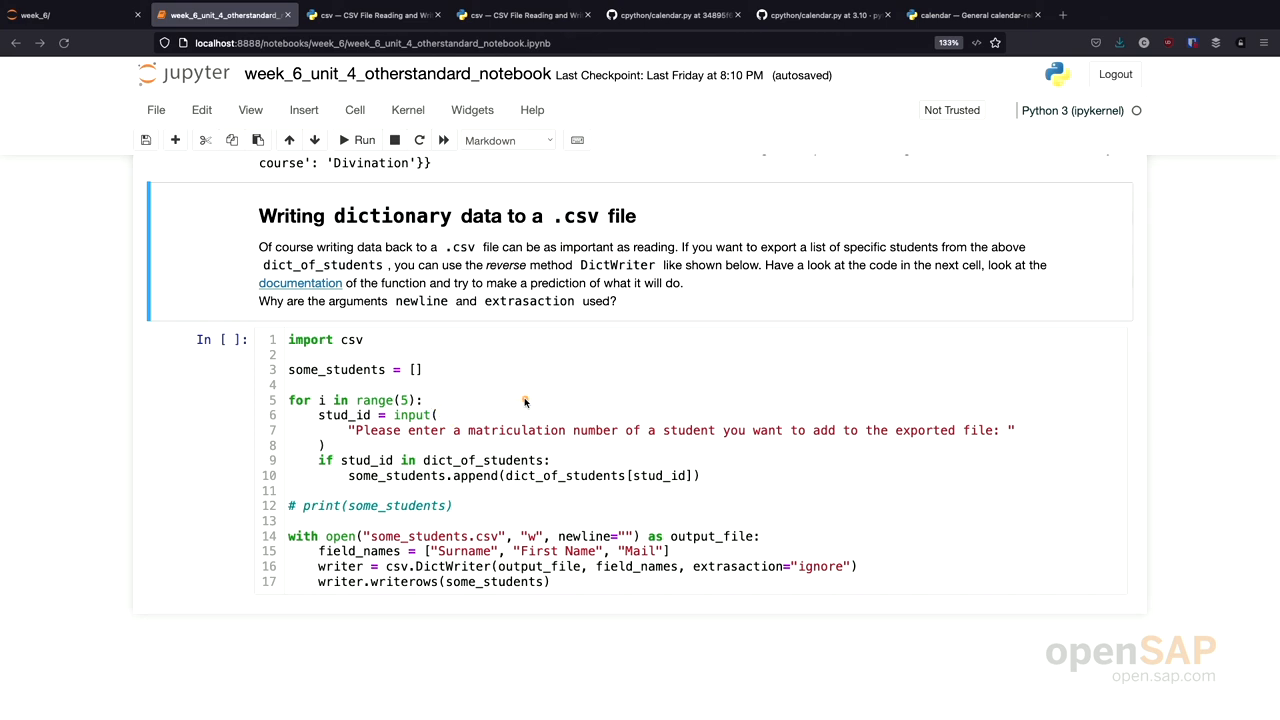
pyautogui.moveTo(541, 477)
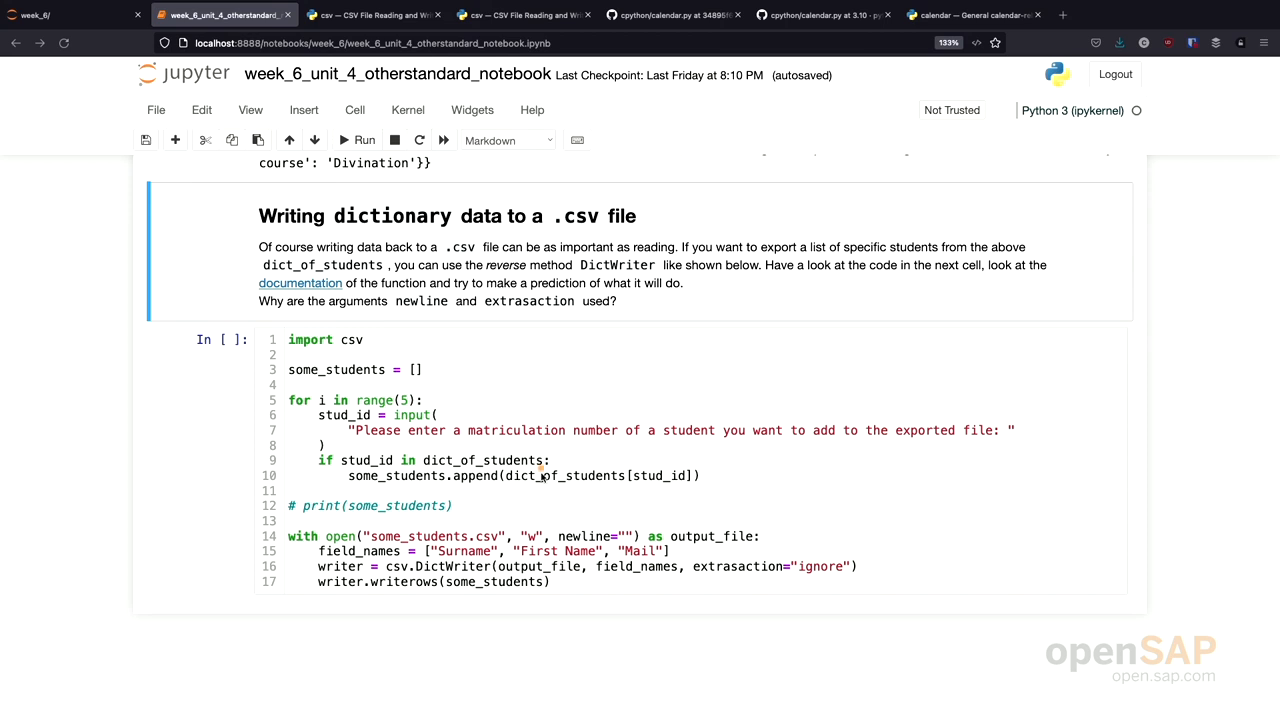
pyautogui.moveTo(735, 553)
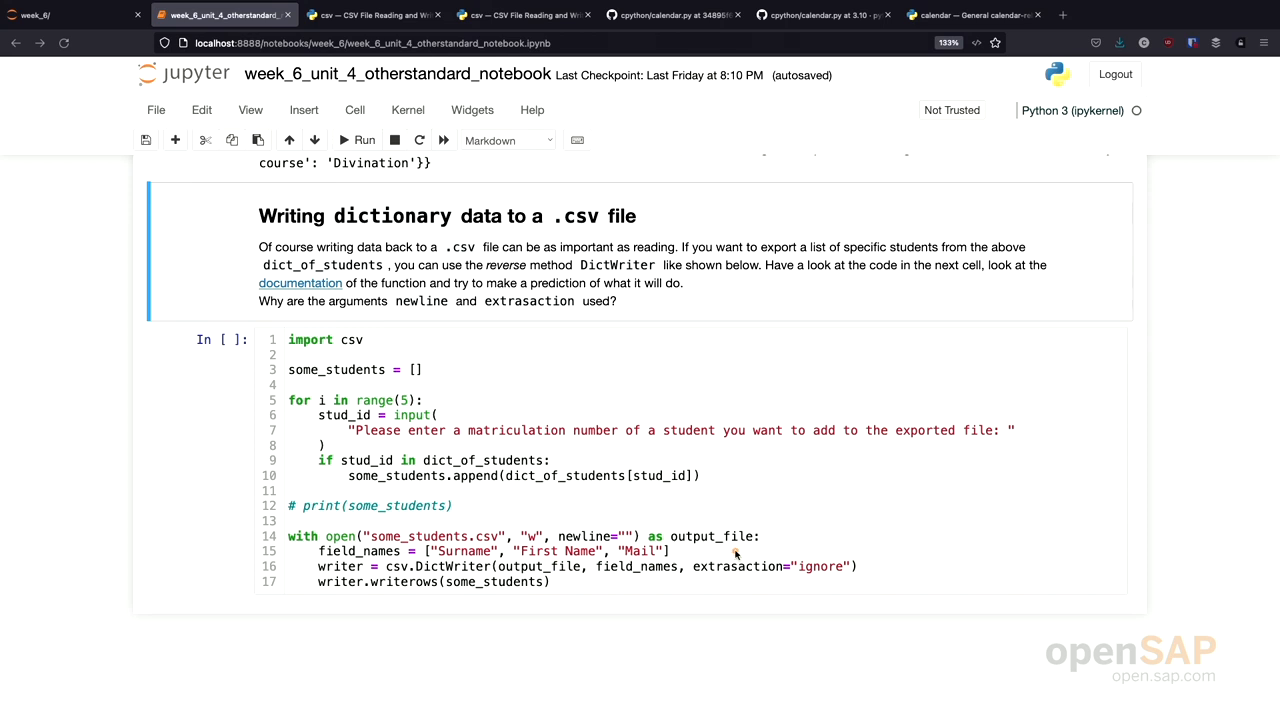
pyautogui.moveTo(675, 558)
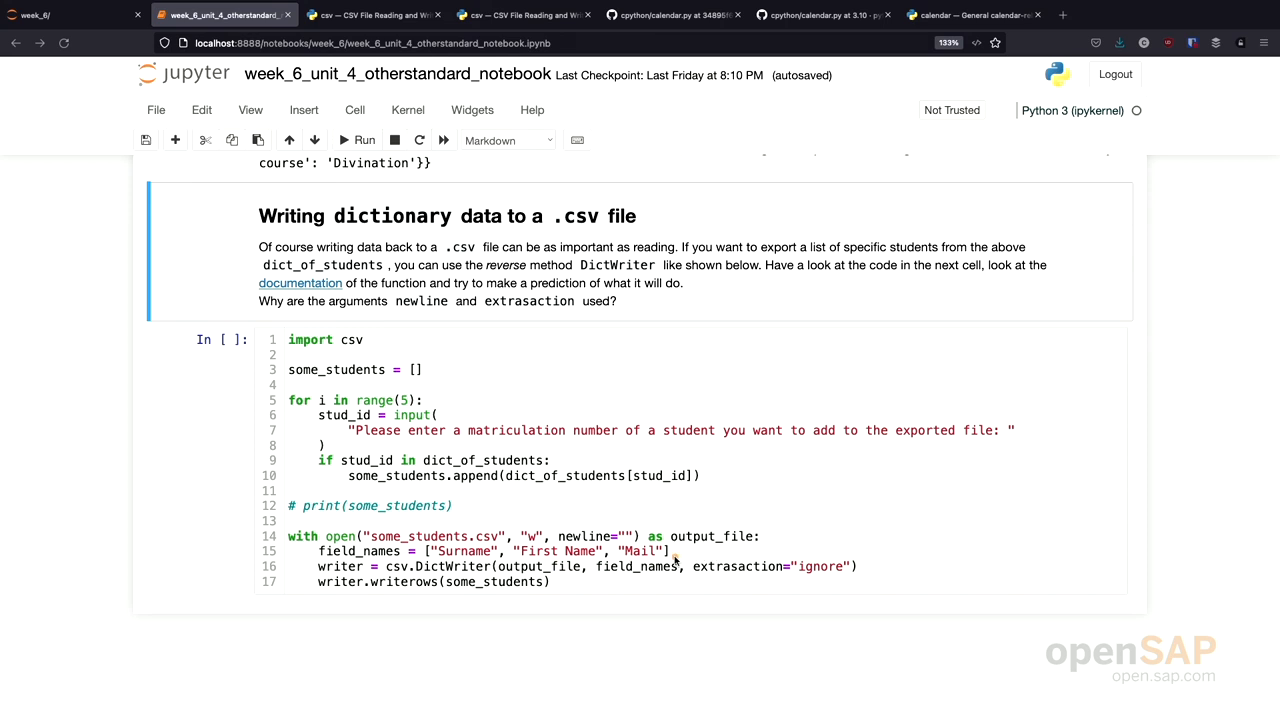
pyautogui.moveTo(718, 560)
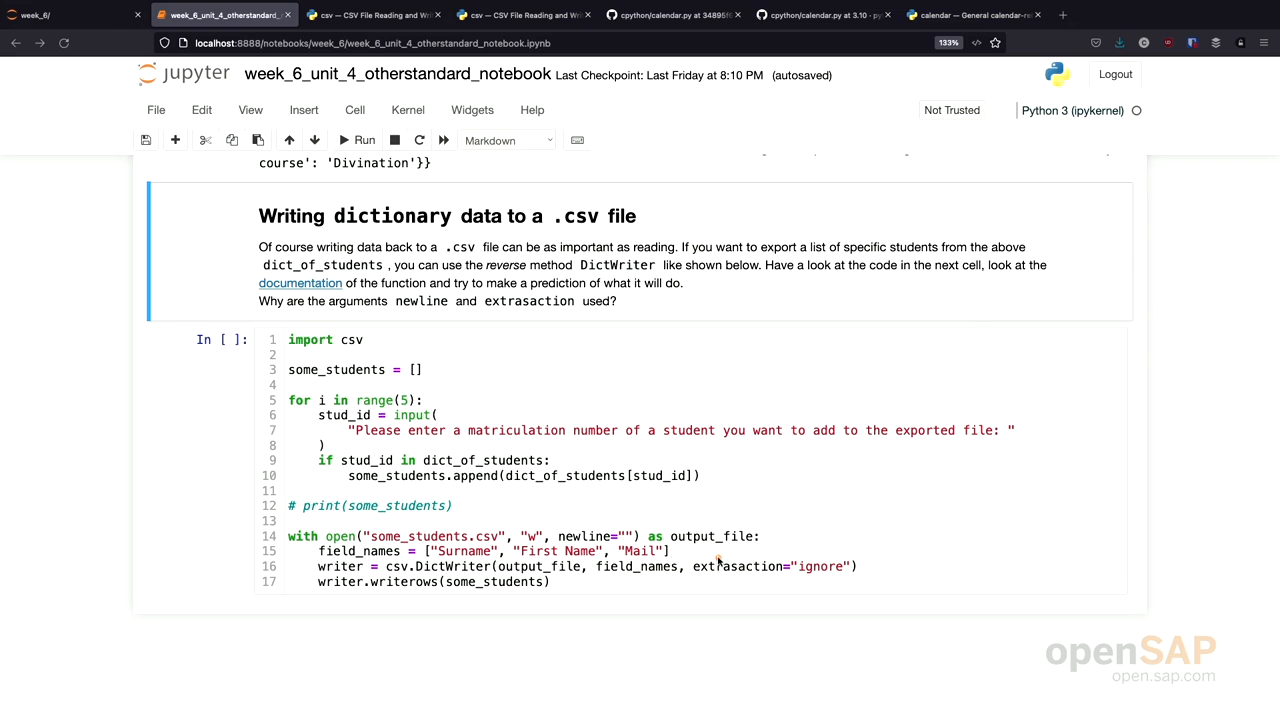
pyautogui.moveTo(527, 581)
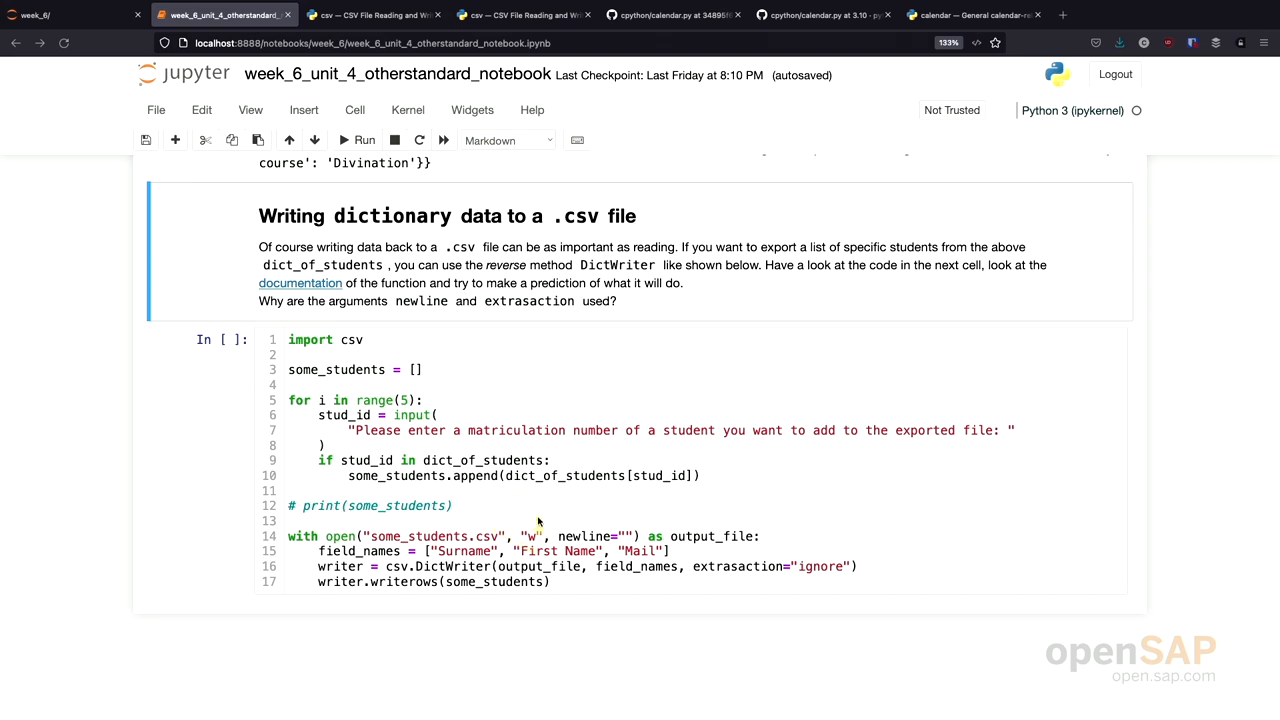
pyautogui.moveTo(547, 493)
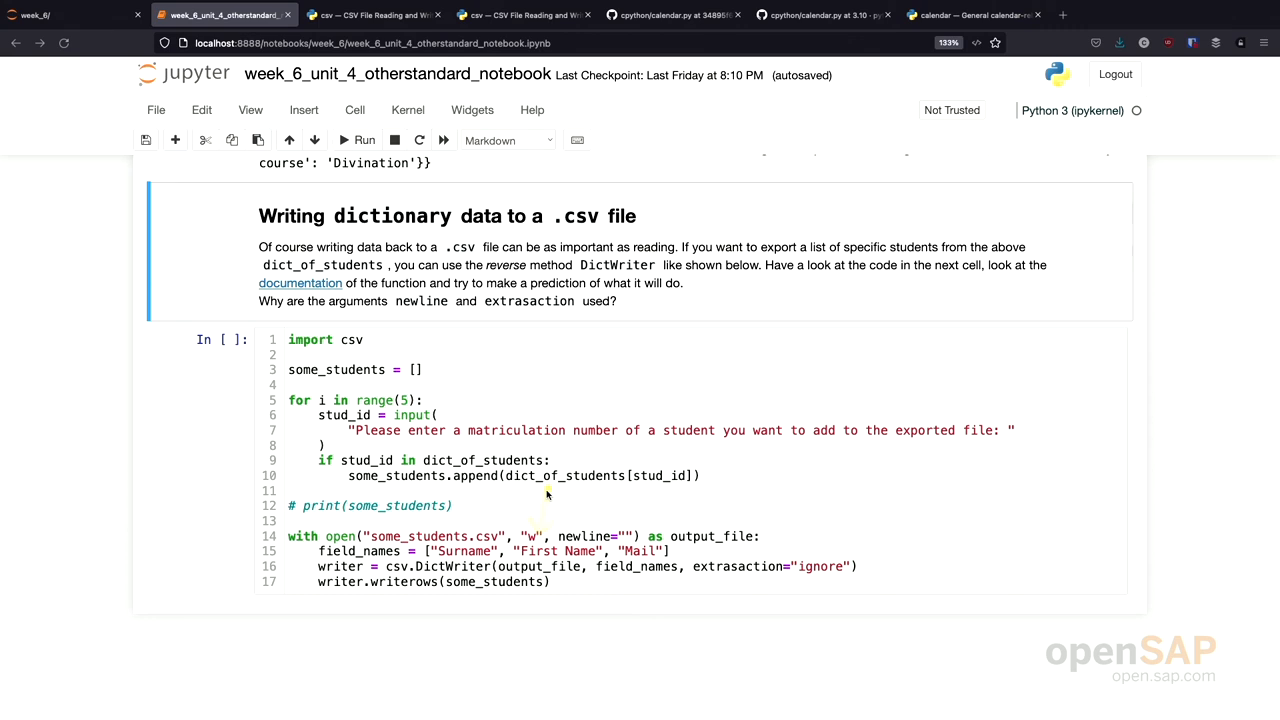
pyautogui.moveTo(631, 591)
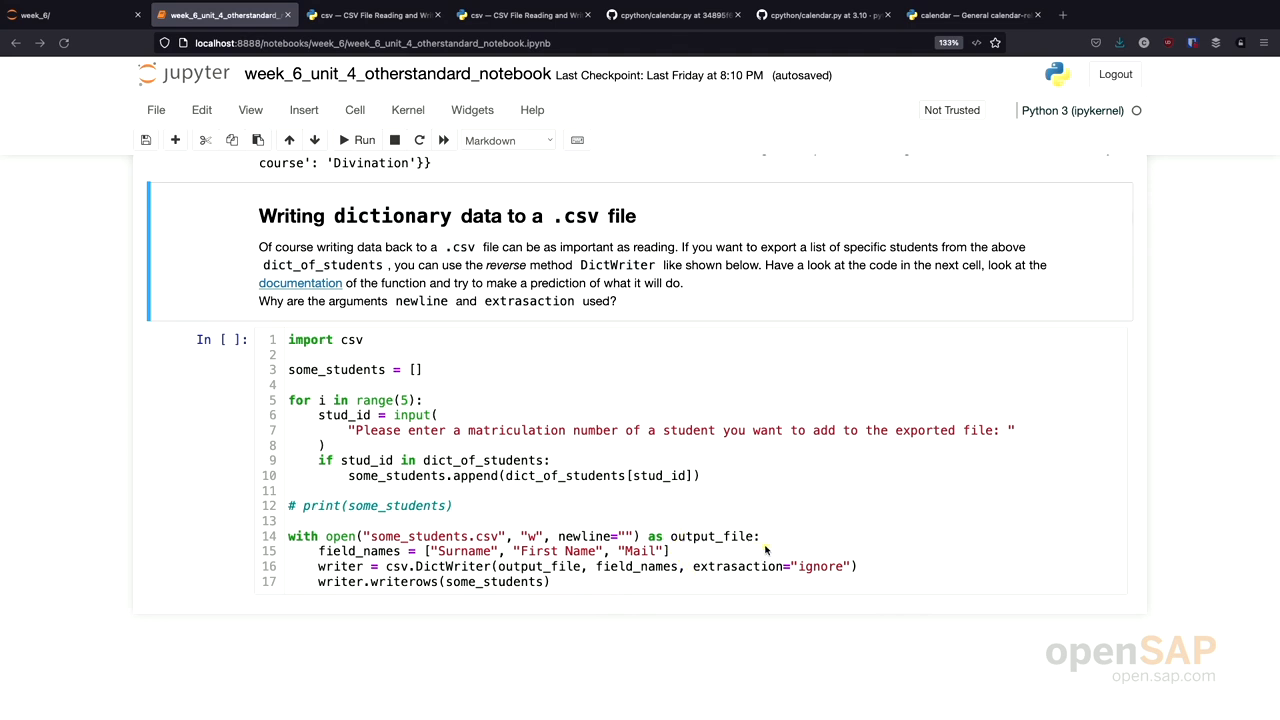
pyautogui.moveTo(860, 563)
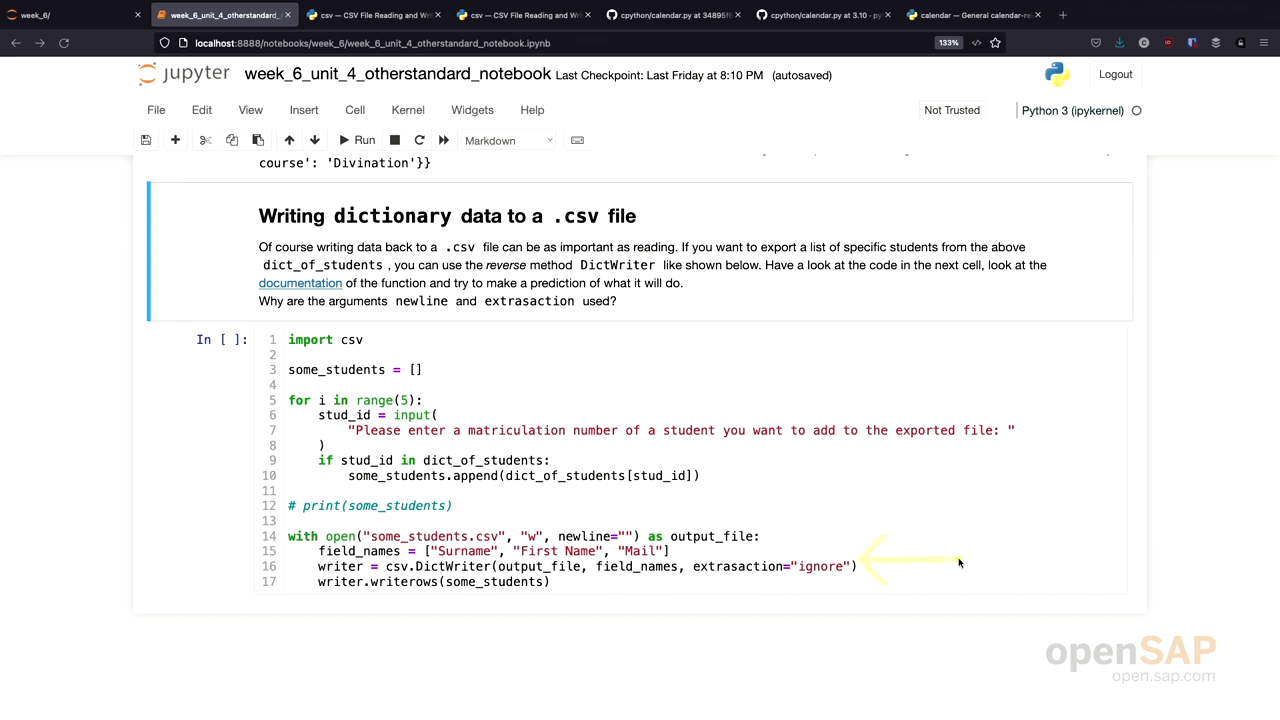
pyautogui.moveTo(950, 562)
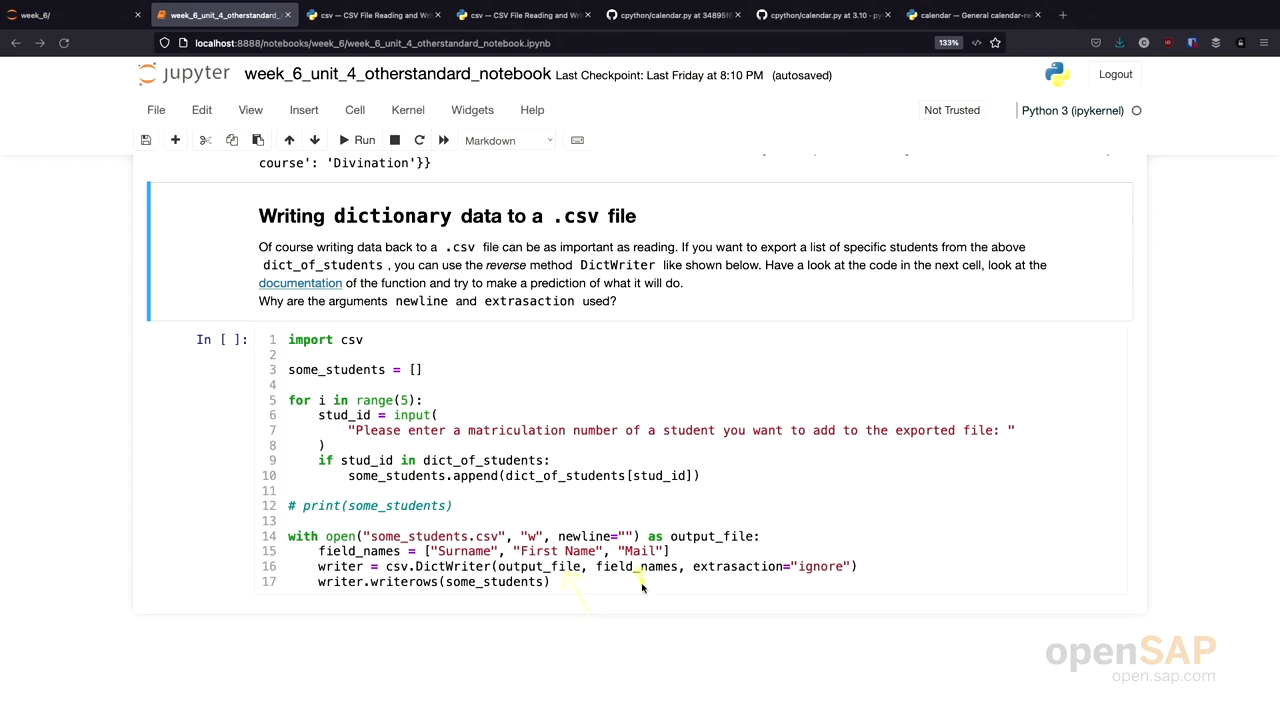
pyautogui.moveTo(578, 591)
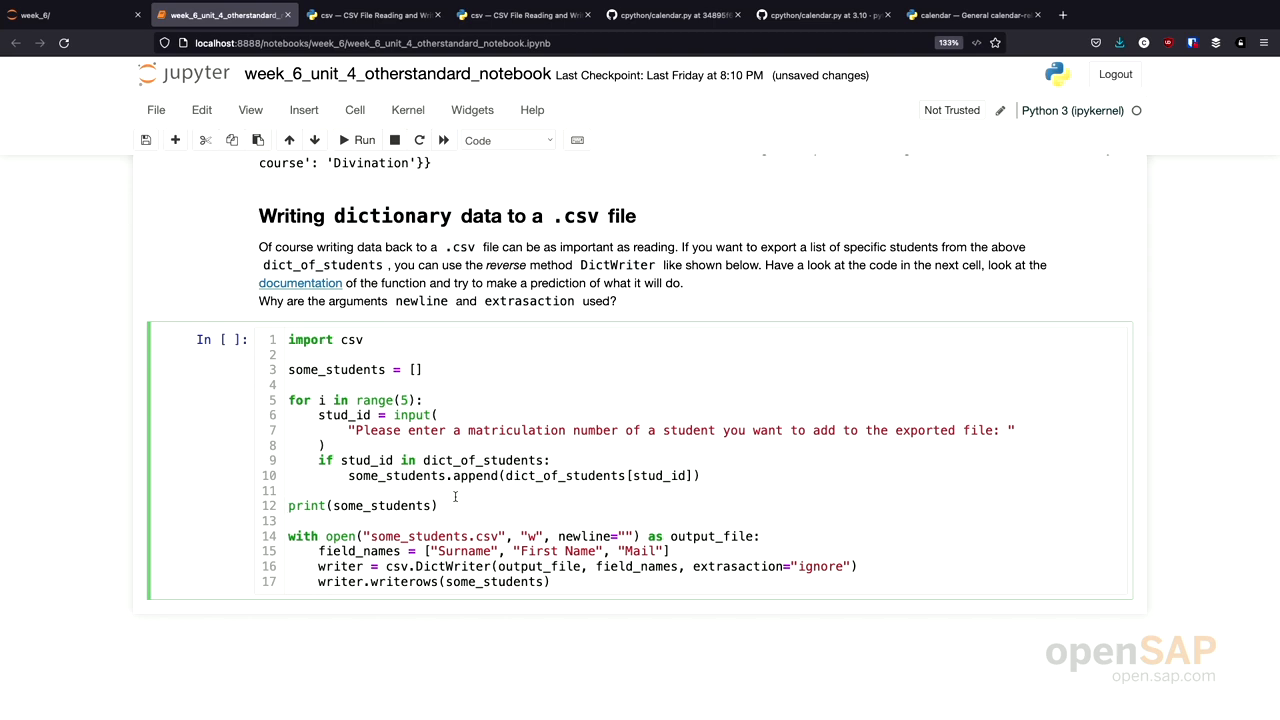
# - Review the dict_of_students output, then run the student-export cell to reach its prompt
pyautogui.scroll(3)
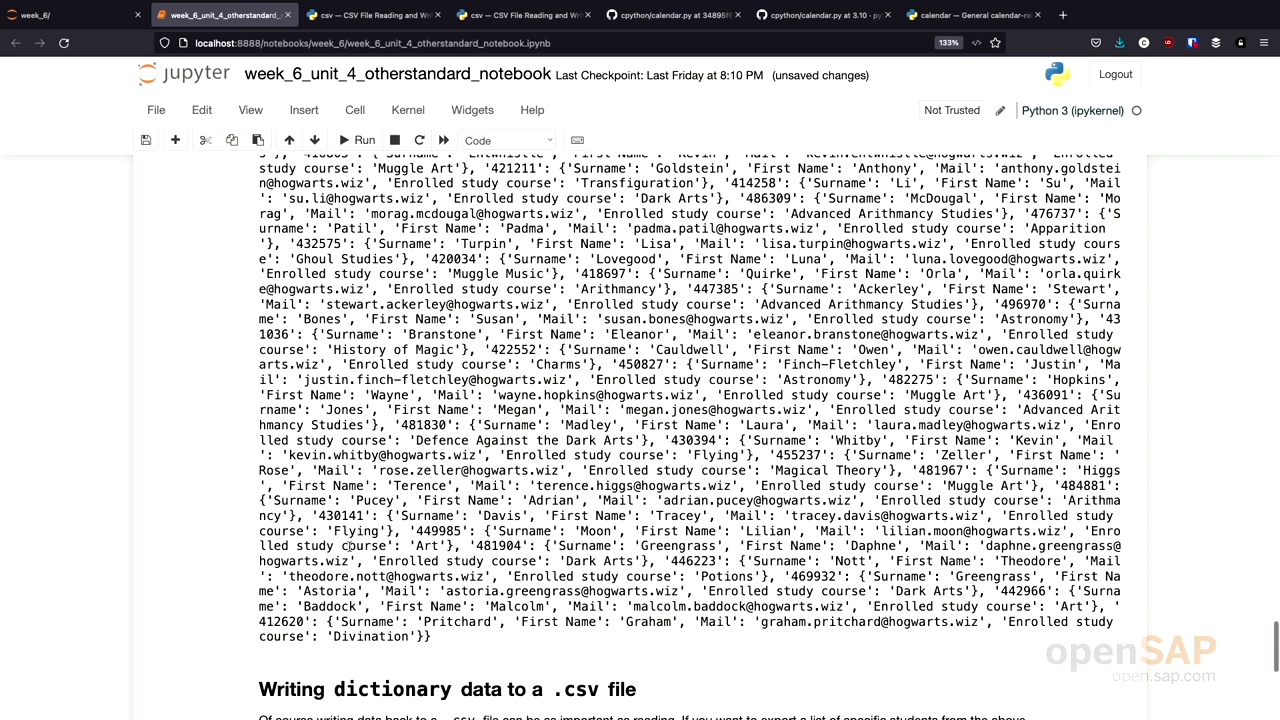
pyautogui.moveTo(263, 627)
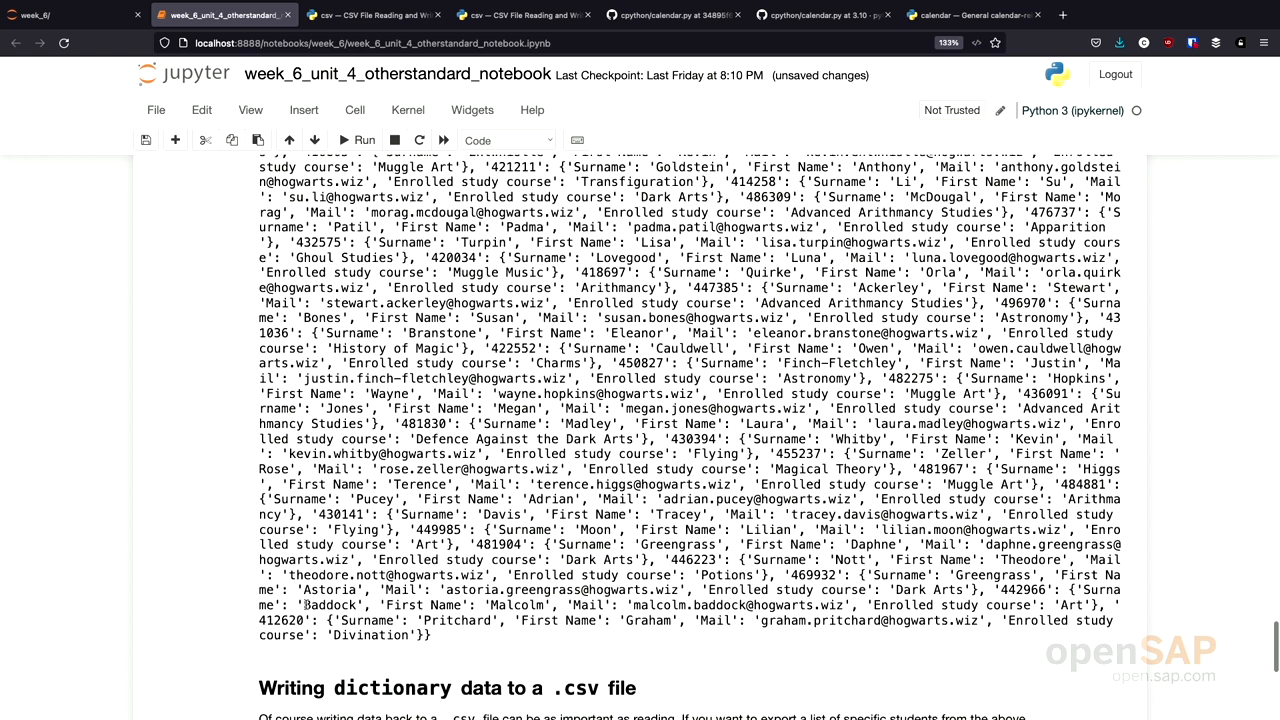
pyautogui.scroll(-3)
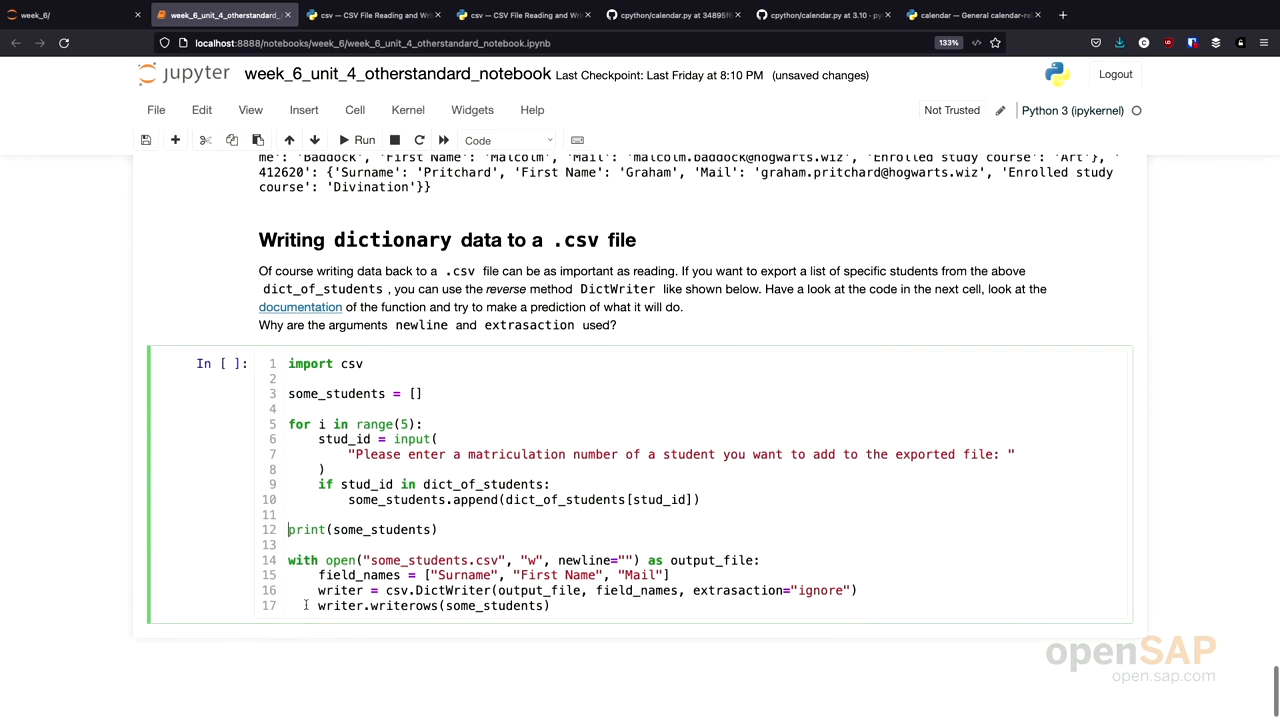
pyautogui.click(364, 140)
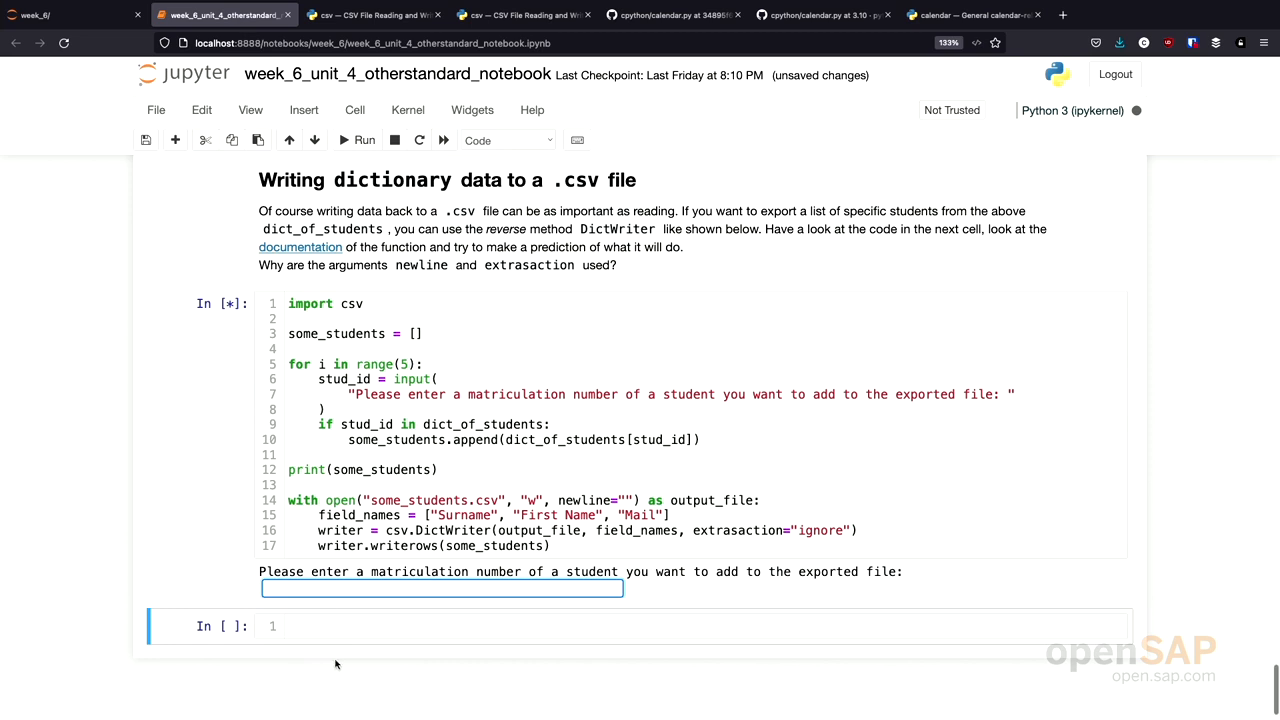
# - Answer the export prompts with 412610, 123456 and 44556645, then review the student dictionary
pyautogui.write('412')
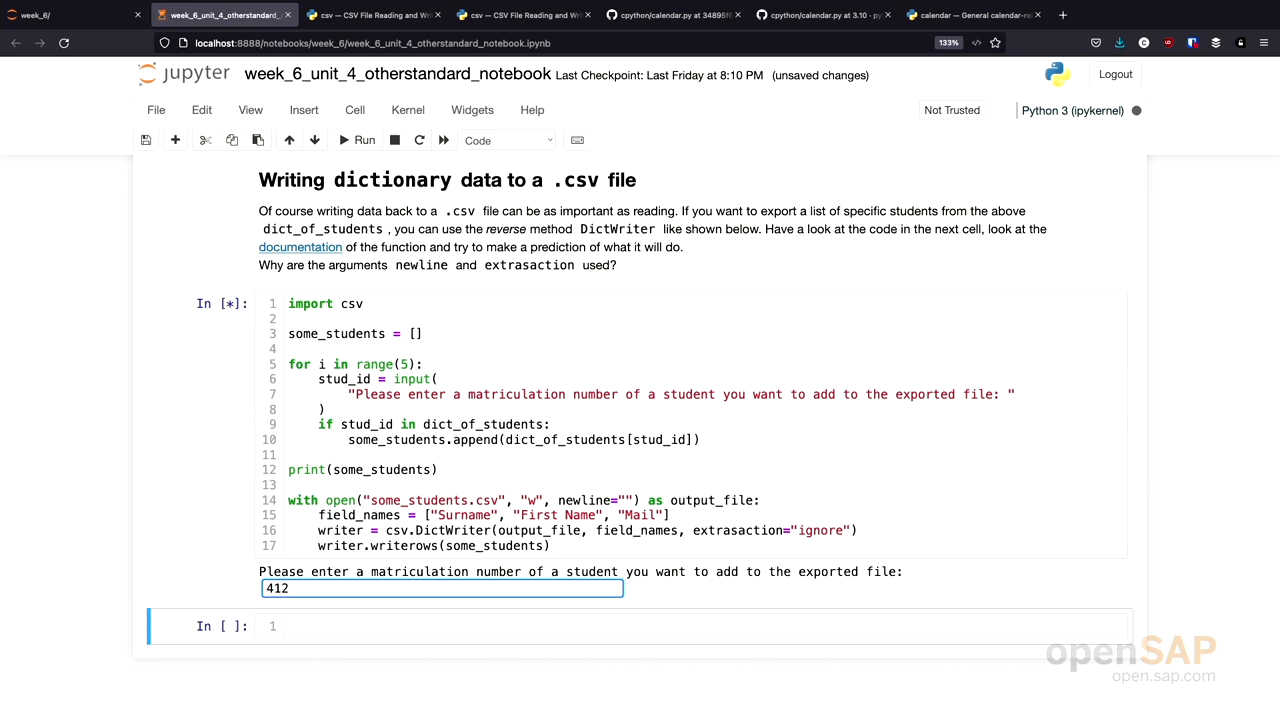
pyautogui.write('610')
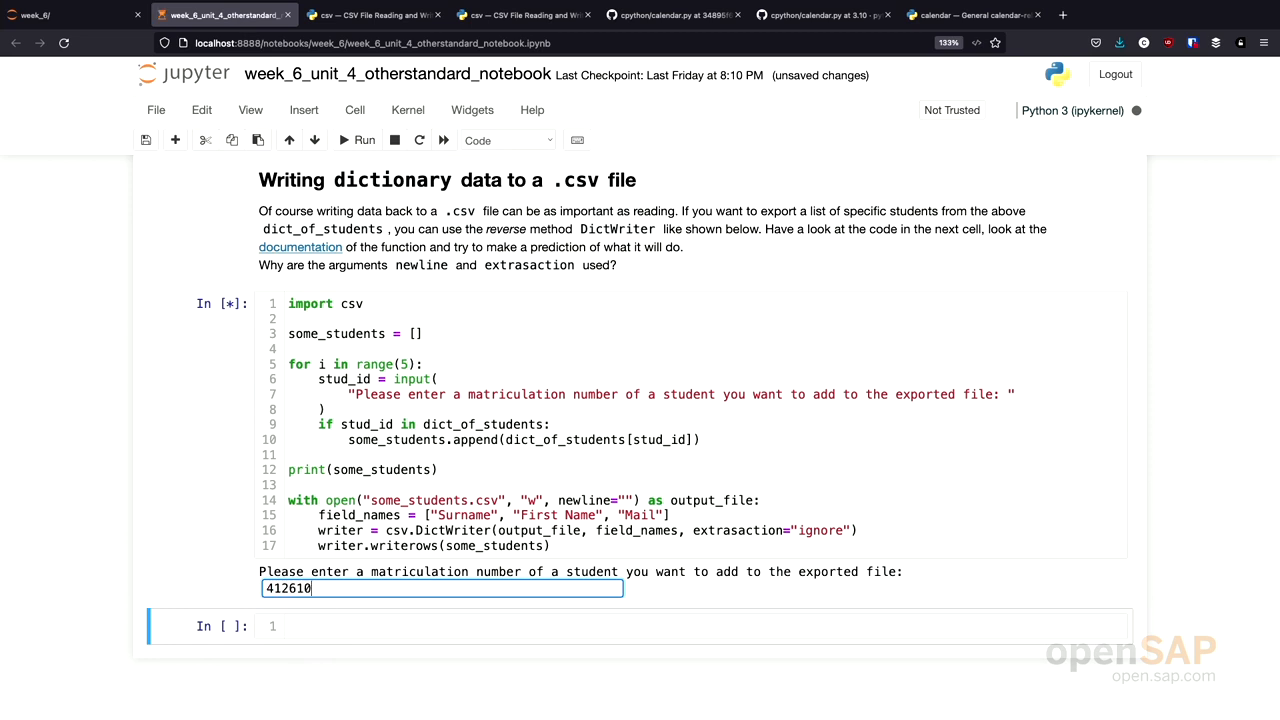
pyautogui.press('Return')
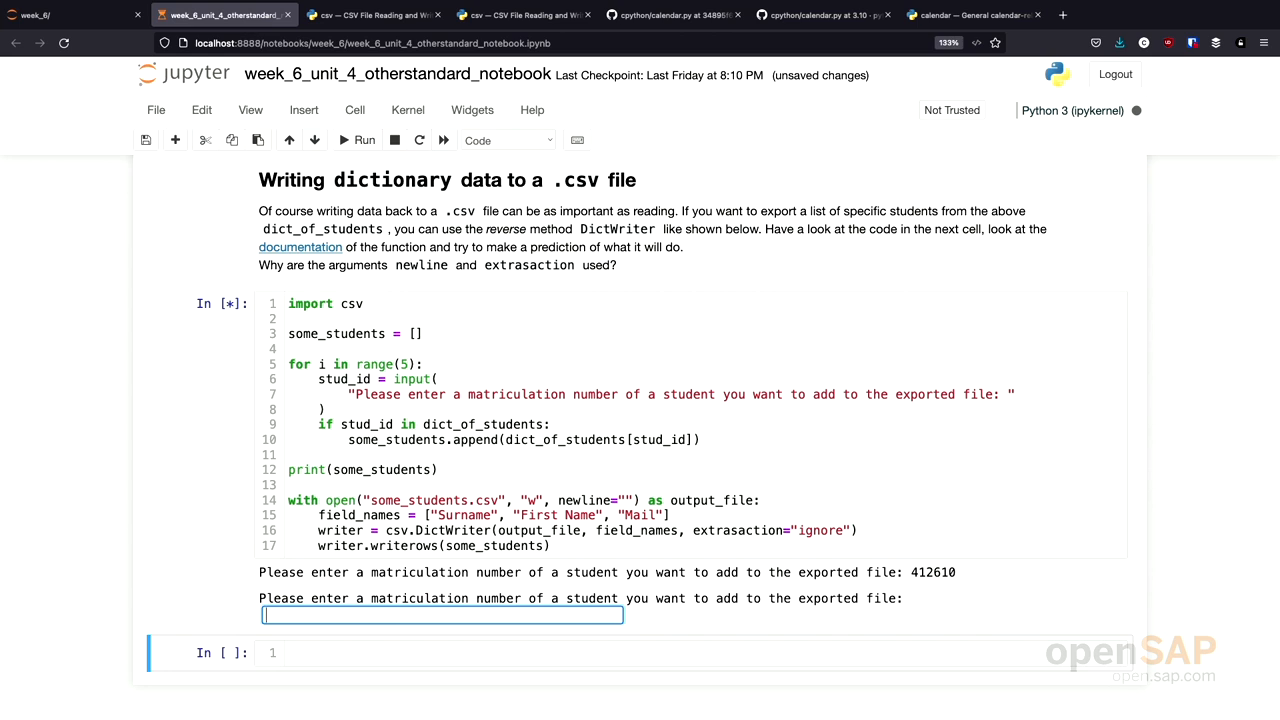
pyautogui.write('123456')
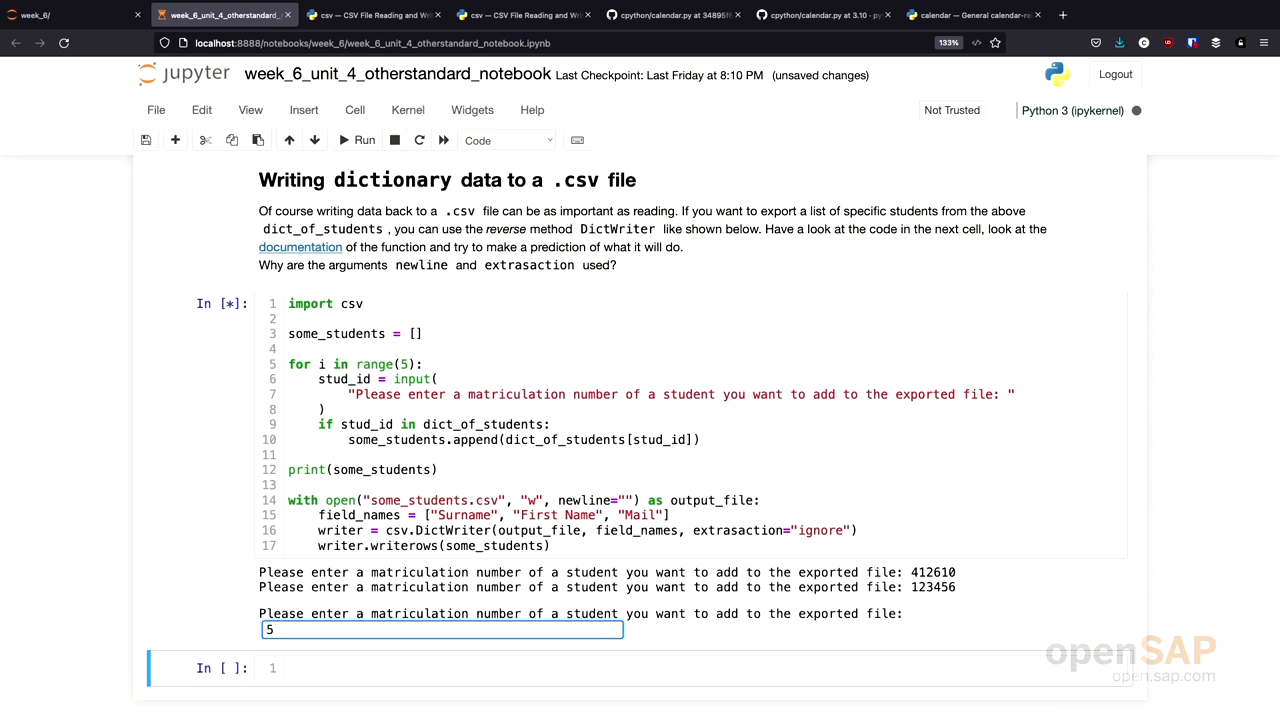
pyautogui.press('Return')
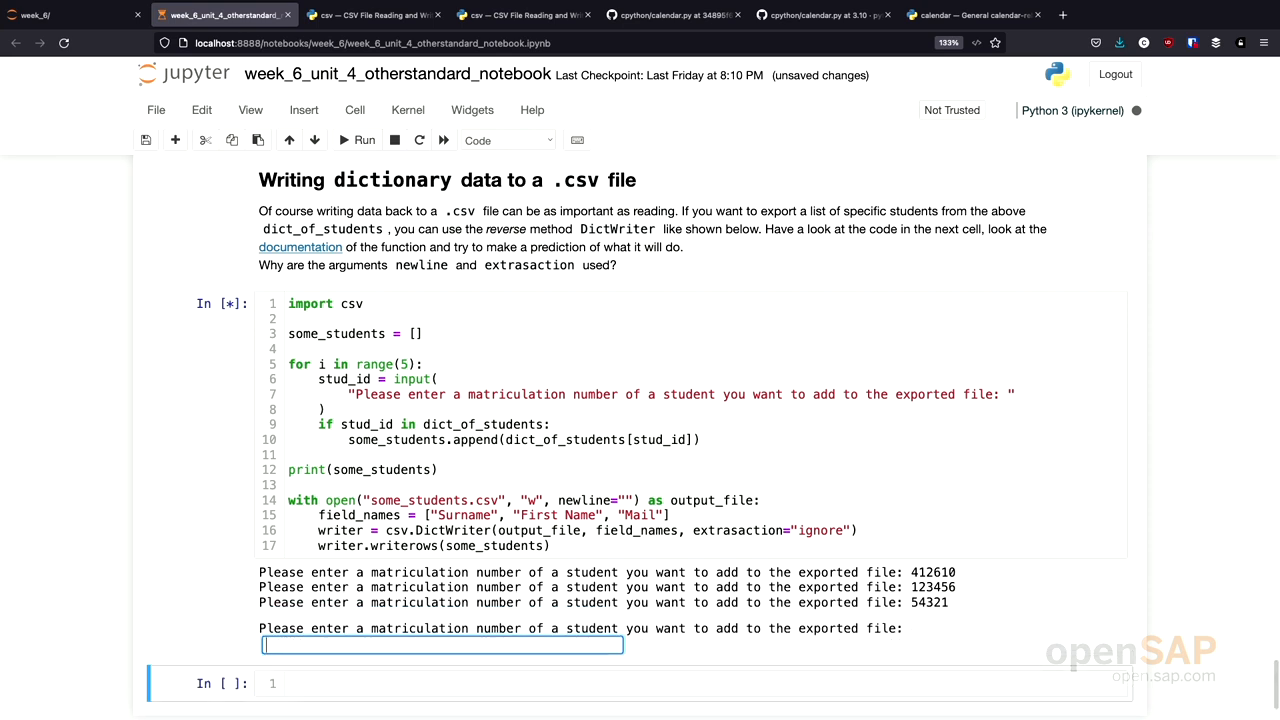
pyautogui.write('445566')
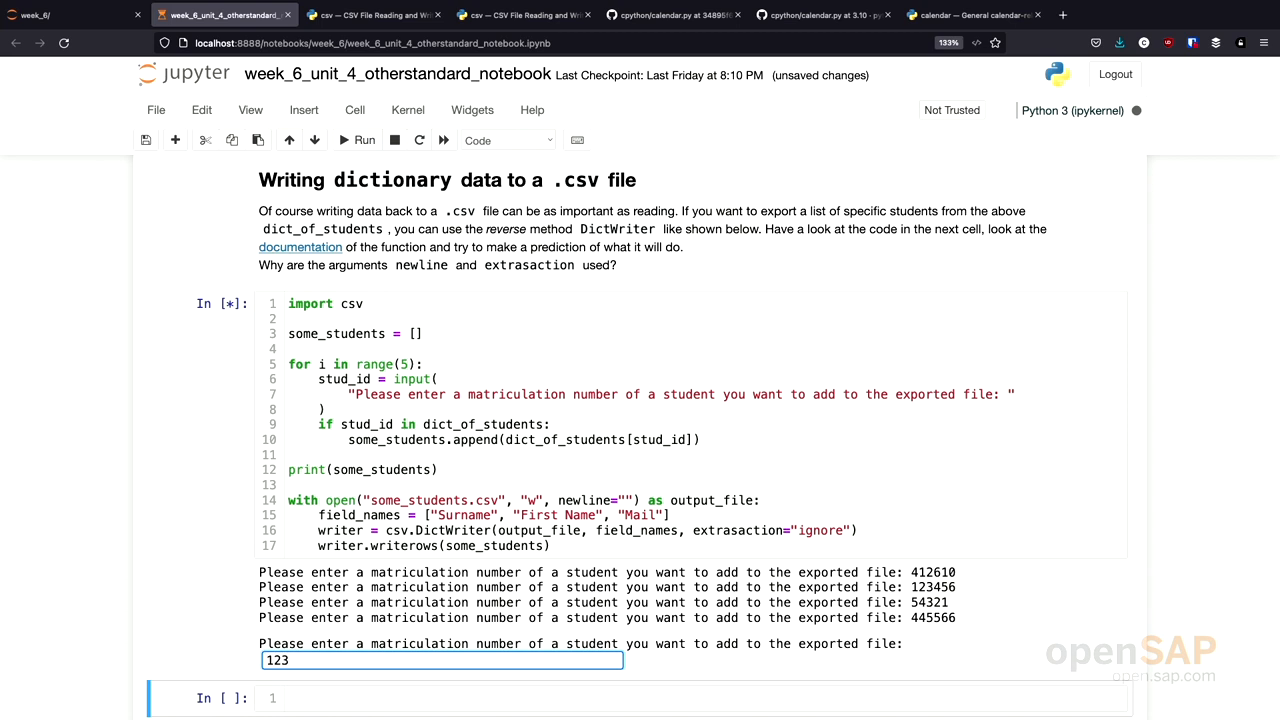
pyautogui.write('45')
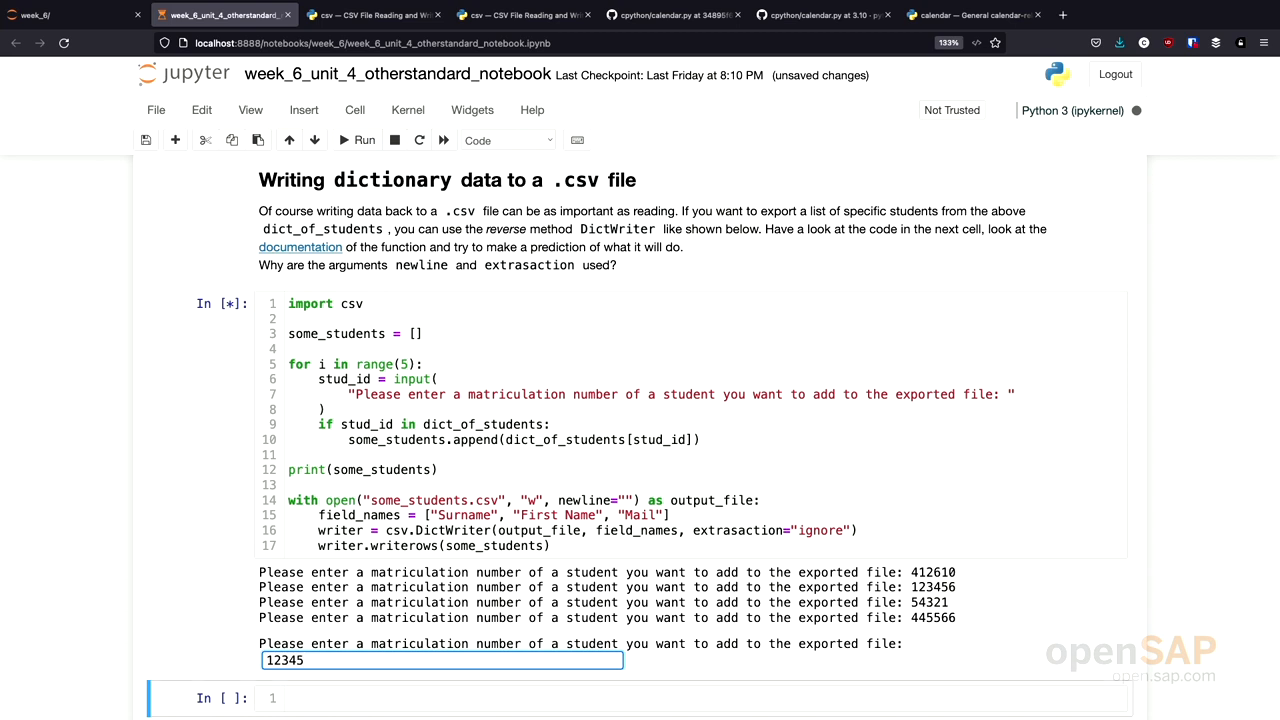
pyautogui.press('Return')
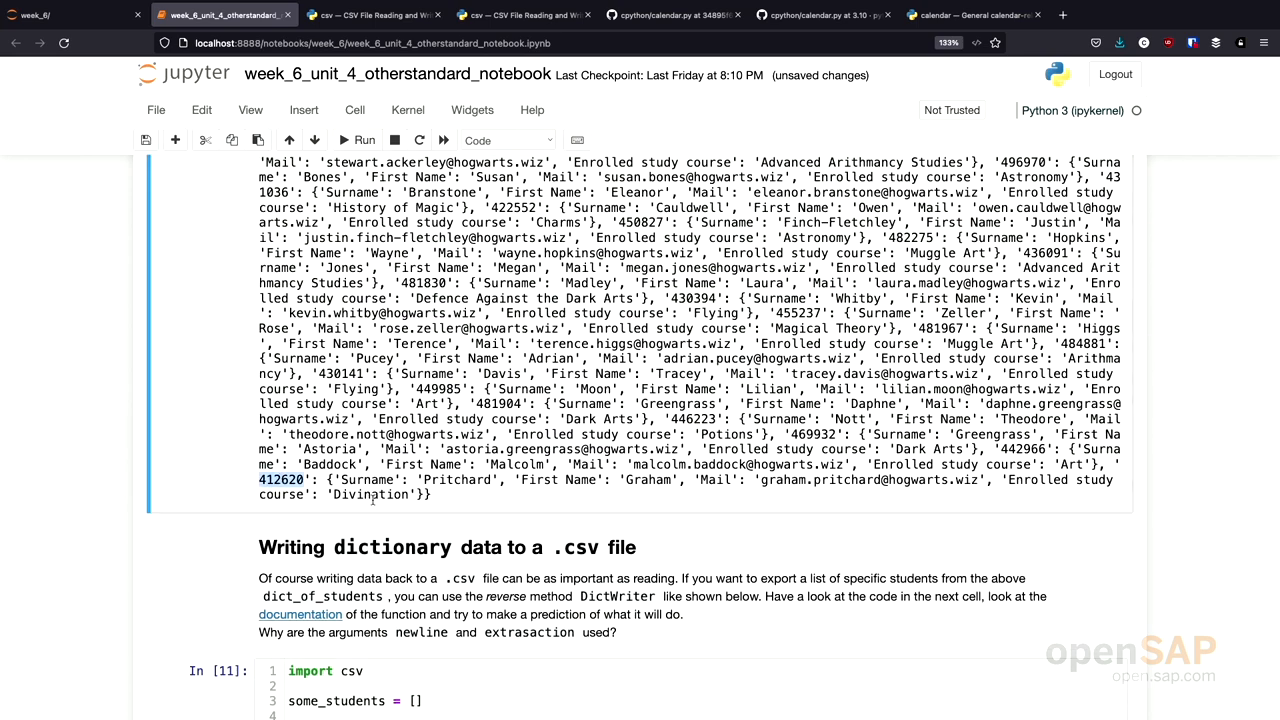
pyautogui.scroll(3)
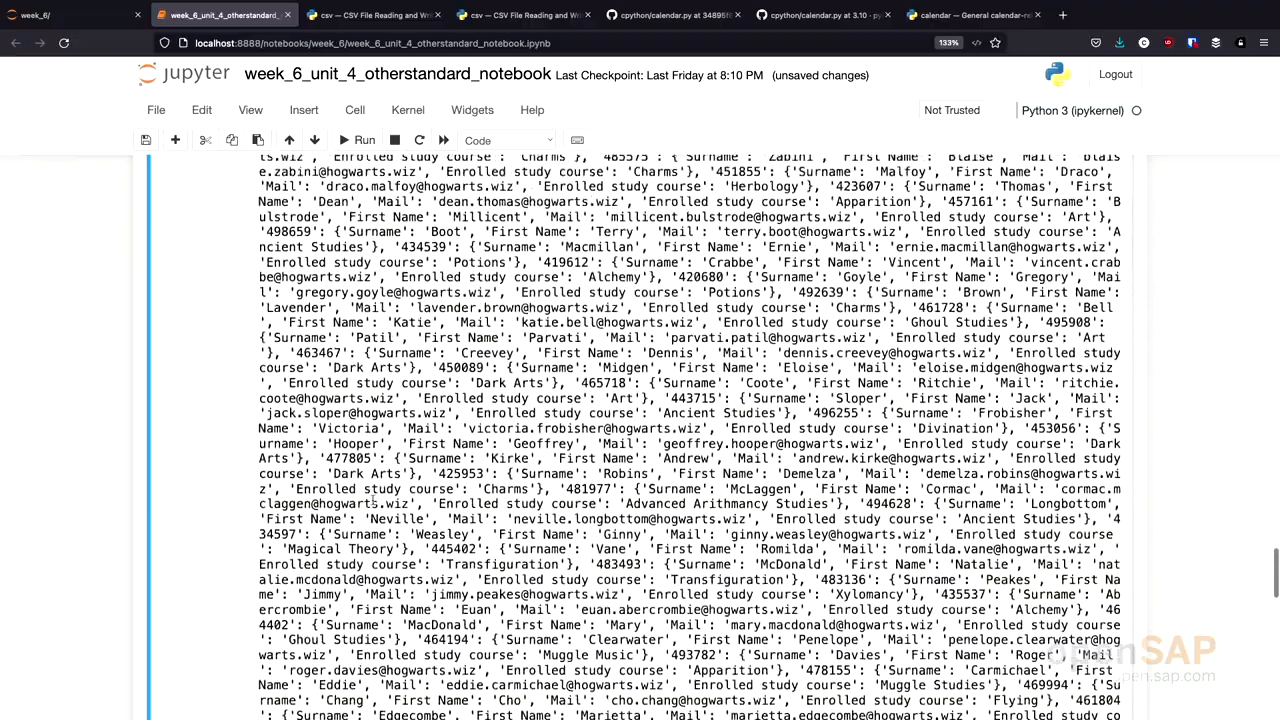
# - Rerun the export cell entering matriculation number 479579 to print Harry Potter records
pyautogui.scroll(3)
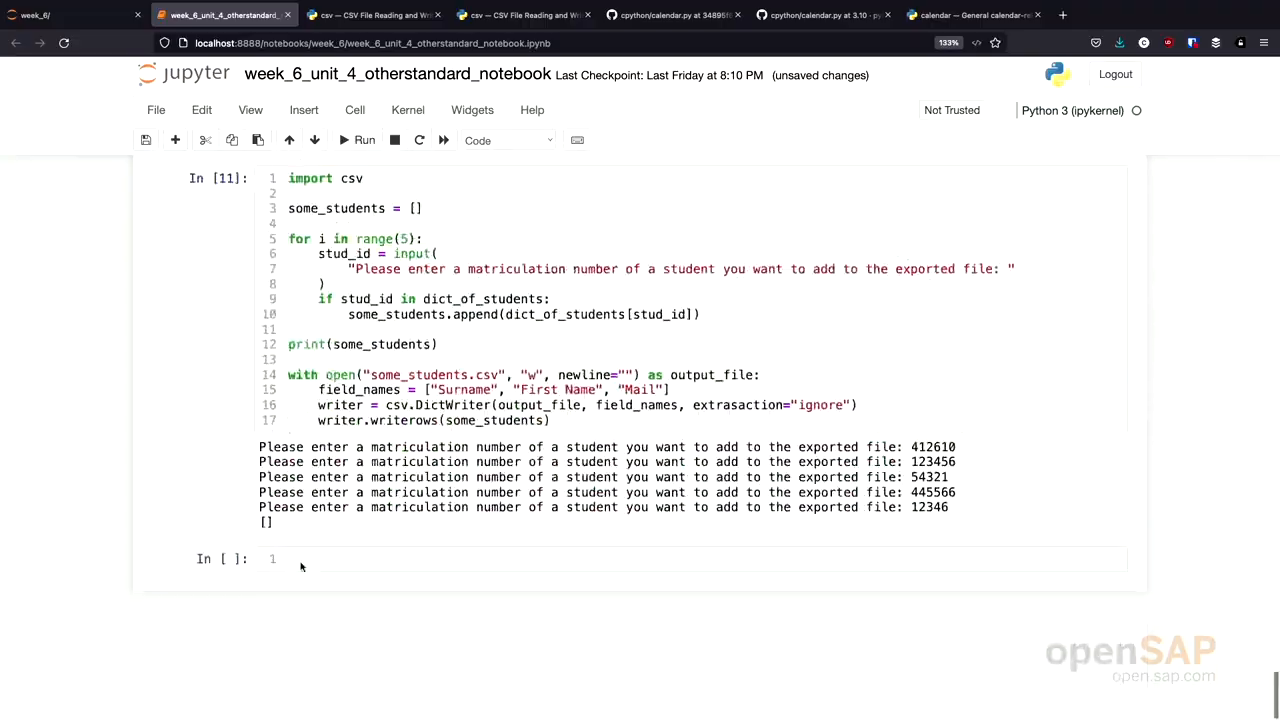
pyautogui.scroll(3)
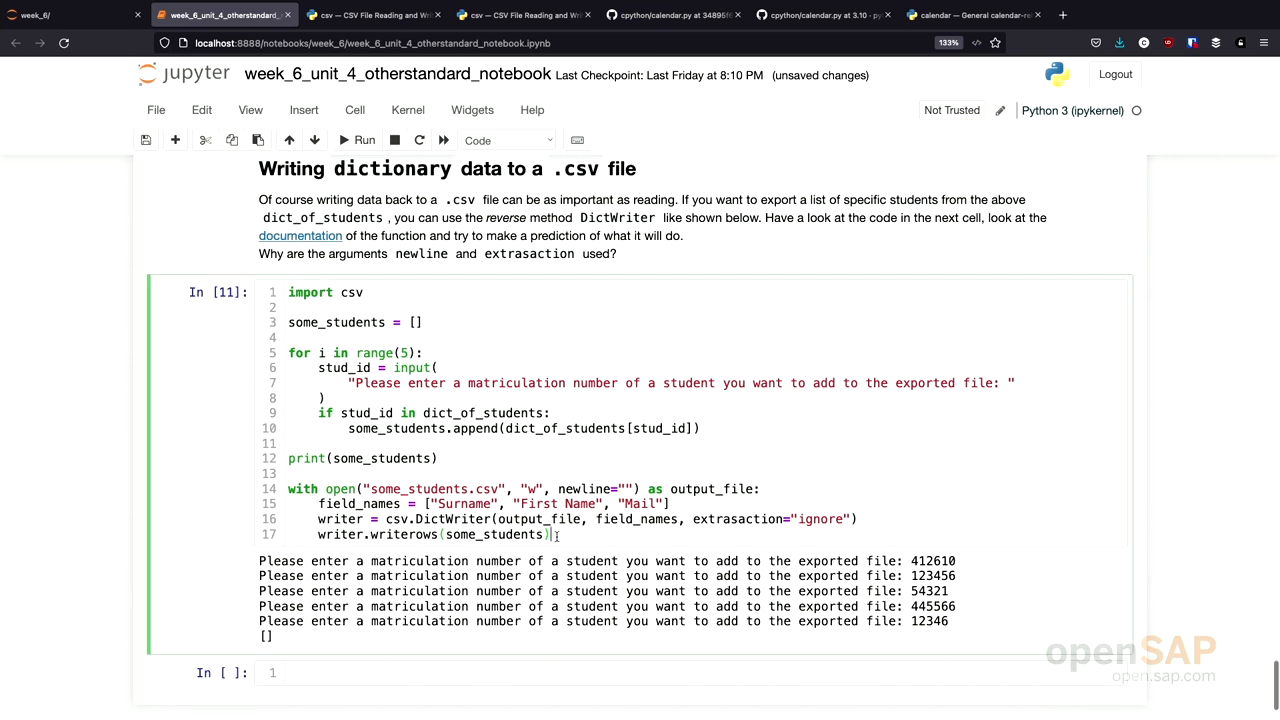
pyautogui.click(358, 140)
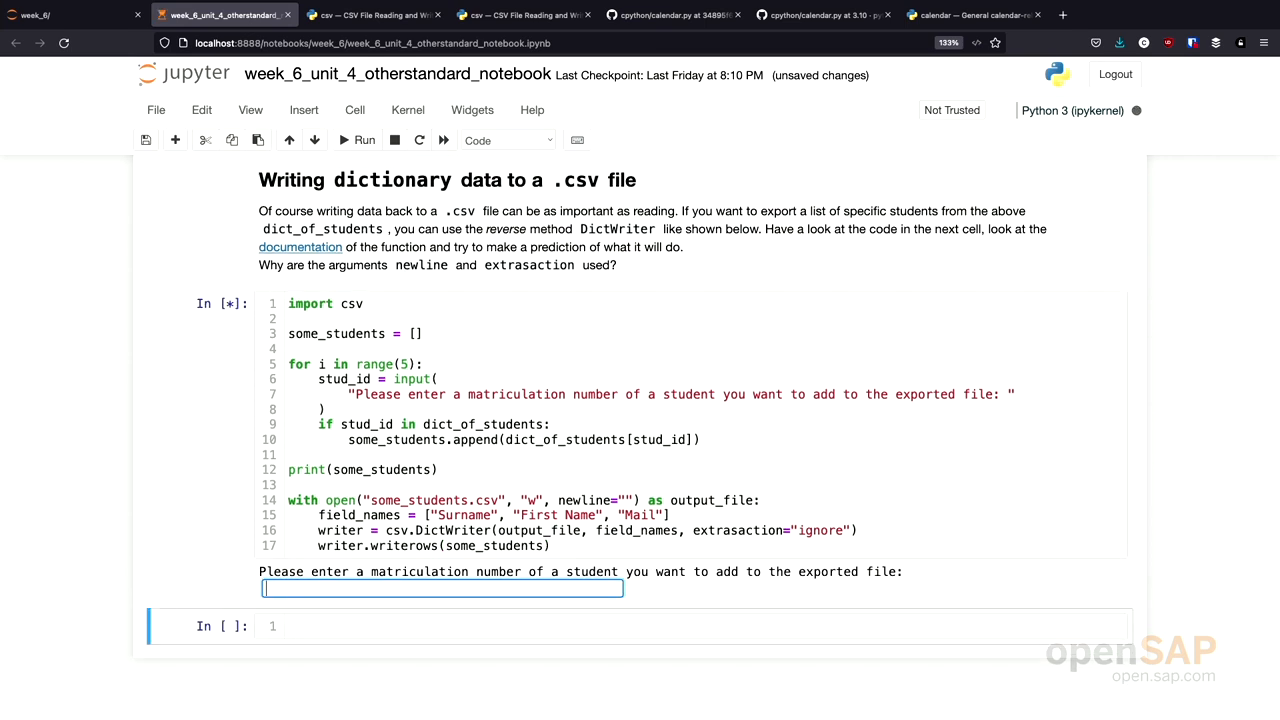
pyautogui.write('479579')
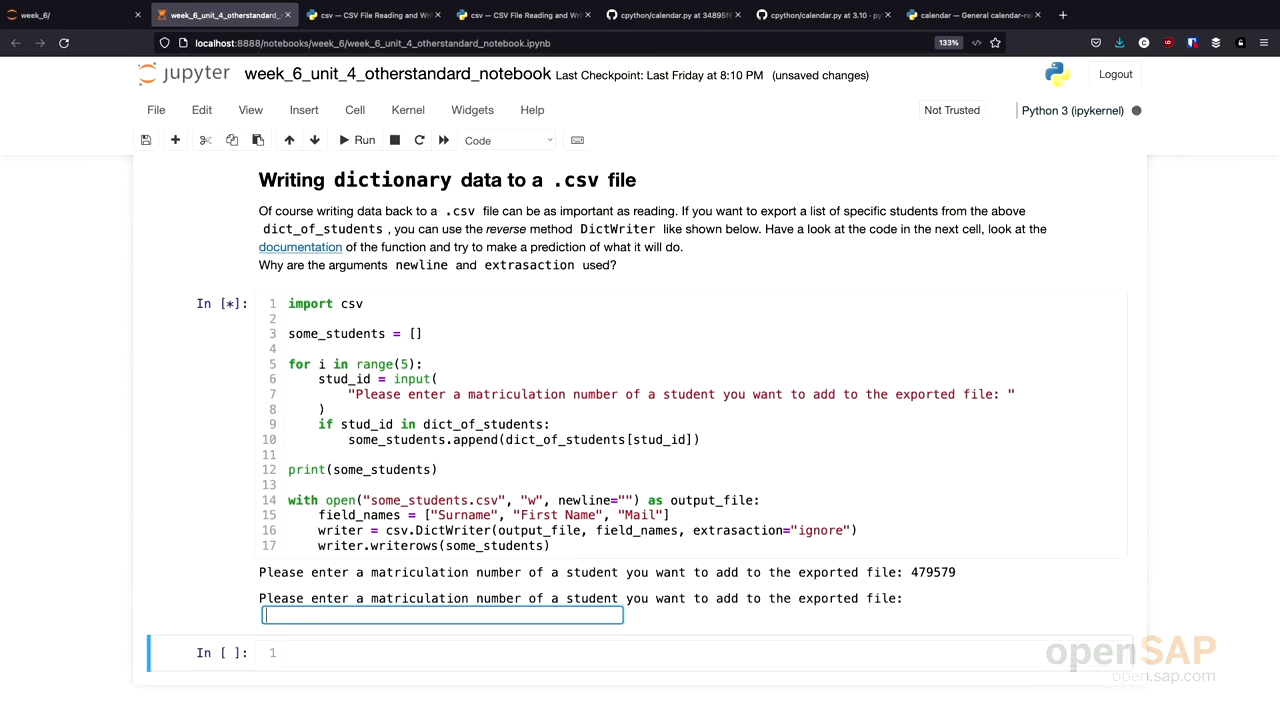
pyautogui.write('479579')
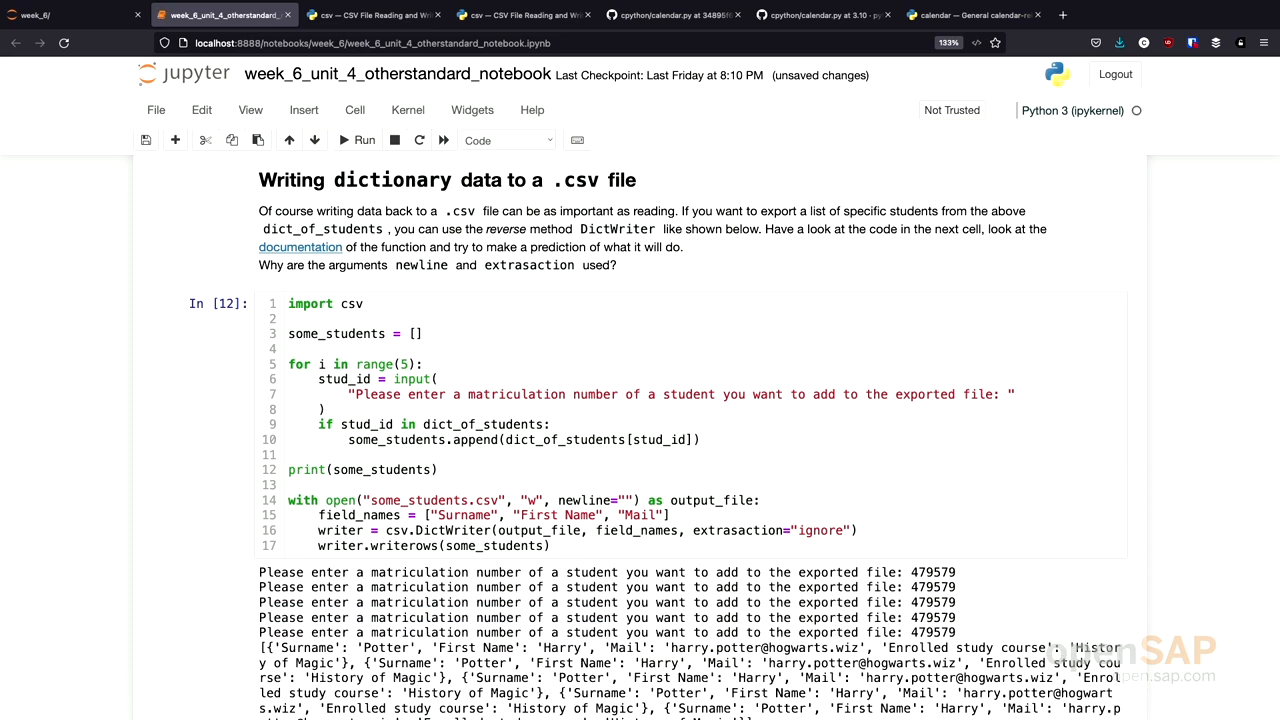
pyautogui.scroll(-3)
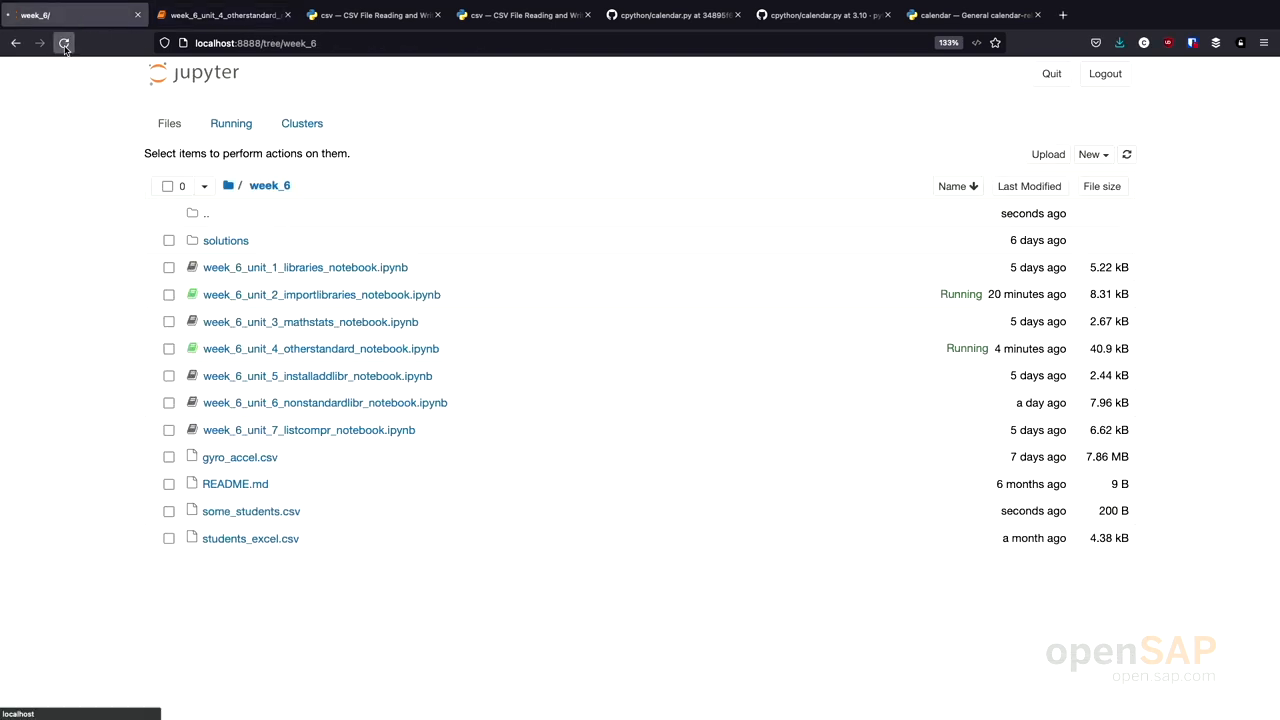
# - Refresh the week_6 folder listing and open some_students.csv
pyautogui.click(64, 42)
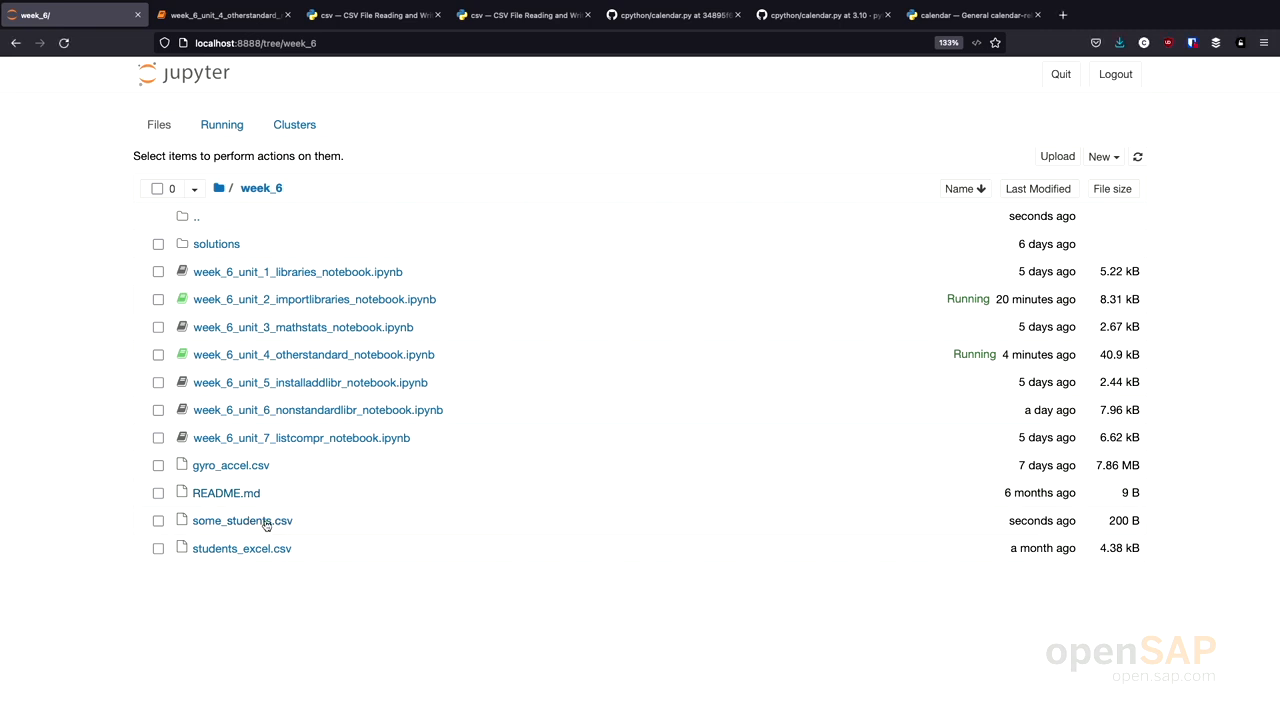
pyautogui.click(242, 520)
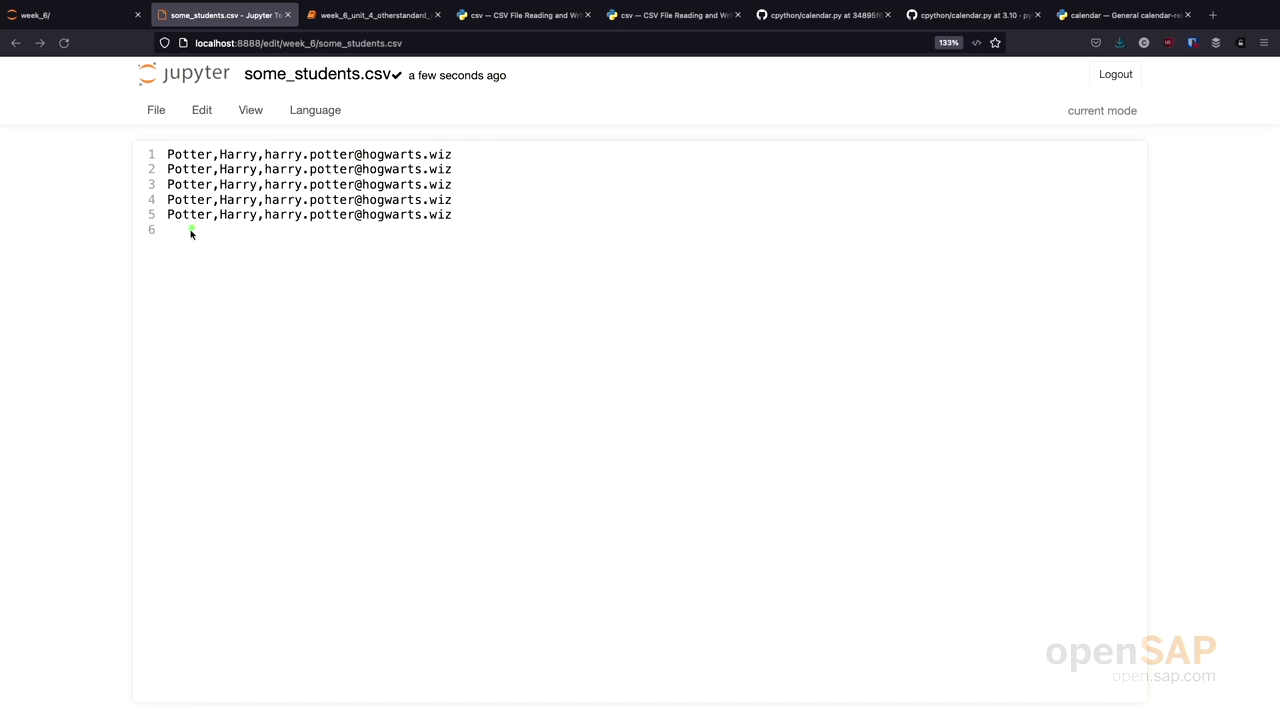
pyautogui.moveTo(245, 298)
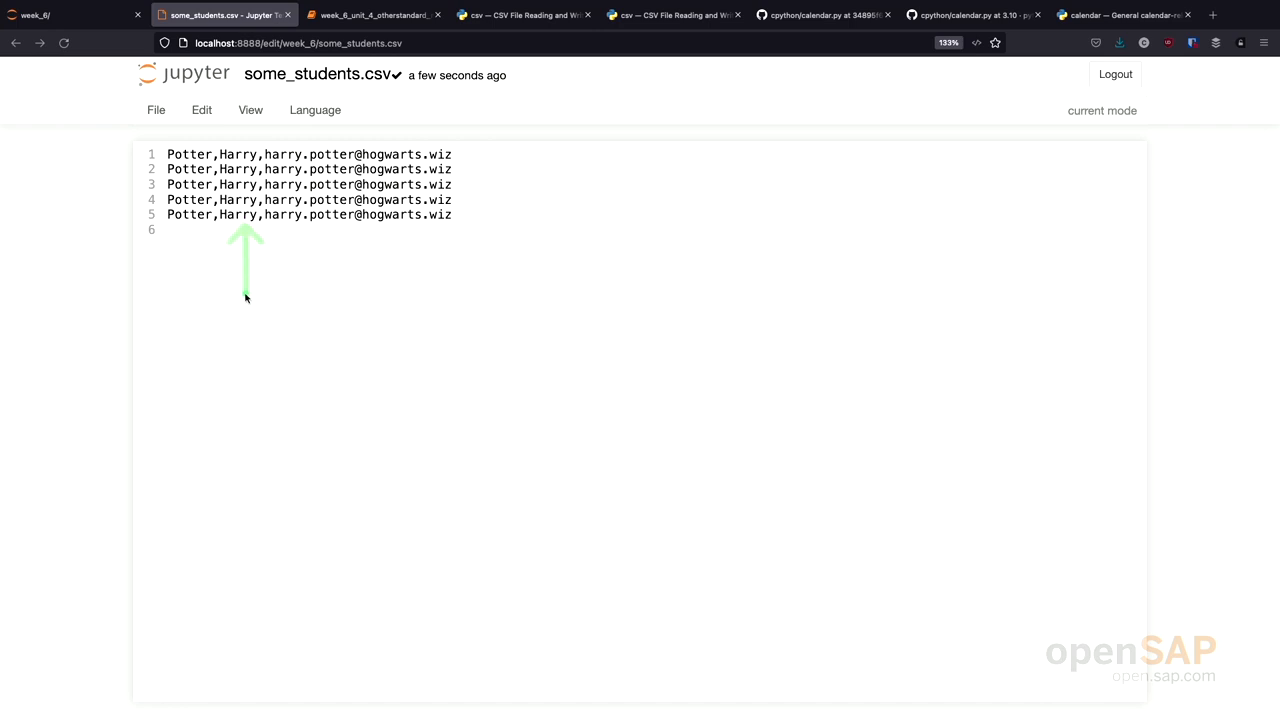
pyautogui.moveTo(324, 266)
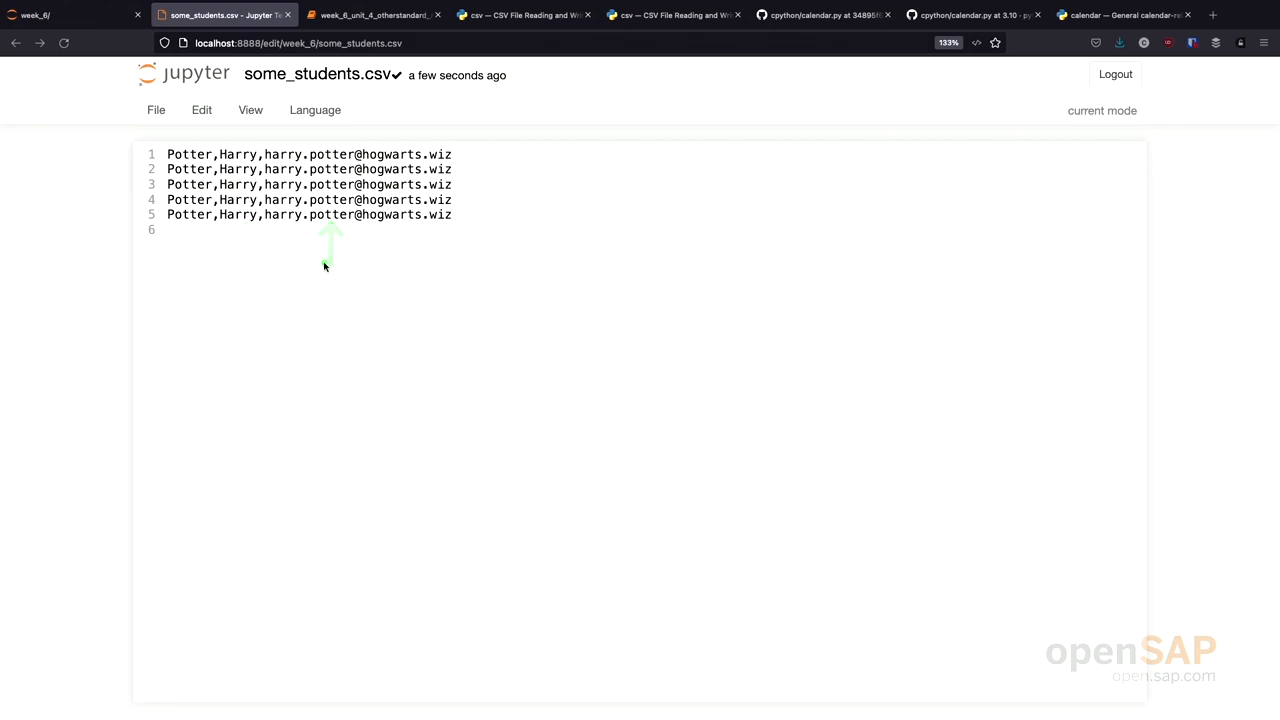
# - Go back to the week_6_unit_4_otherstandard notebook
pyautogui.click(373, 14)
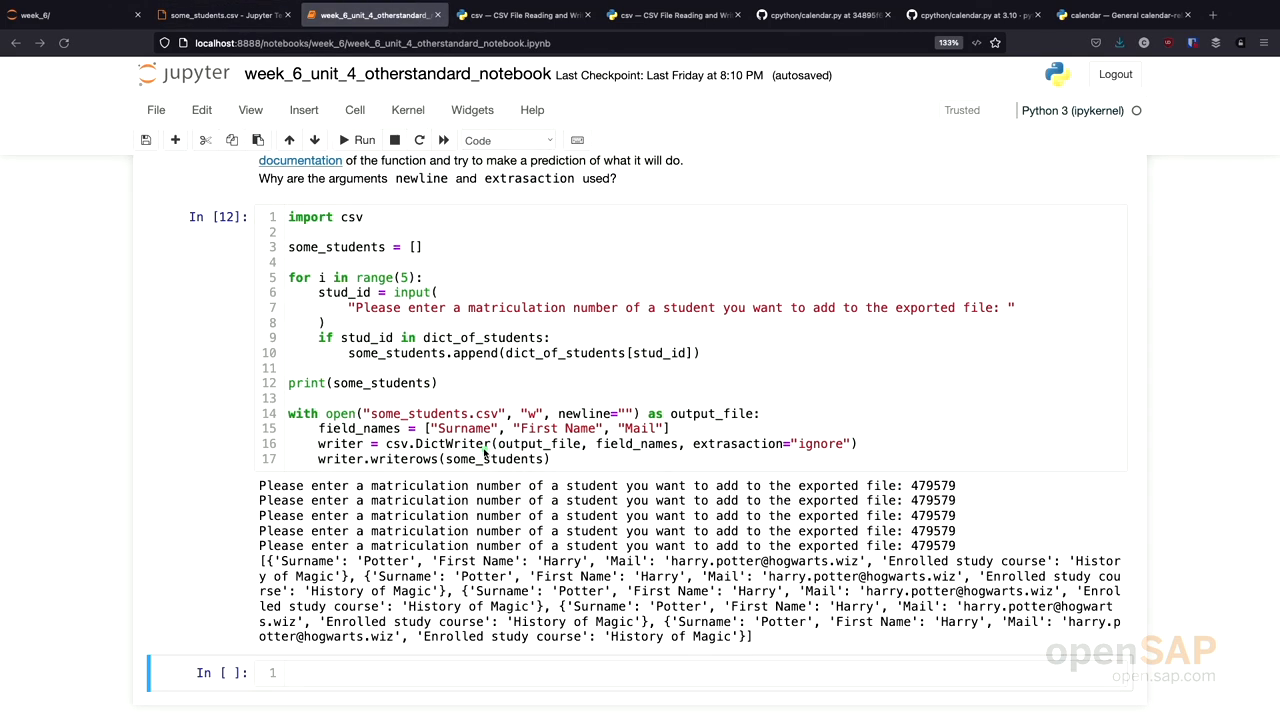